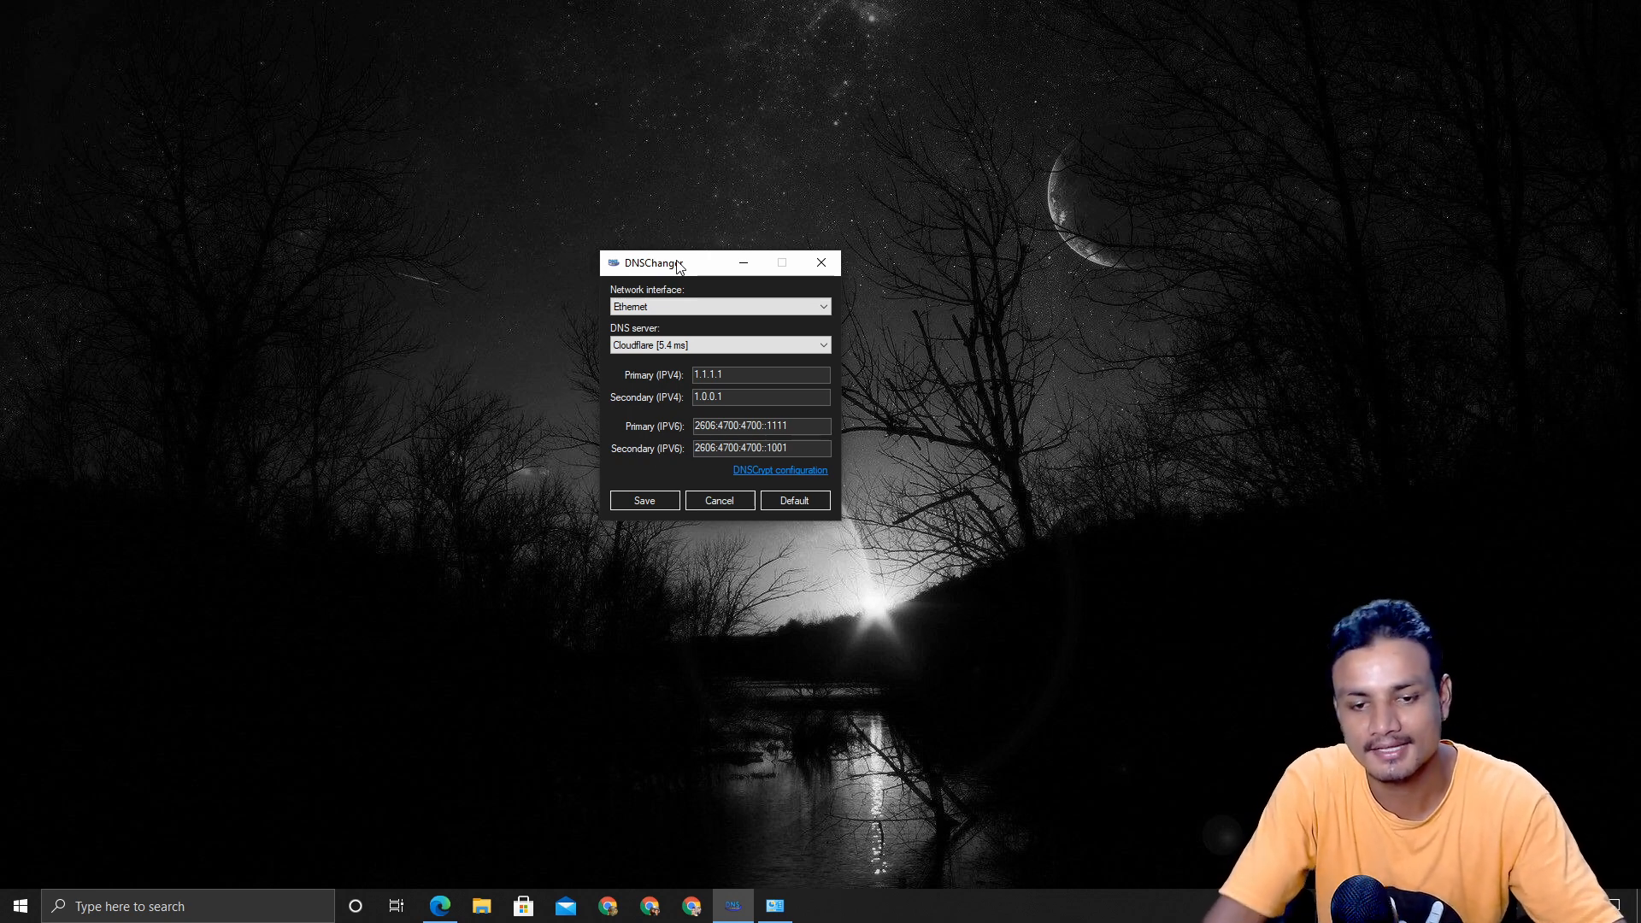
{"action": "mouse_move", "coordinate": [450, 876]}
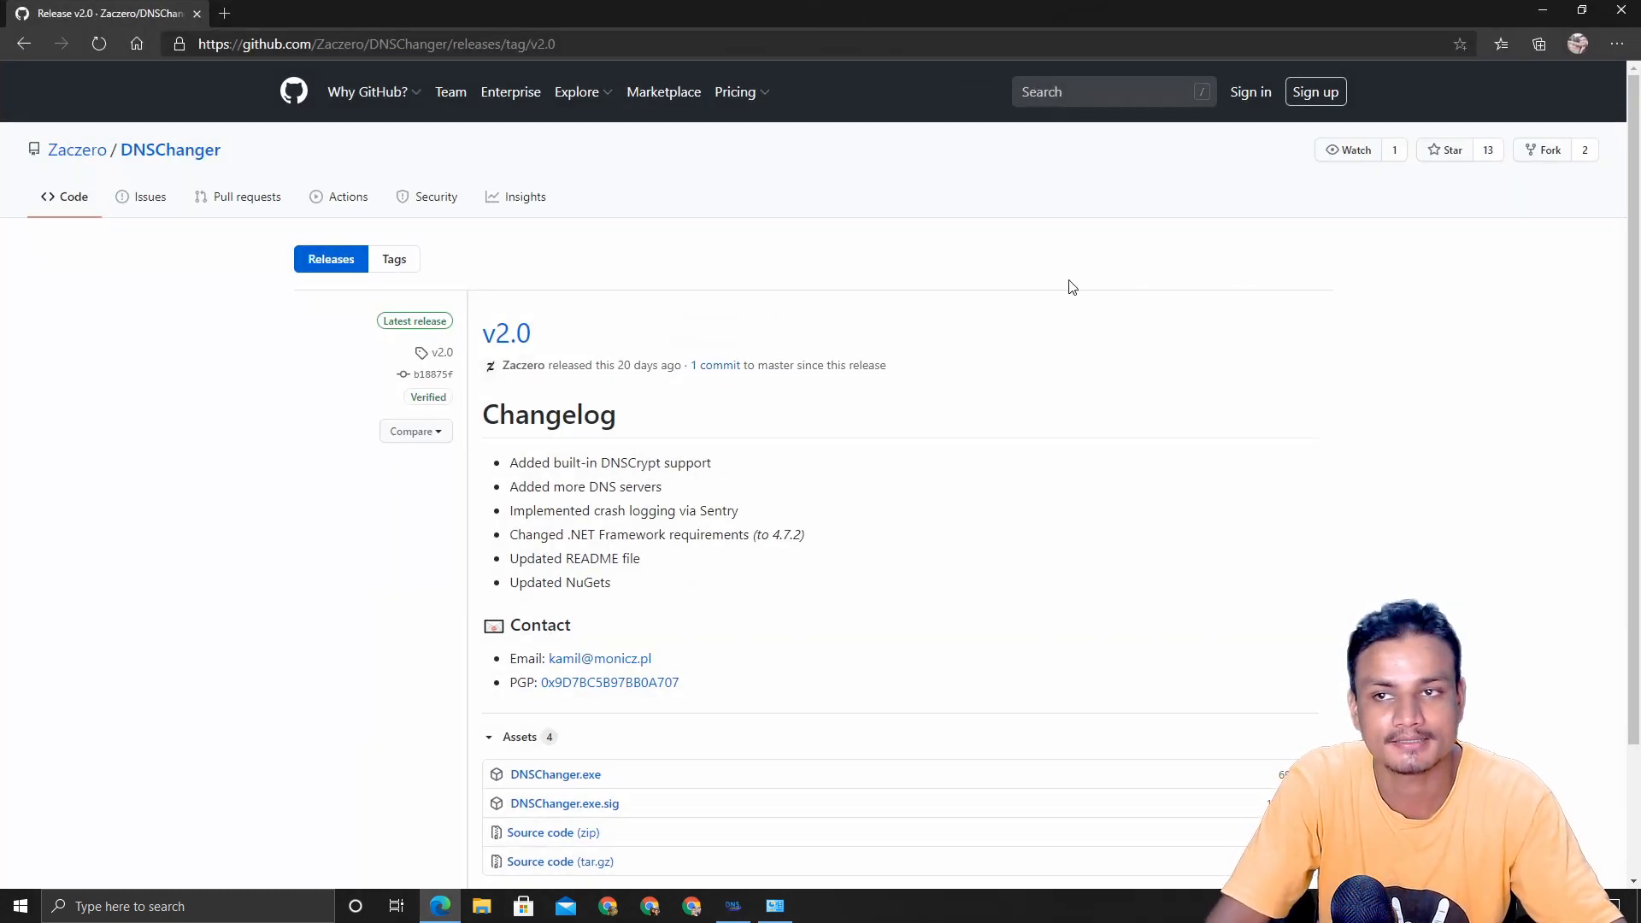
Start downloading the DNSChanger.exe v2.0 asset from the GitHub release's Assets list.
{"action": "scroll", "scroll_direction": "down", "scroll_amount": 3}
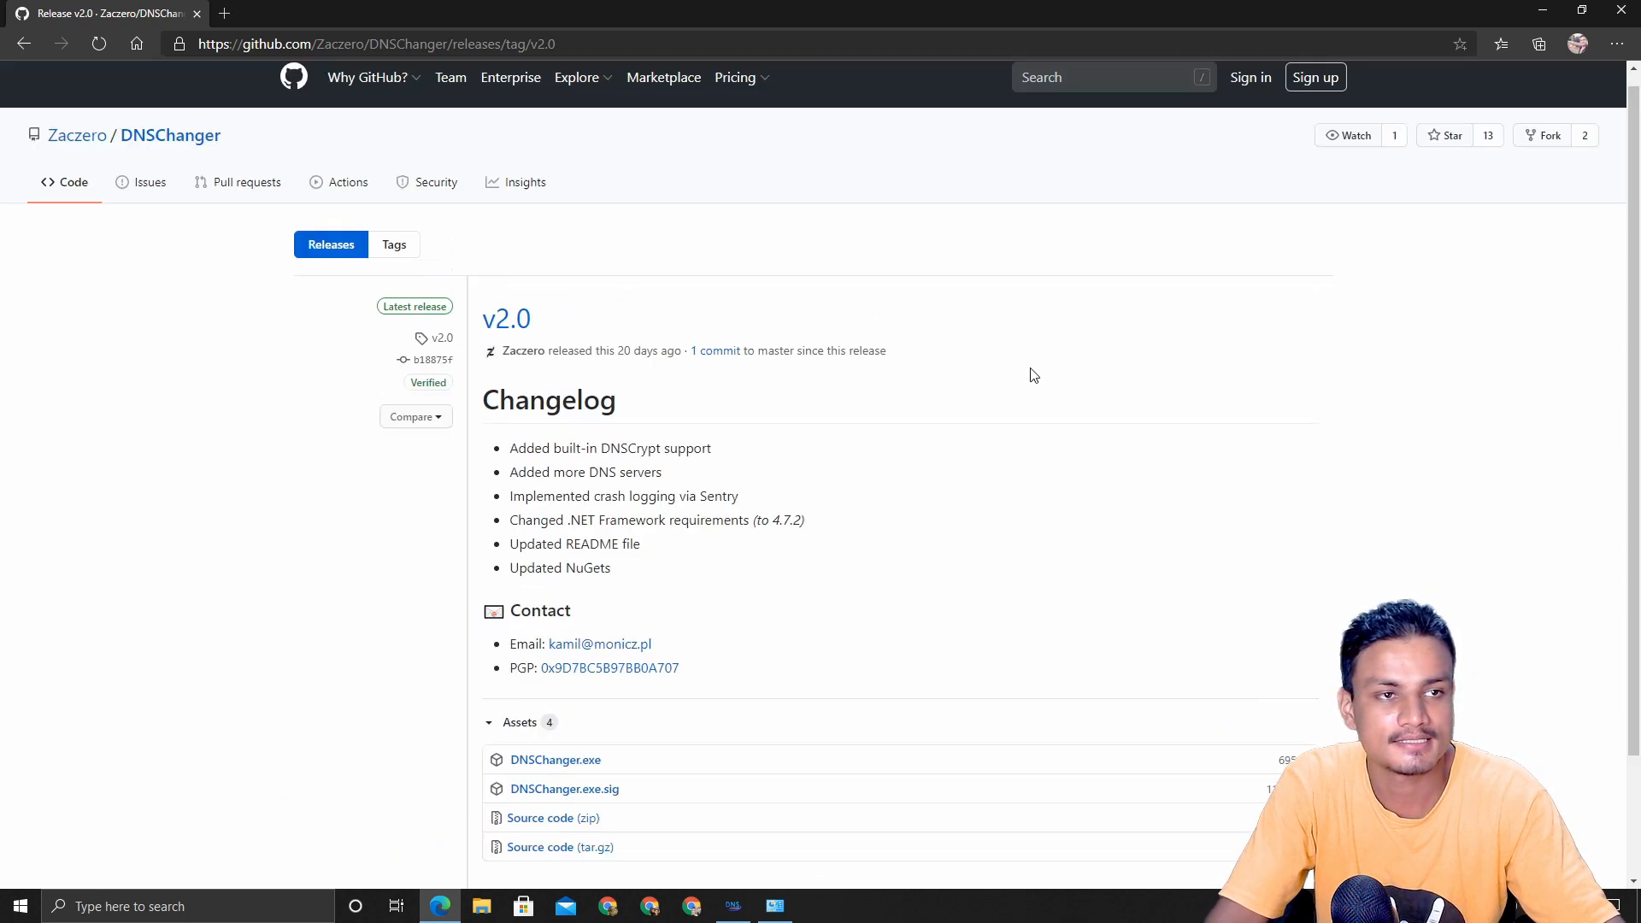
{"action": "scroll", "scroll_direction": "down", "scroll_amount": 3}
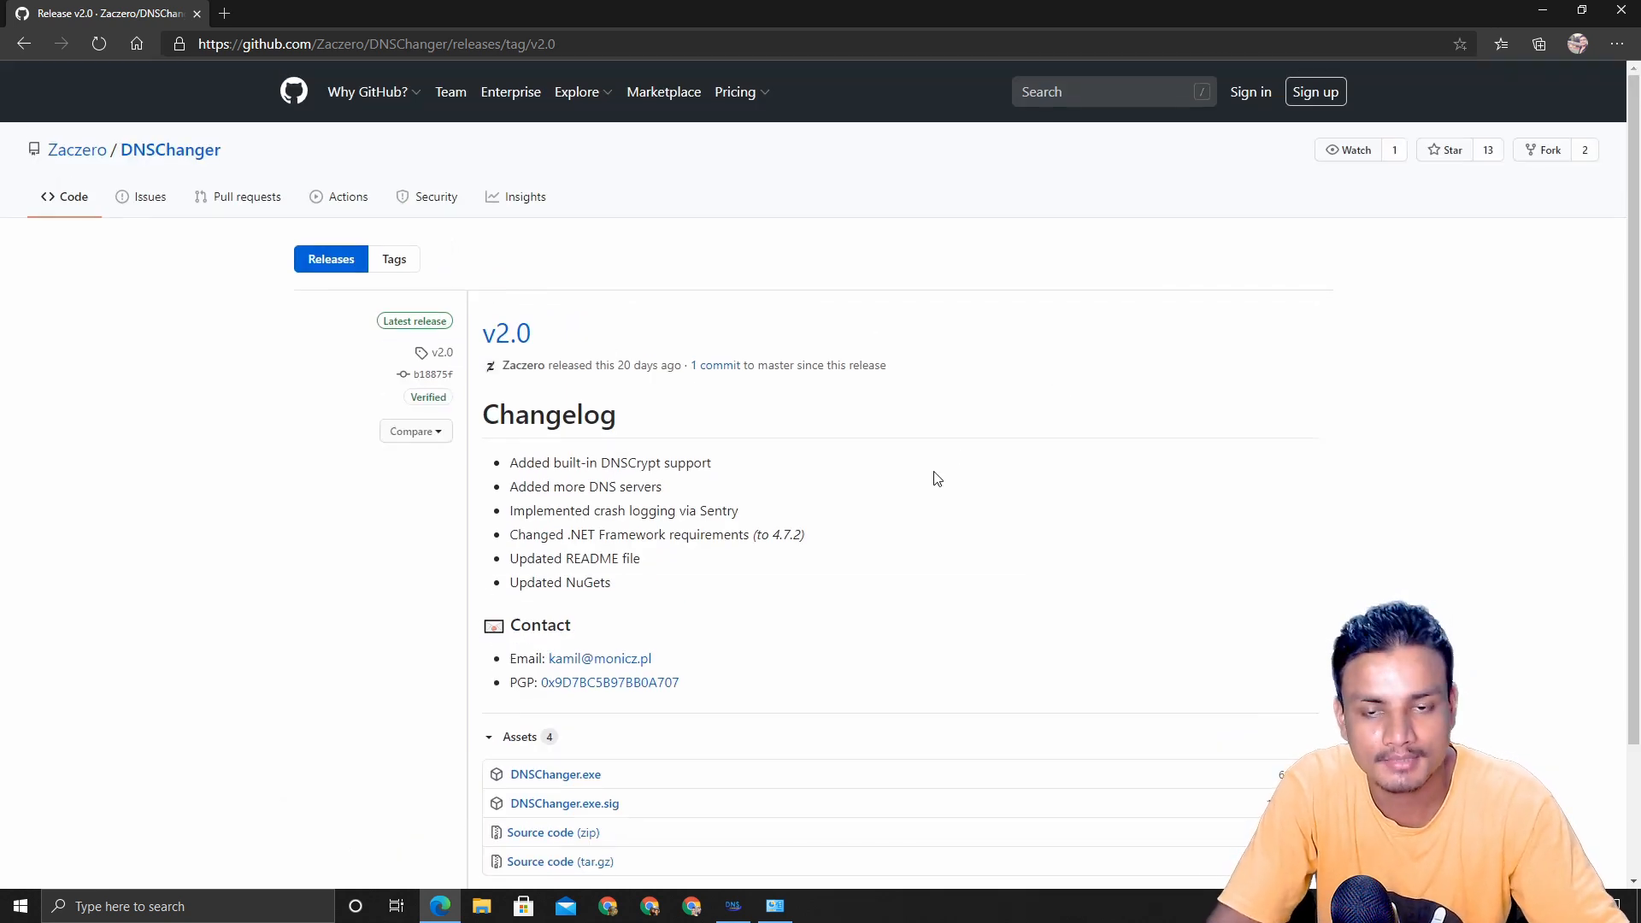
{"action": "mouse_move", "coordinate": [925, 465]}
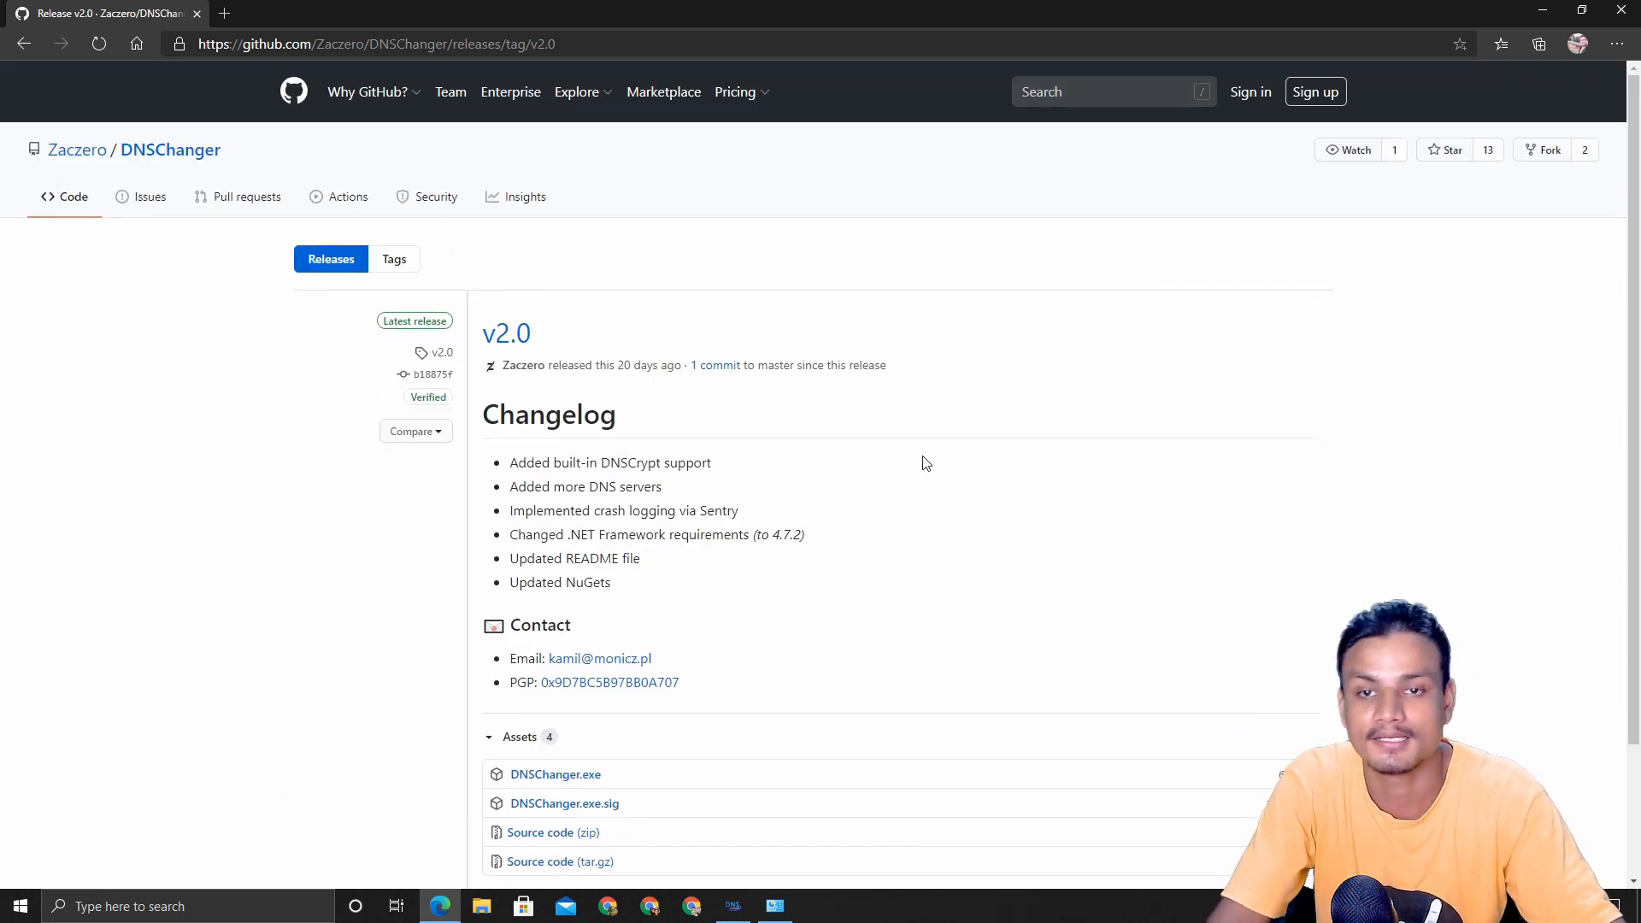
{"action": "scroll", "scroll_direction": "down", "scroll_amount": 3}
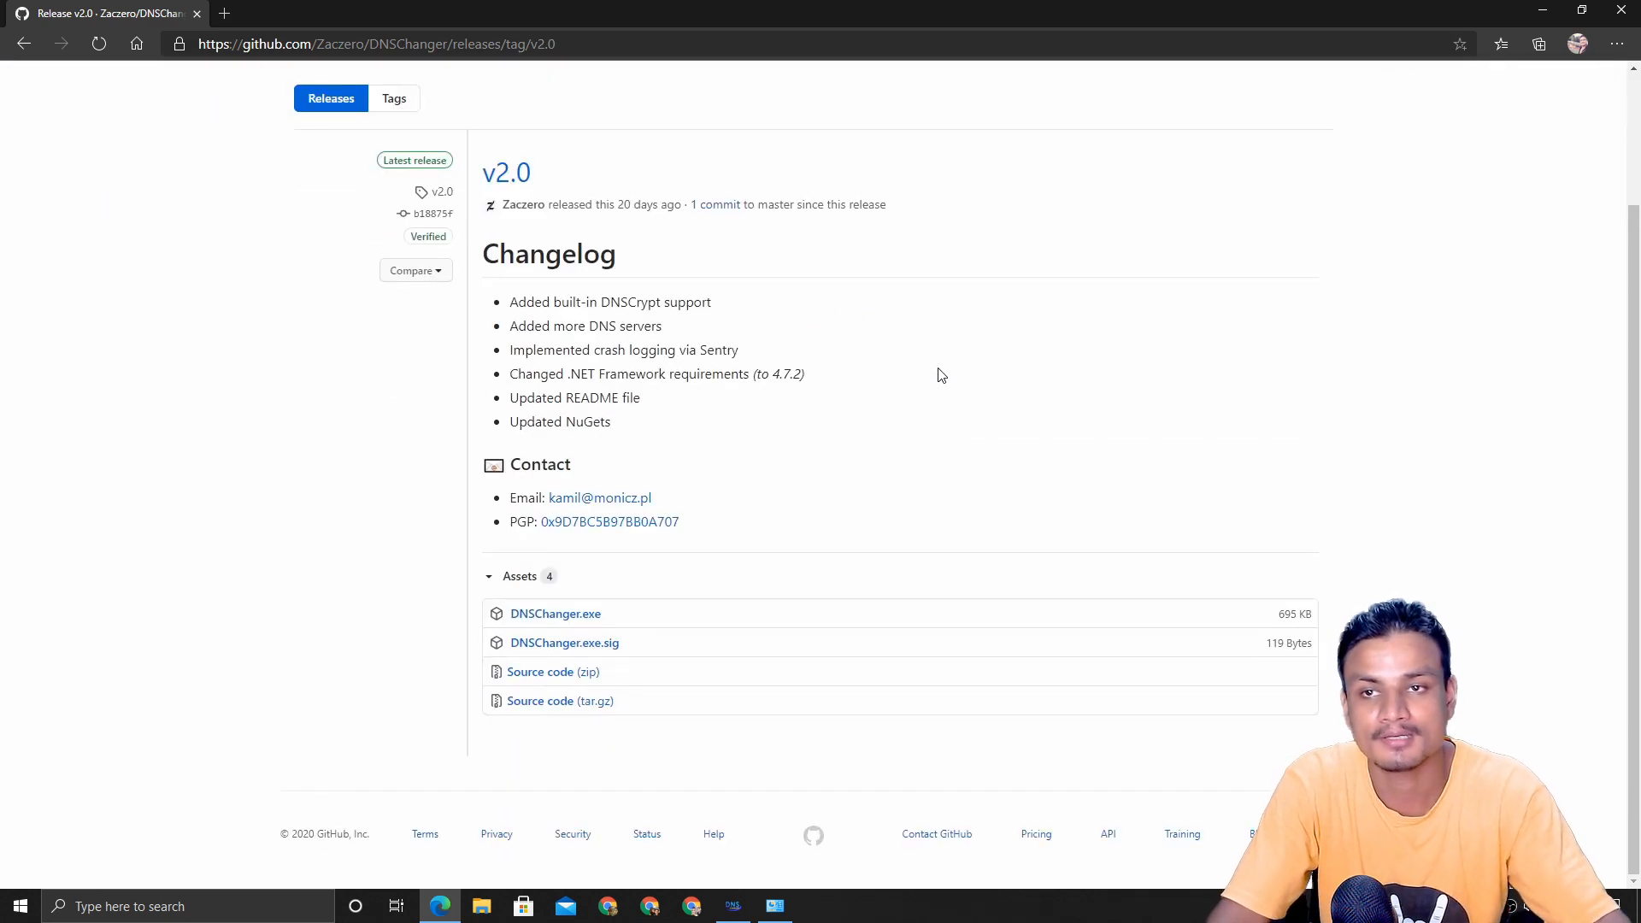
{"action": "scroll", "scroll_direction": "down", "scroll_amount": 3}
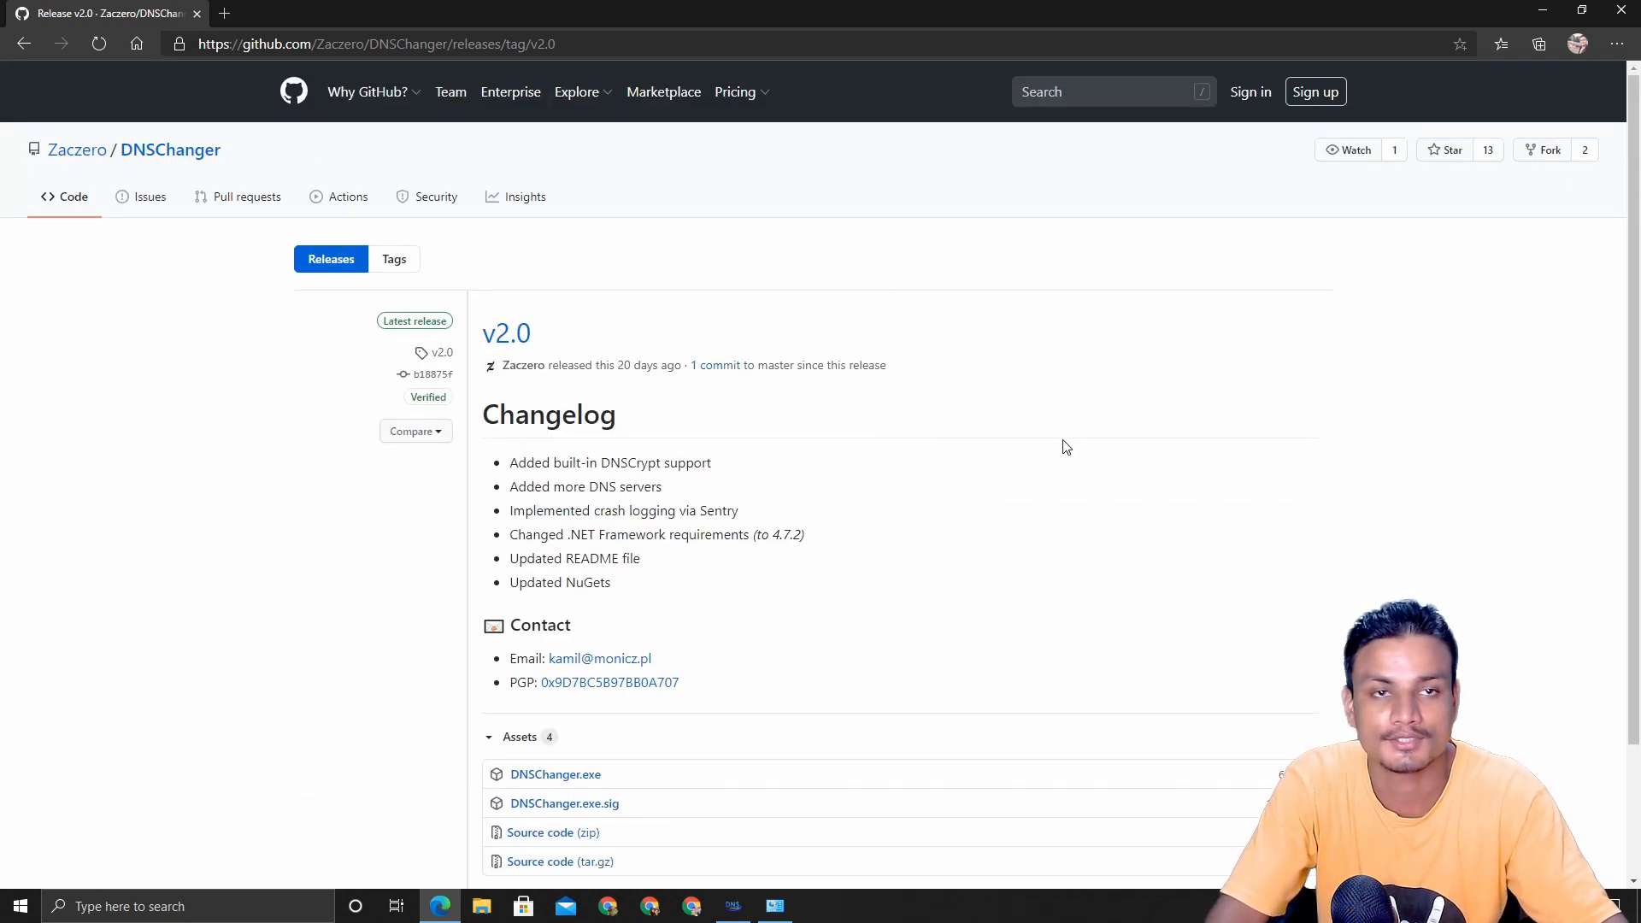
{"action": "scroll", "scroll_direction": "down", "scroll_amount": 3}
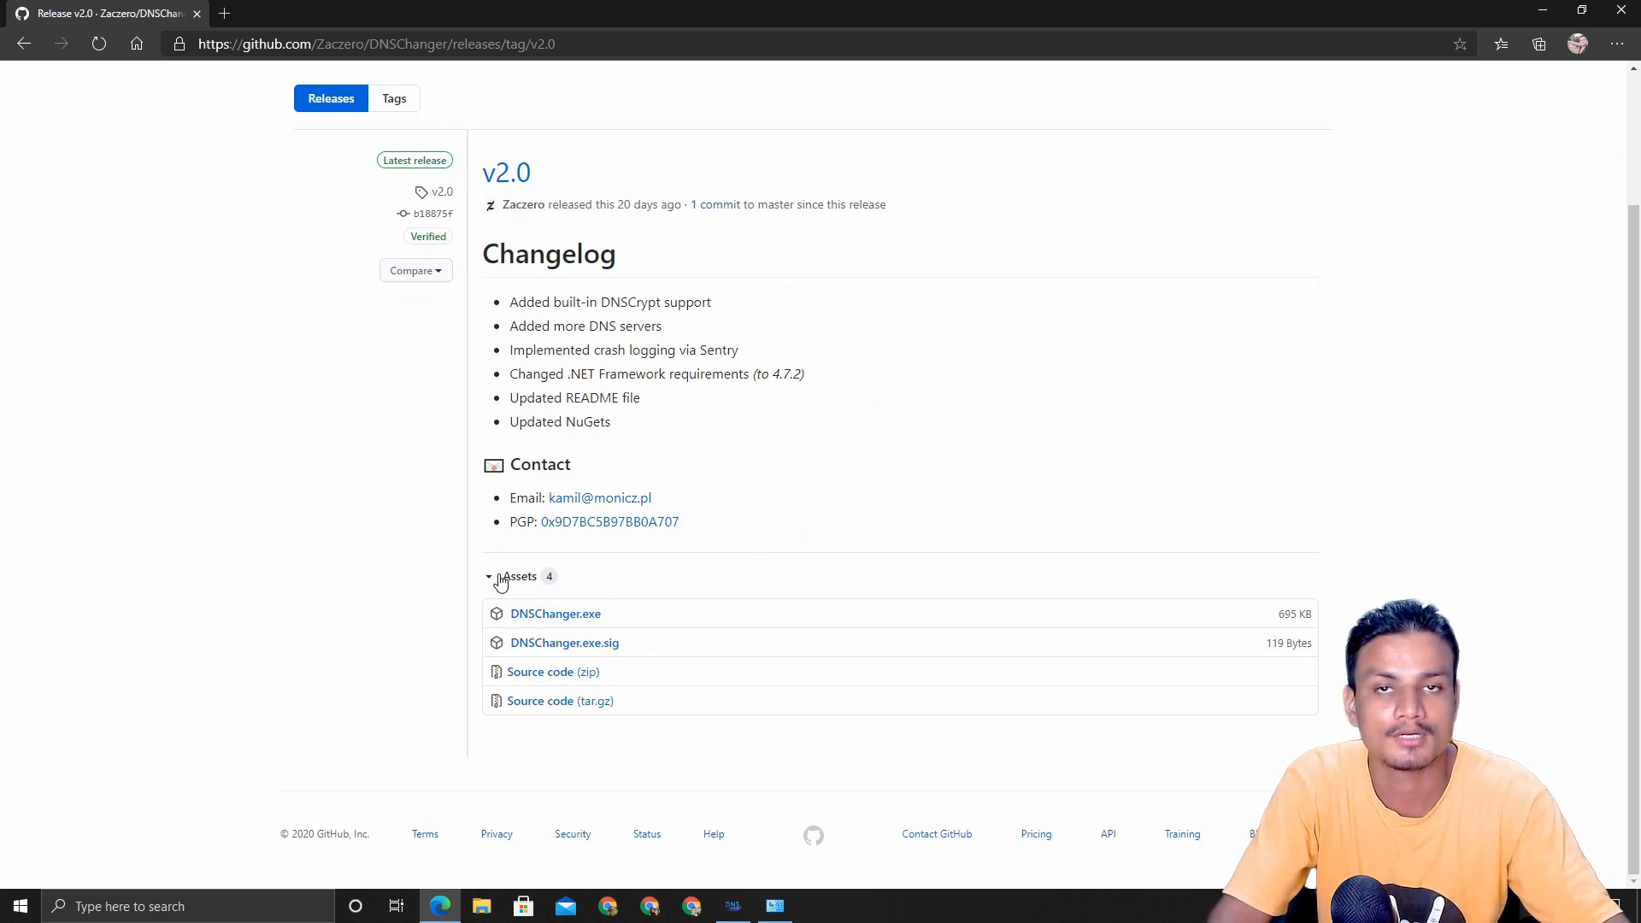
{"action": "mouse_move", "coordinate": [554, 614]}
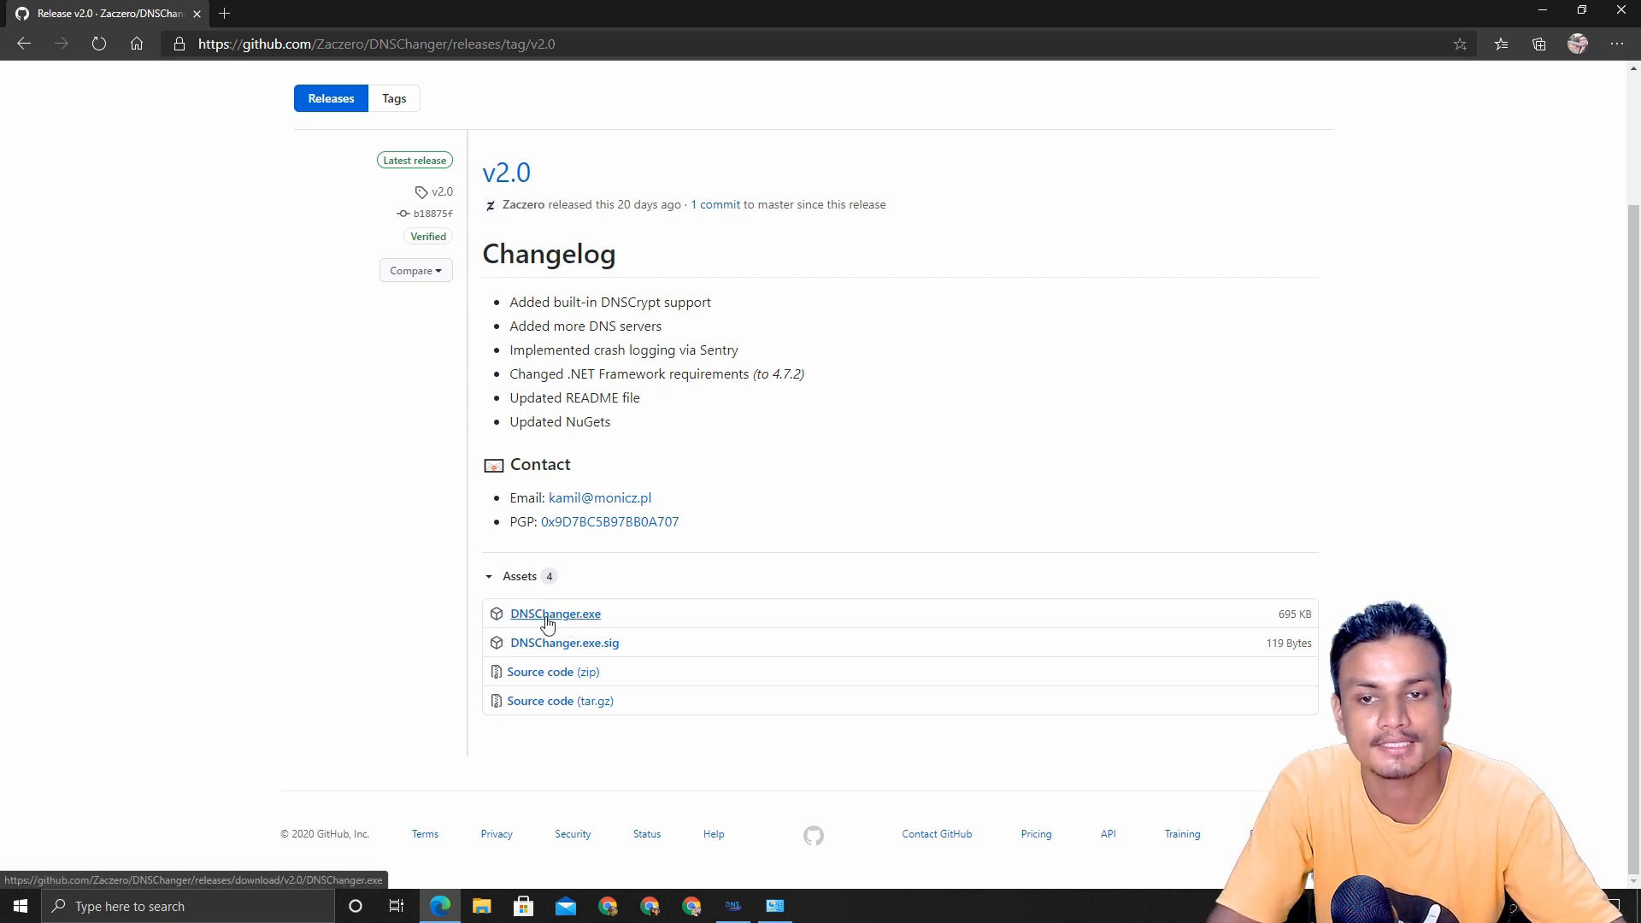
{"action": "mouse_move", "coordinate": [552, 649]}
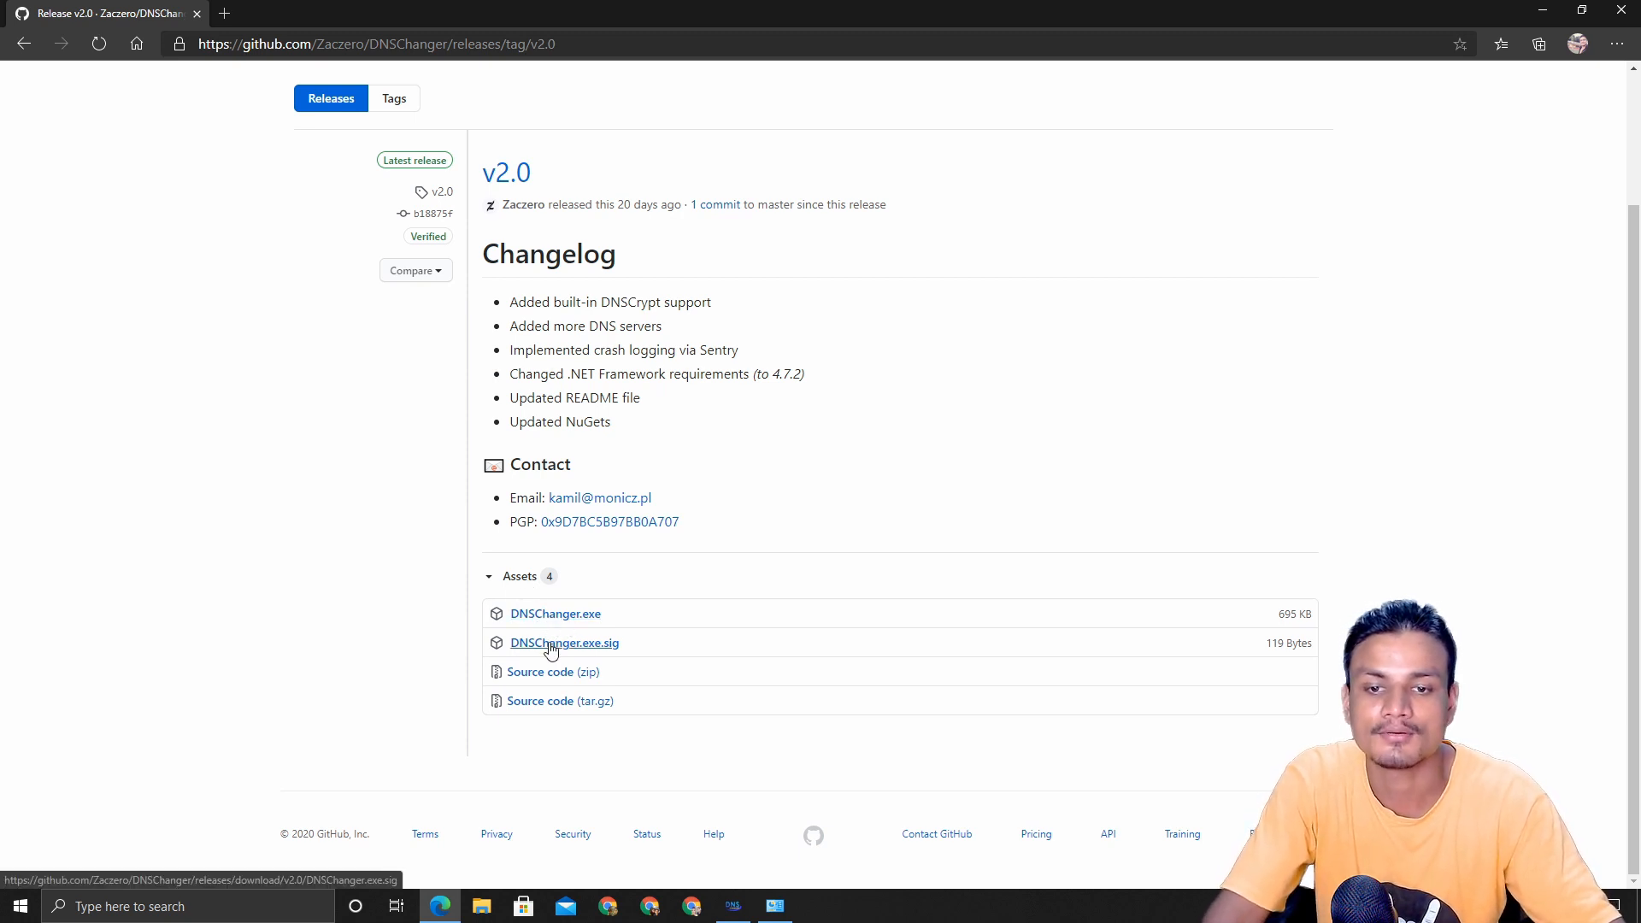
{"action": "mouse_move", "coordinate": [554, 613]}
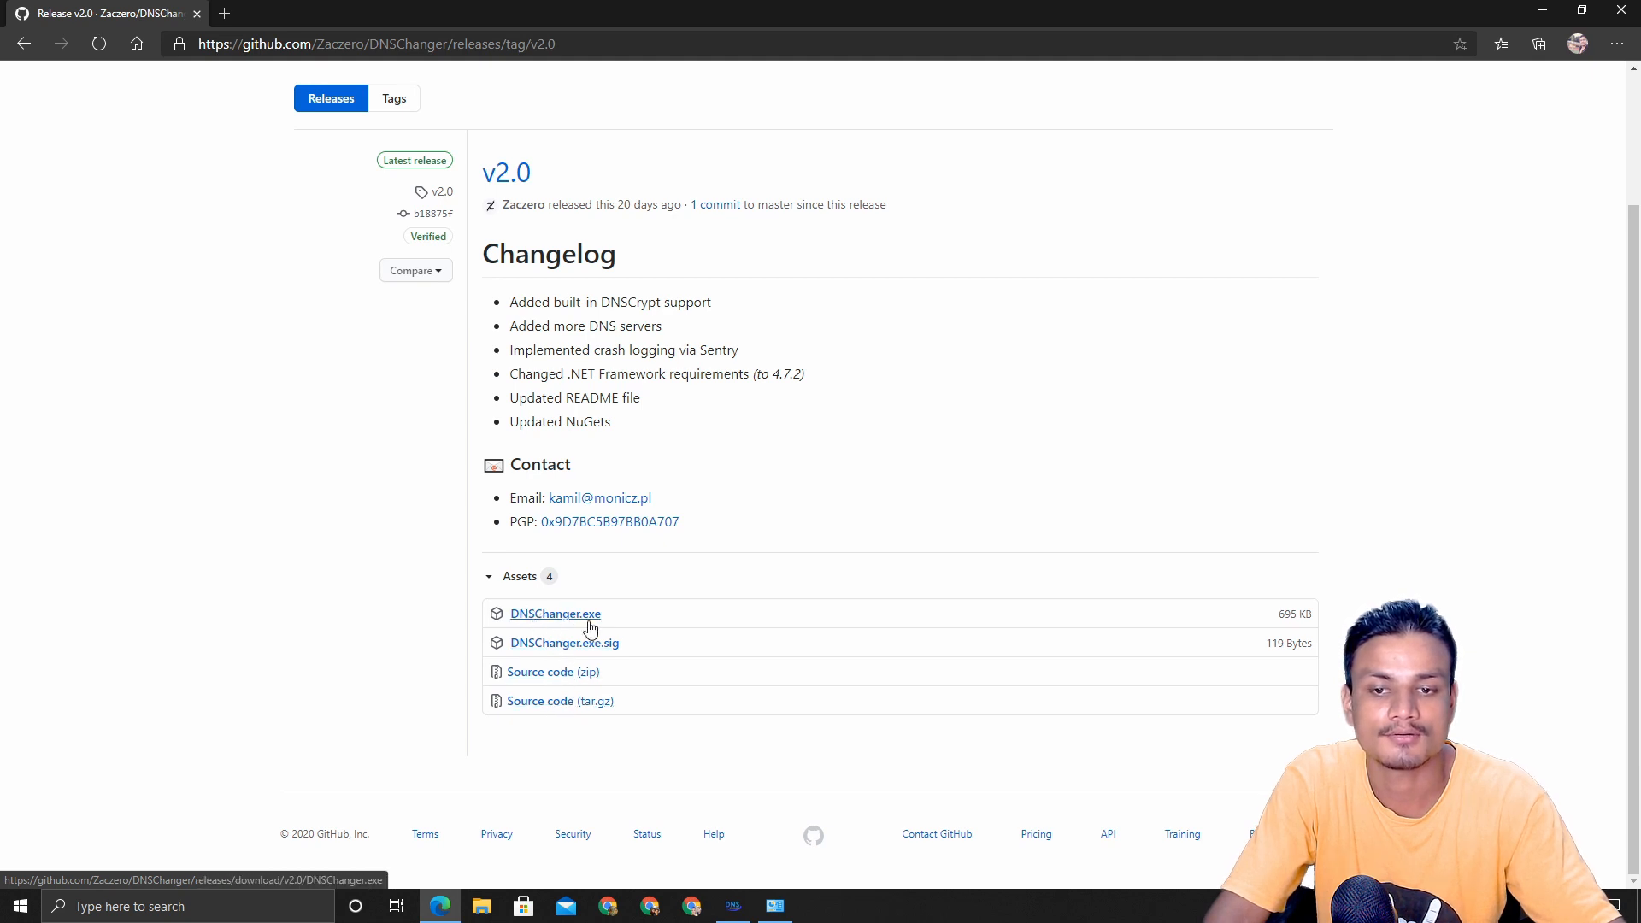
{"action": "mouse_move", "coordinate": [581, 622]}
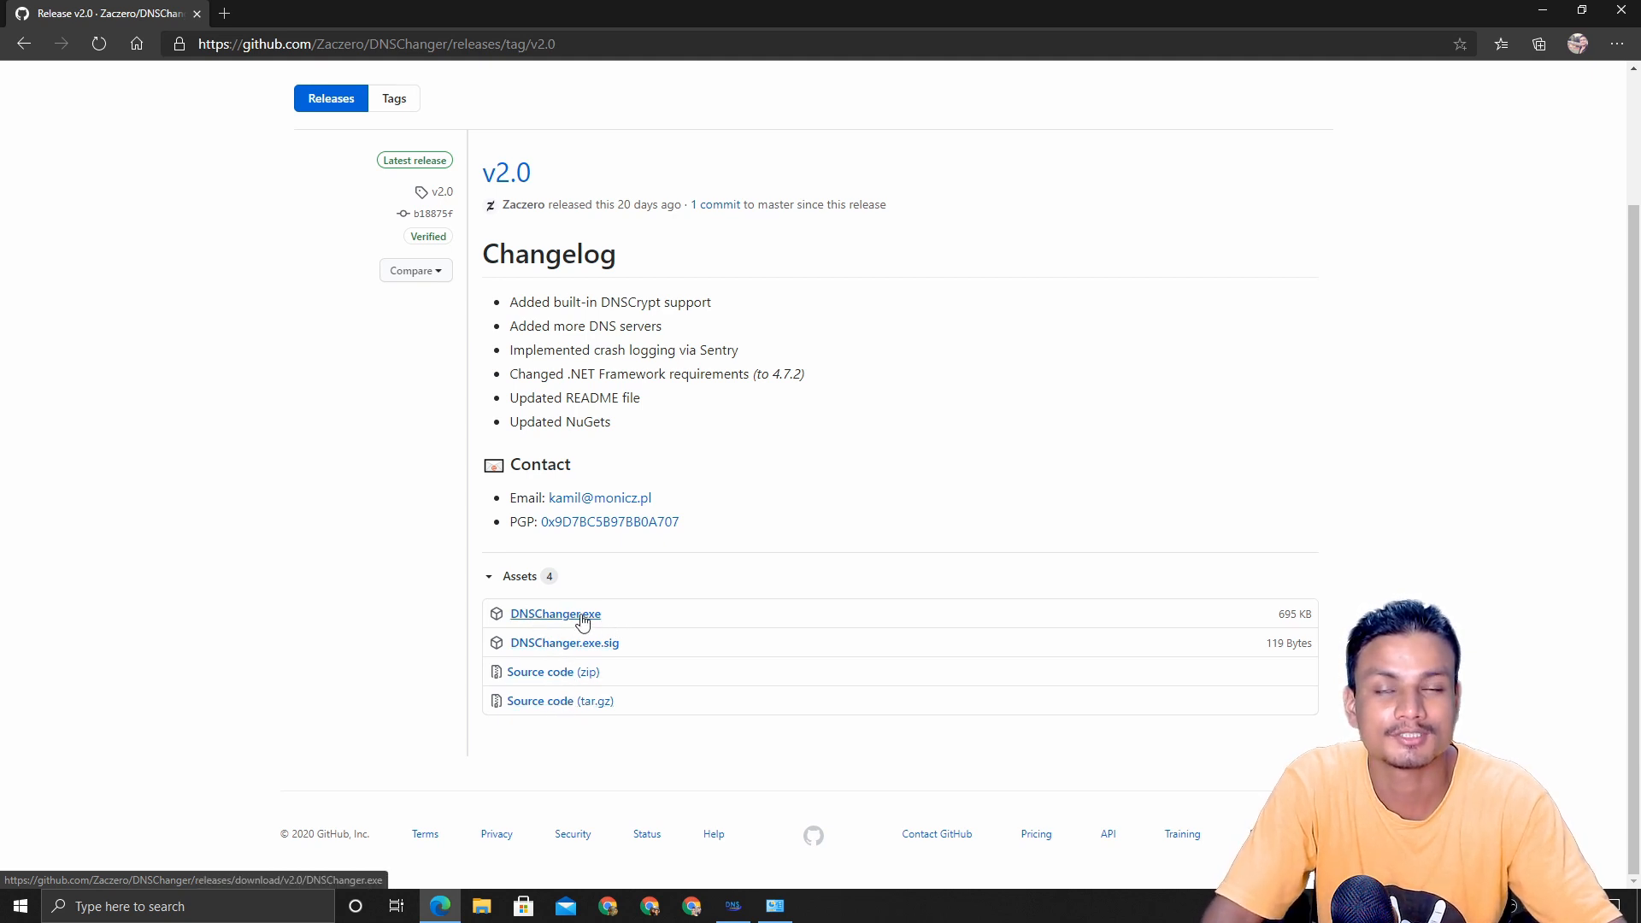
{"action": "left_click", "coordinate": [553, 614]}
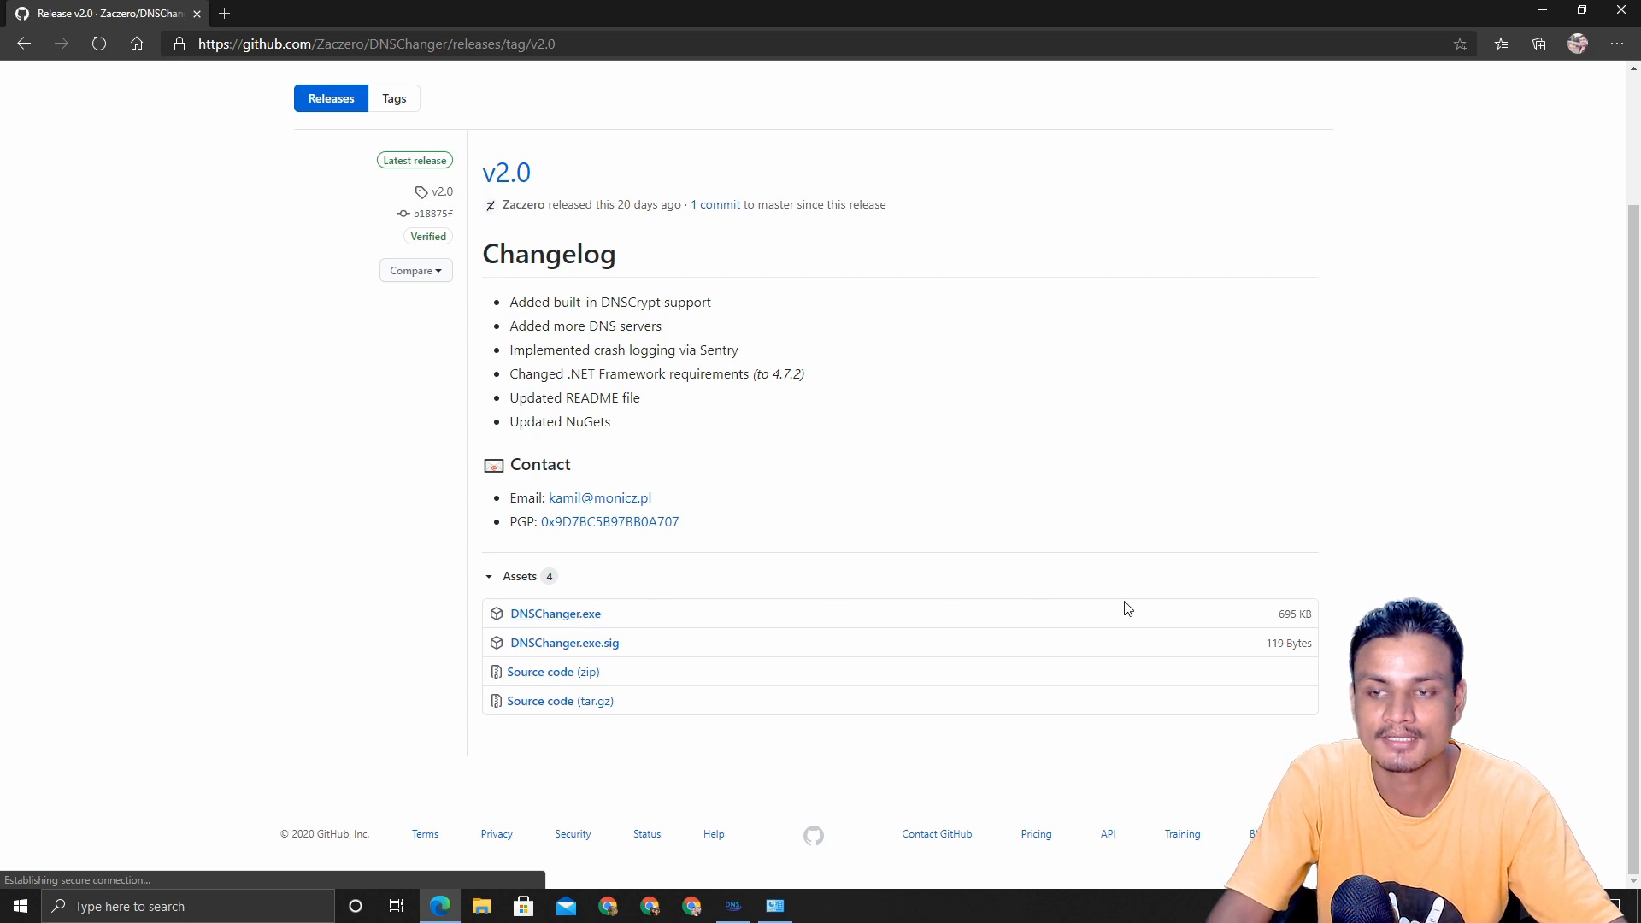
{"action": "left_click", "coordinate": [556, 614]}
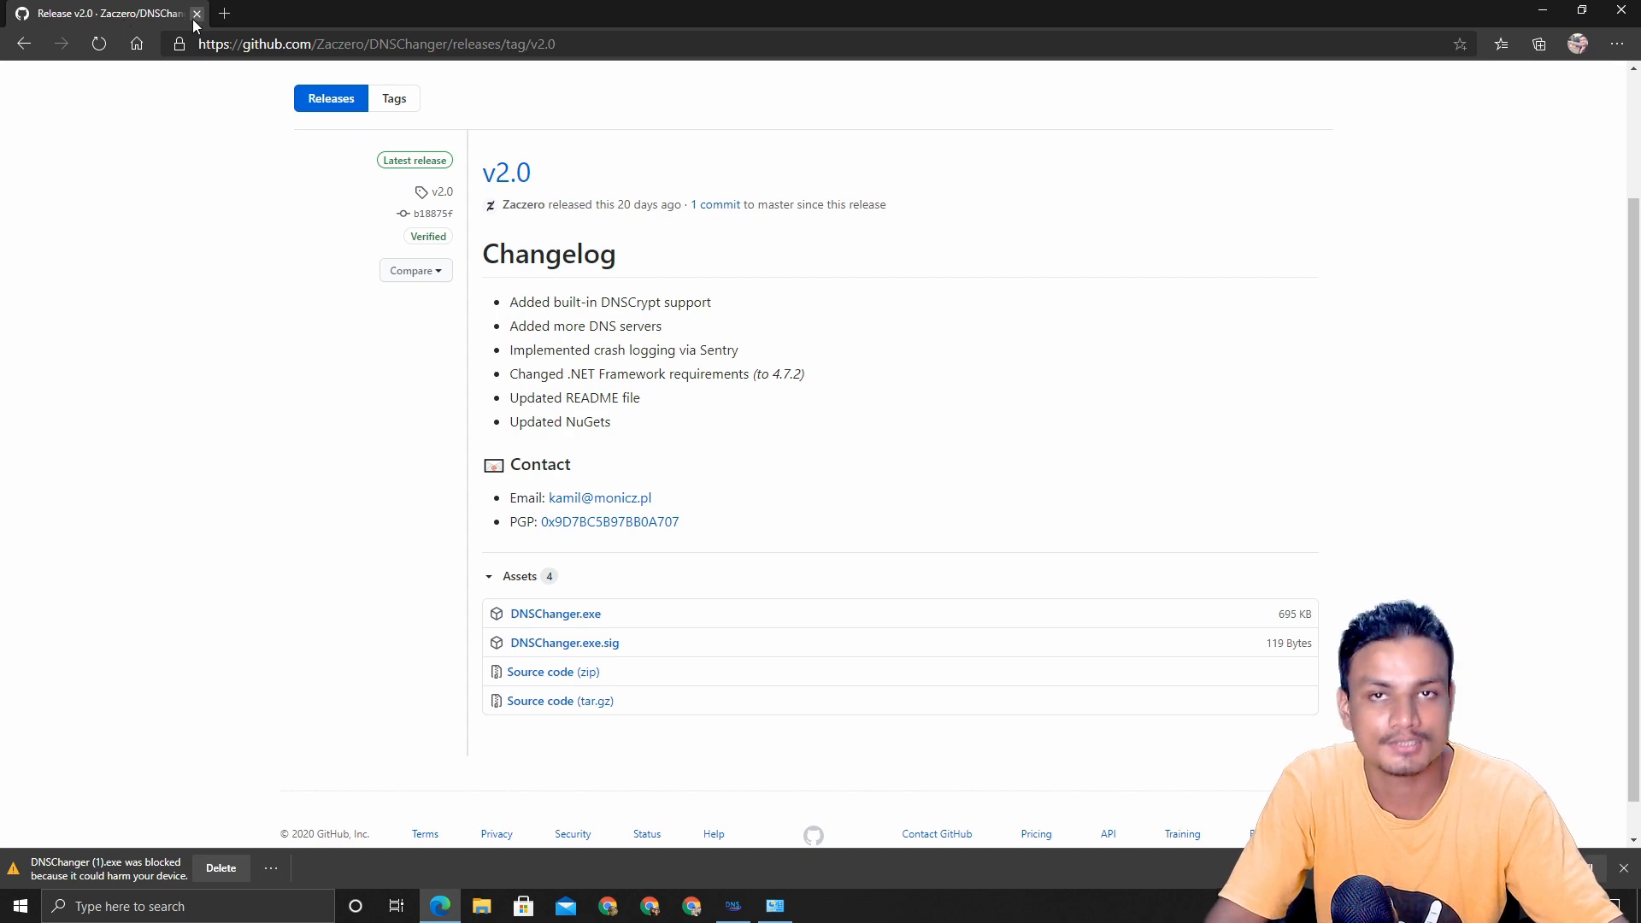
Close the GitHub page and the browser despite the pending download warning.
{"action": "left_click", "coordinate": [196, 12]}
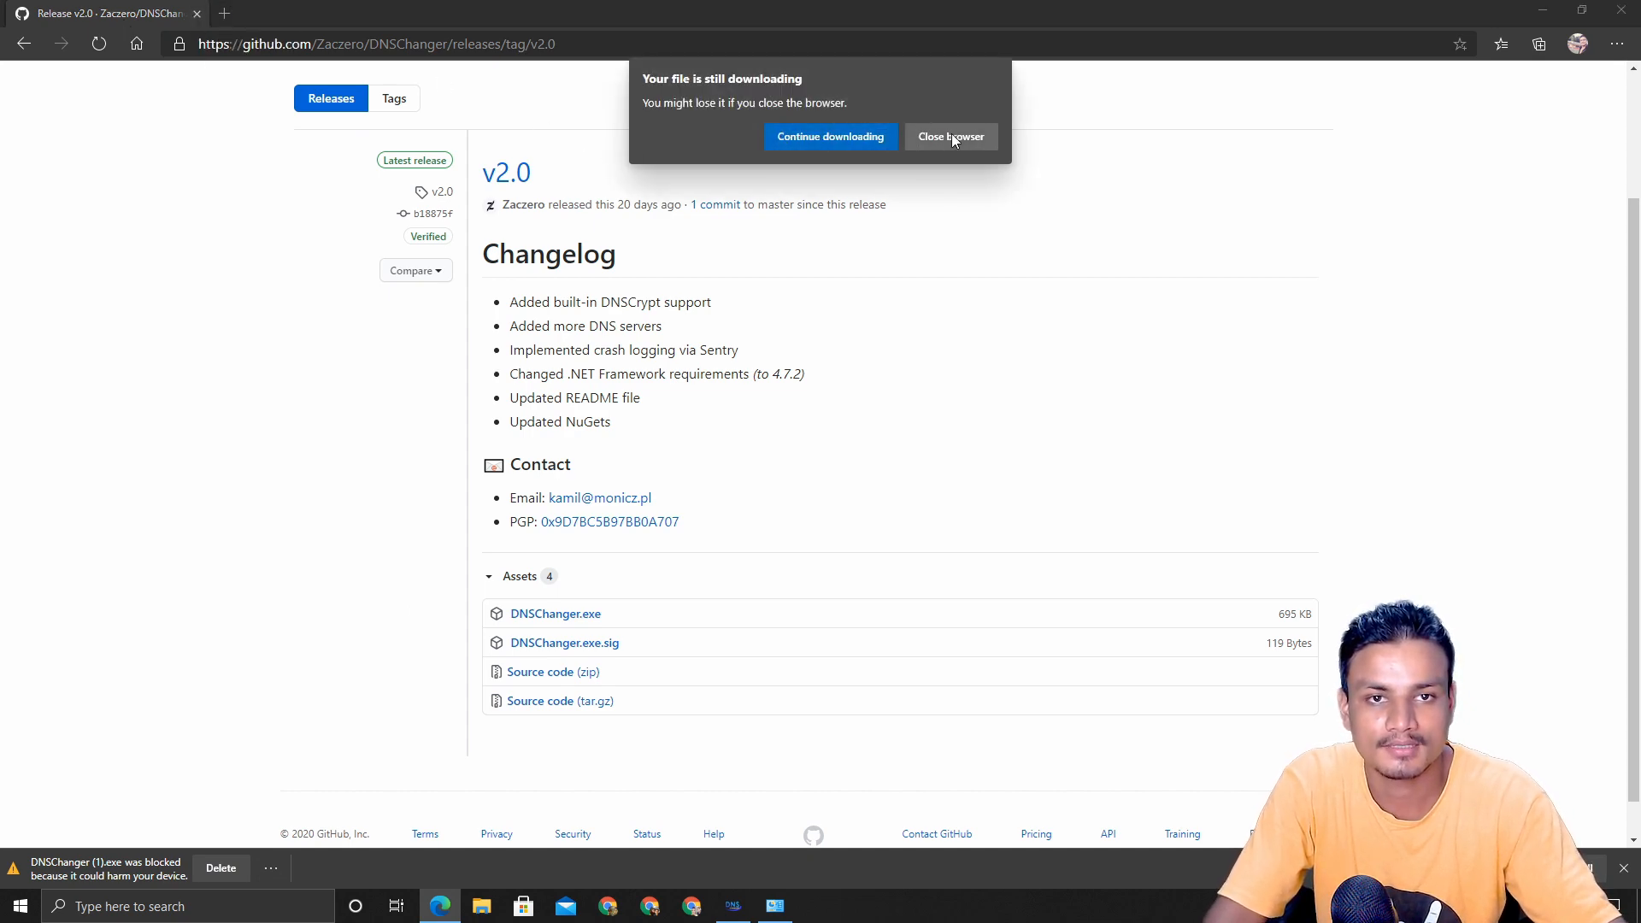
{"action": "left_click", "coordinate": [948, 137]}
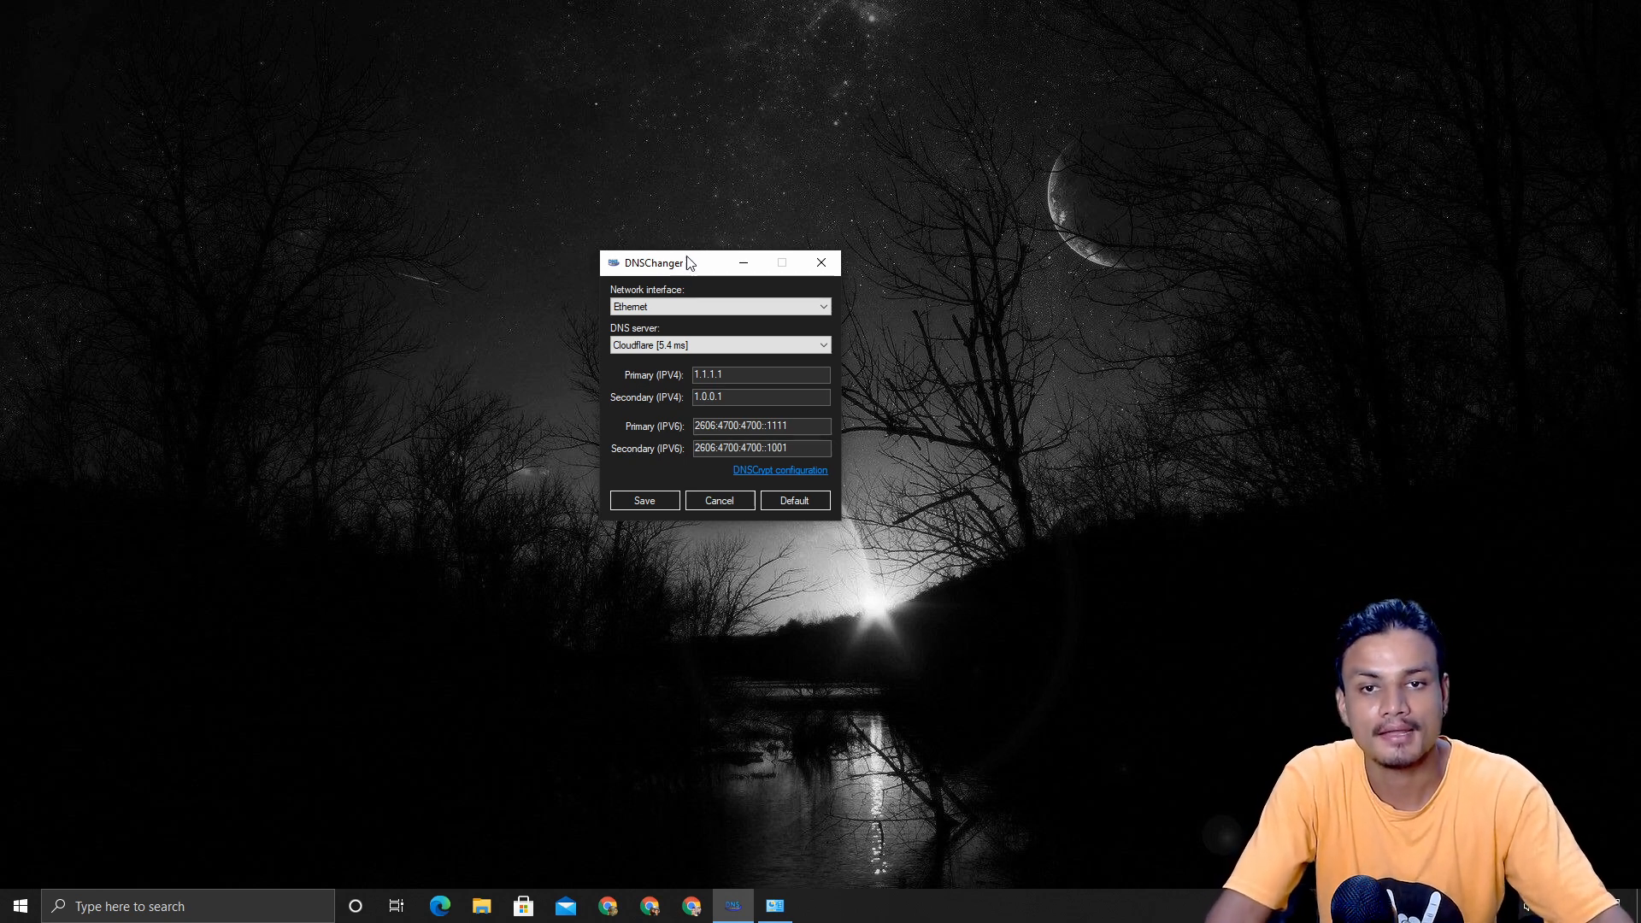
{"action": "left_click_drag", "start_coordinate": [680, 263], "coordinate": [690, 254]}
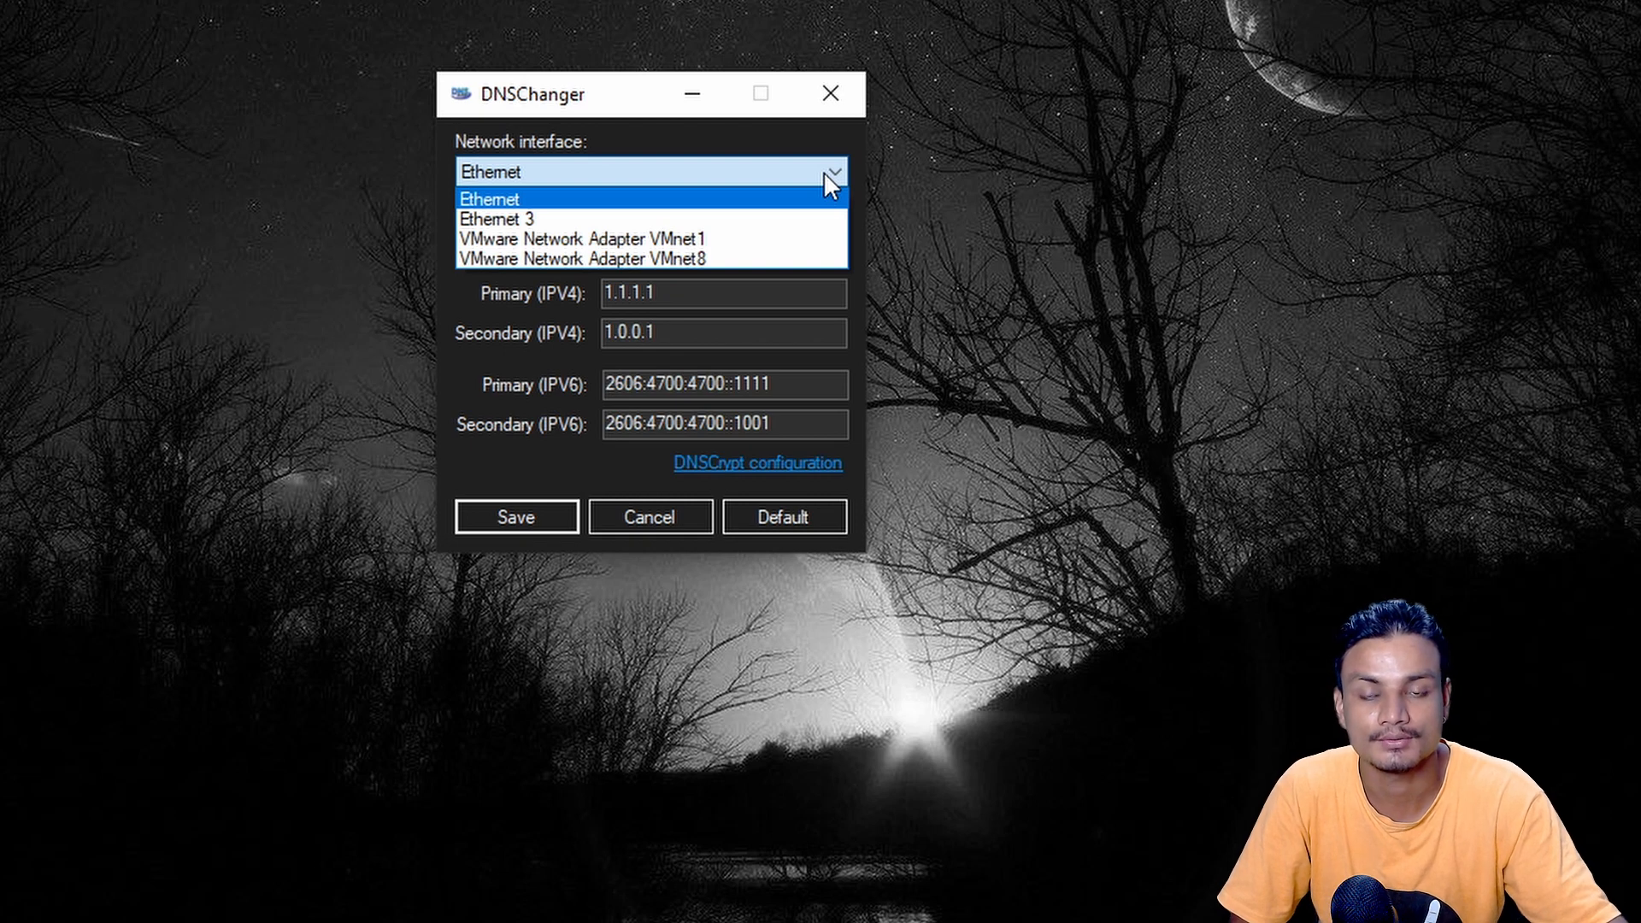
{"action": "left_click", "coordinate": [488, 198]}
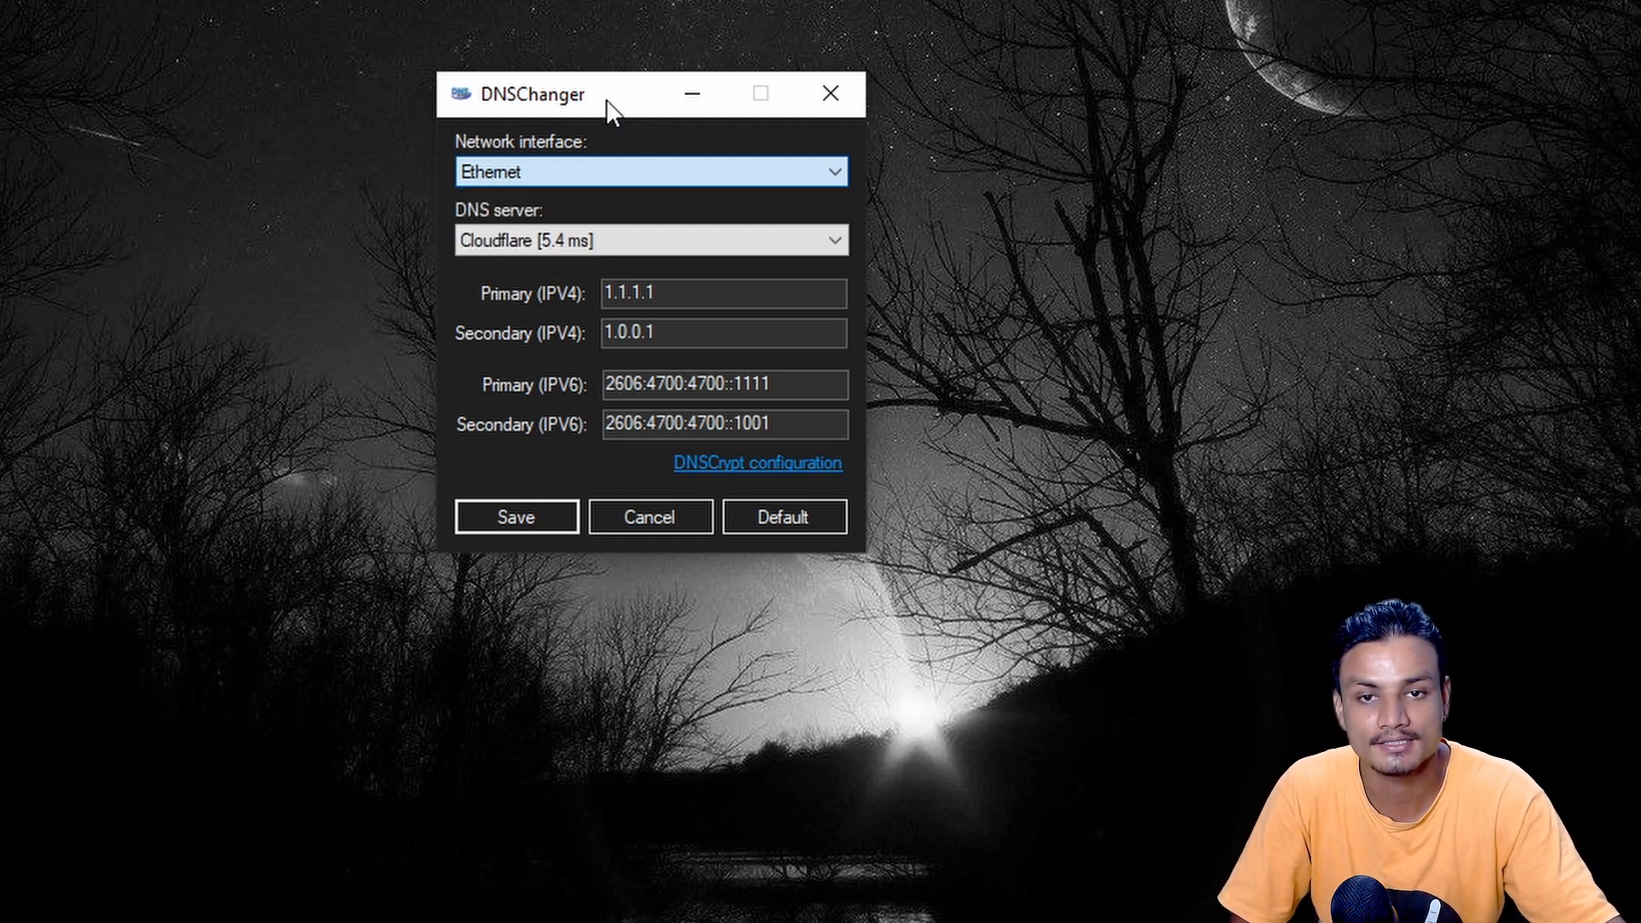
{"action": "mouse_move", "coordinate": [554, 172]}
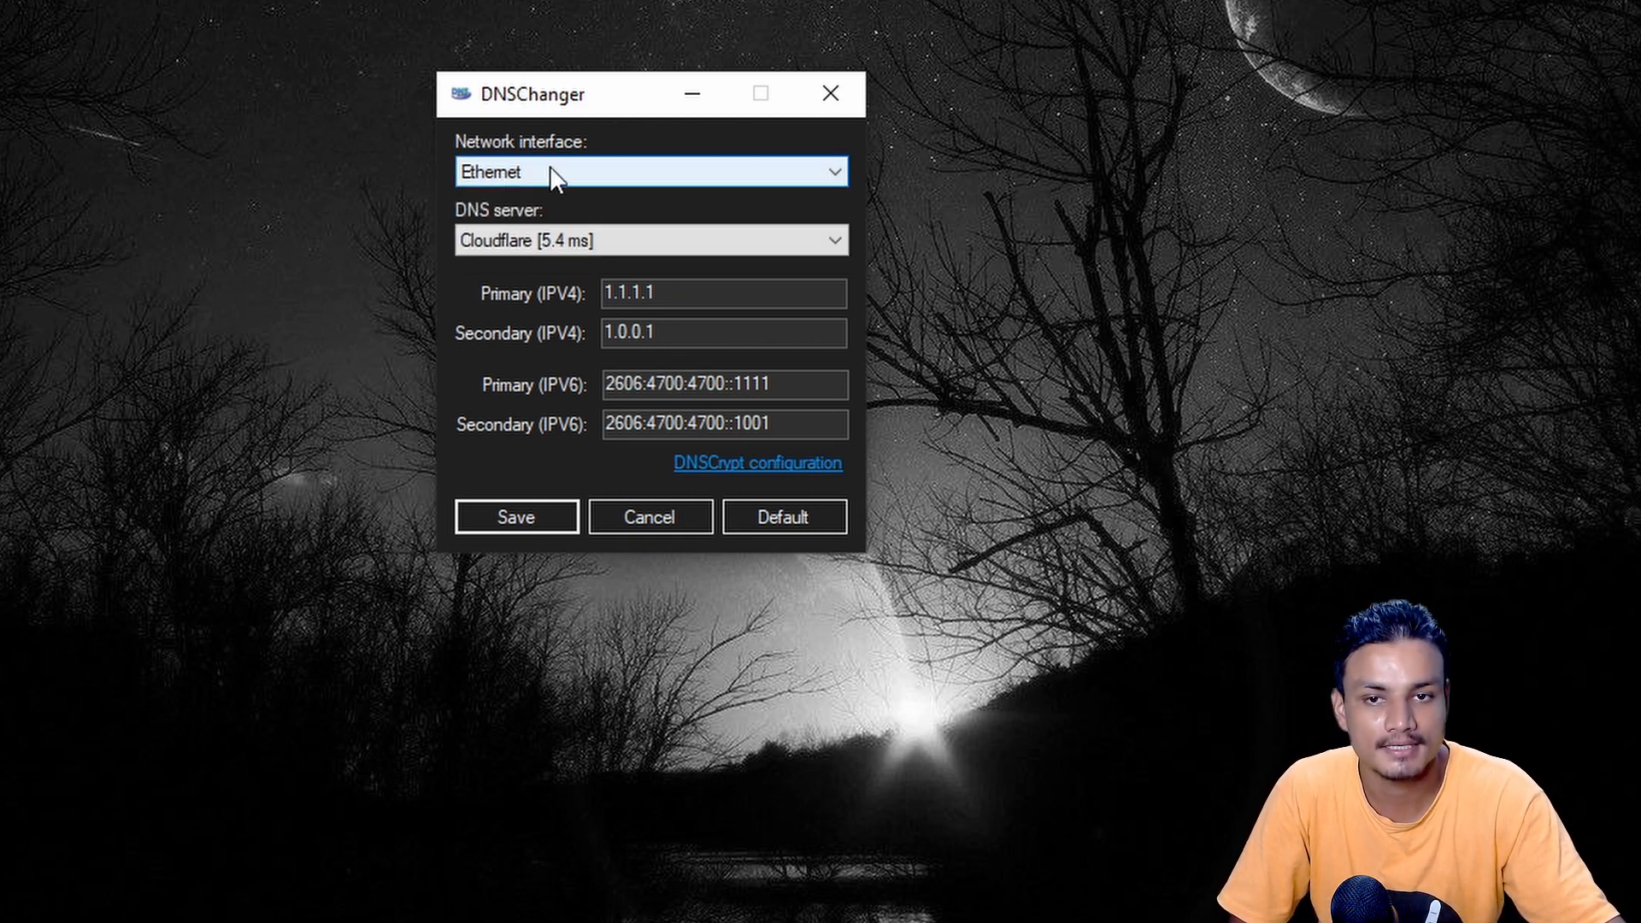
{"action": "left_click", "coordinate": [649, 239]}
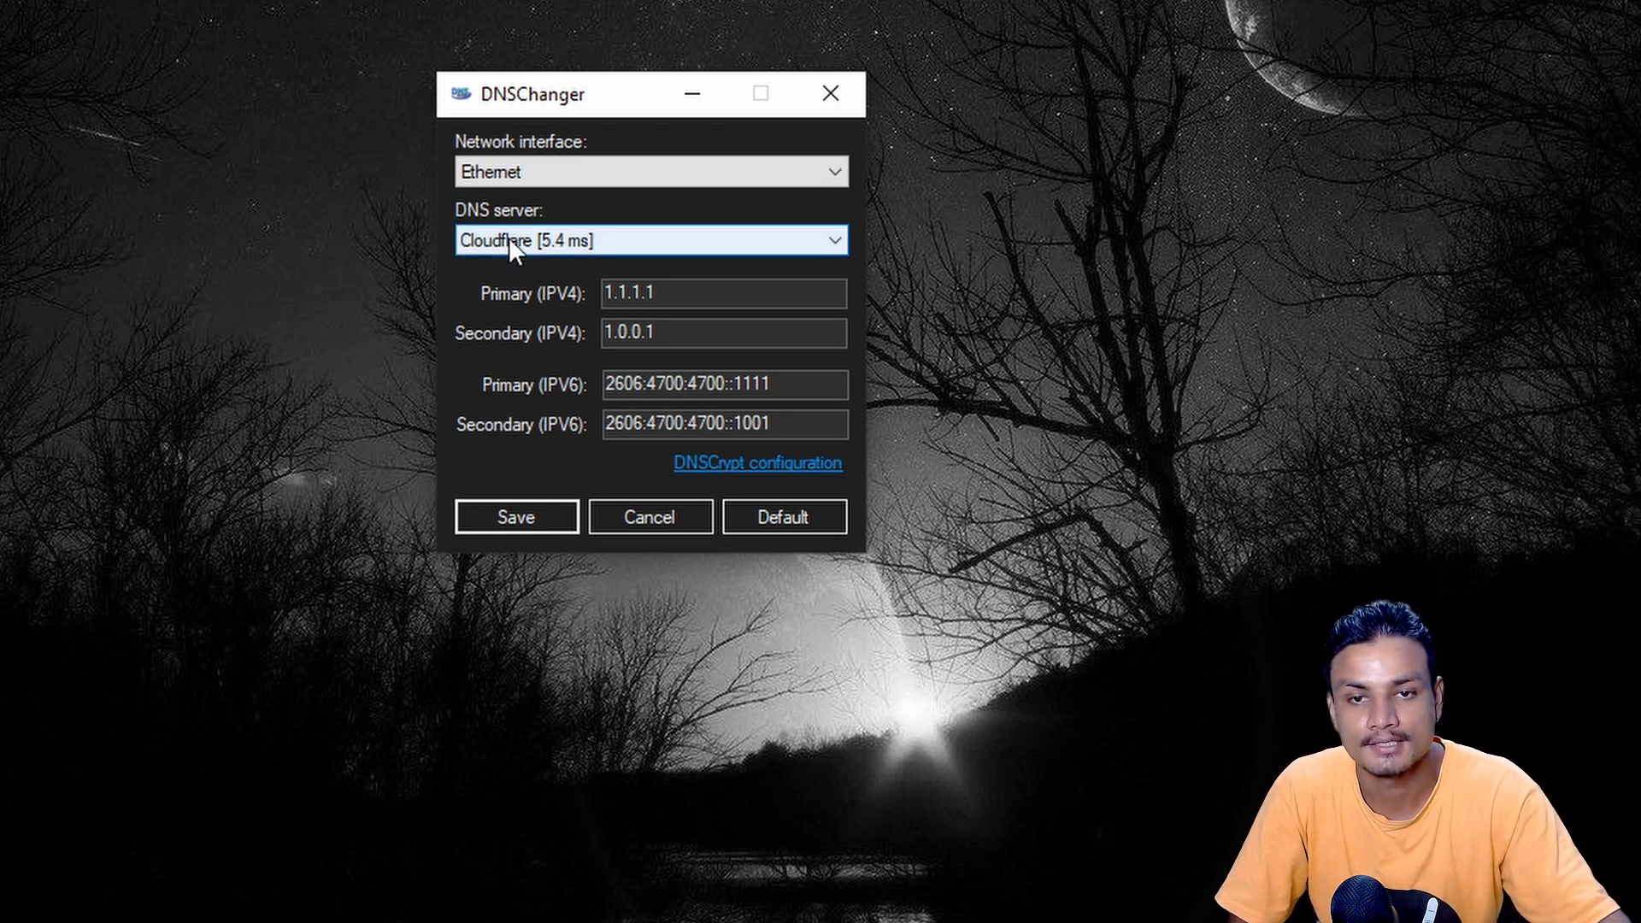
Browse the DNS provider list and keep Cloudflare (1.1.1.1 / 1.0.0.1) selected for Ethernet.
{"action": "left_click", "coordinate": [649, 239]}
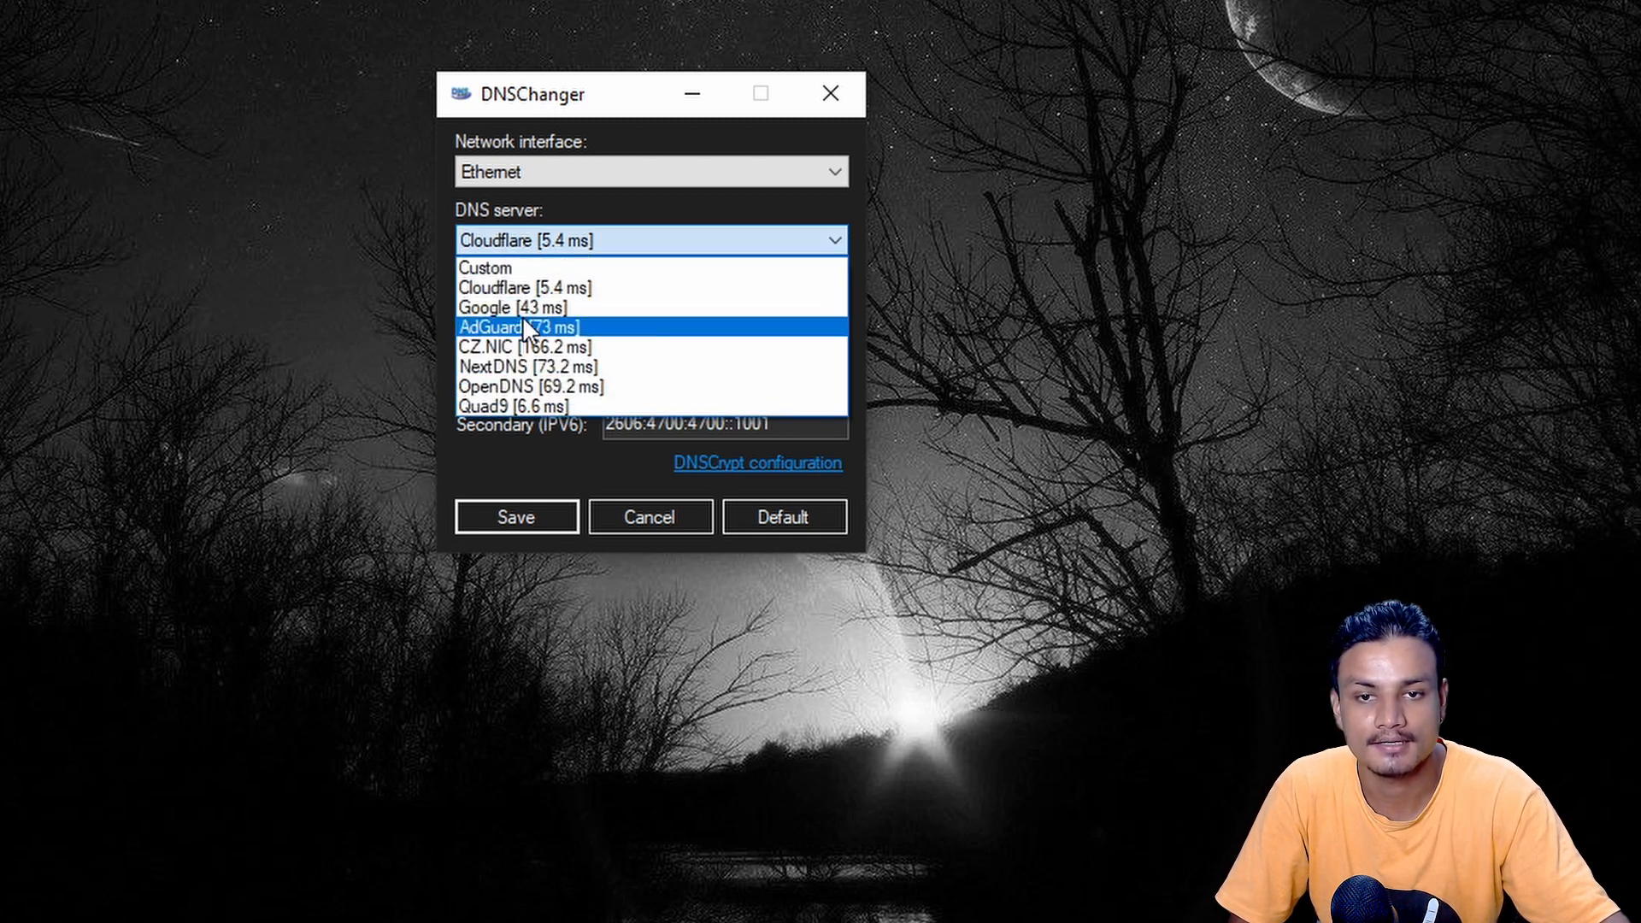
{"action": "mouse_move", "coordinate": [670, 386]}
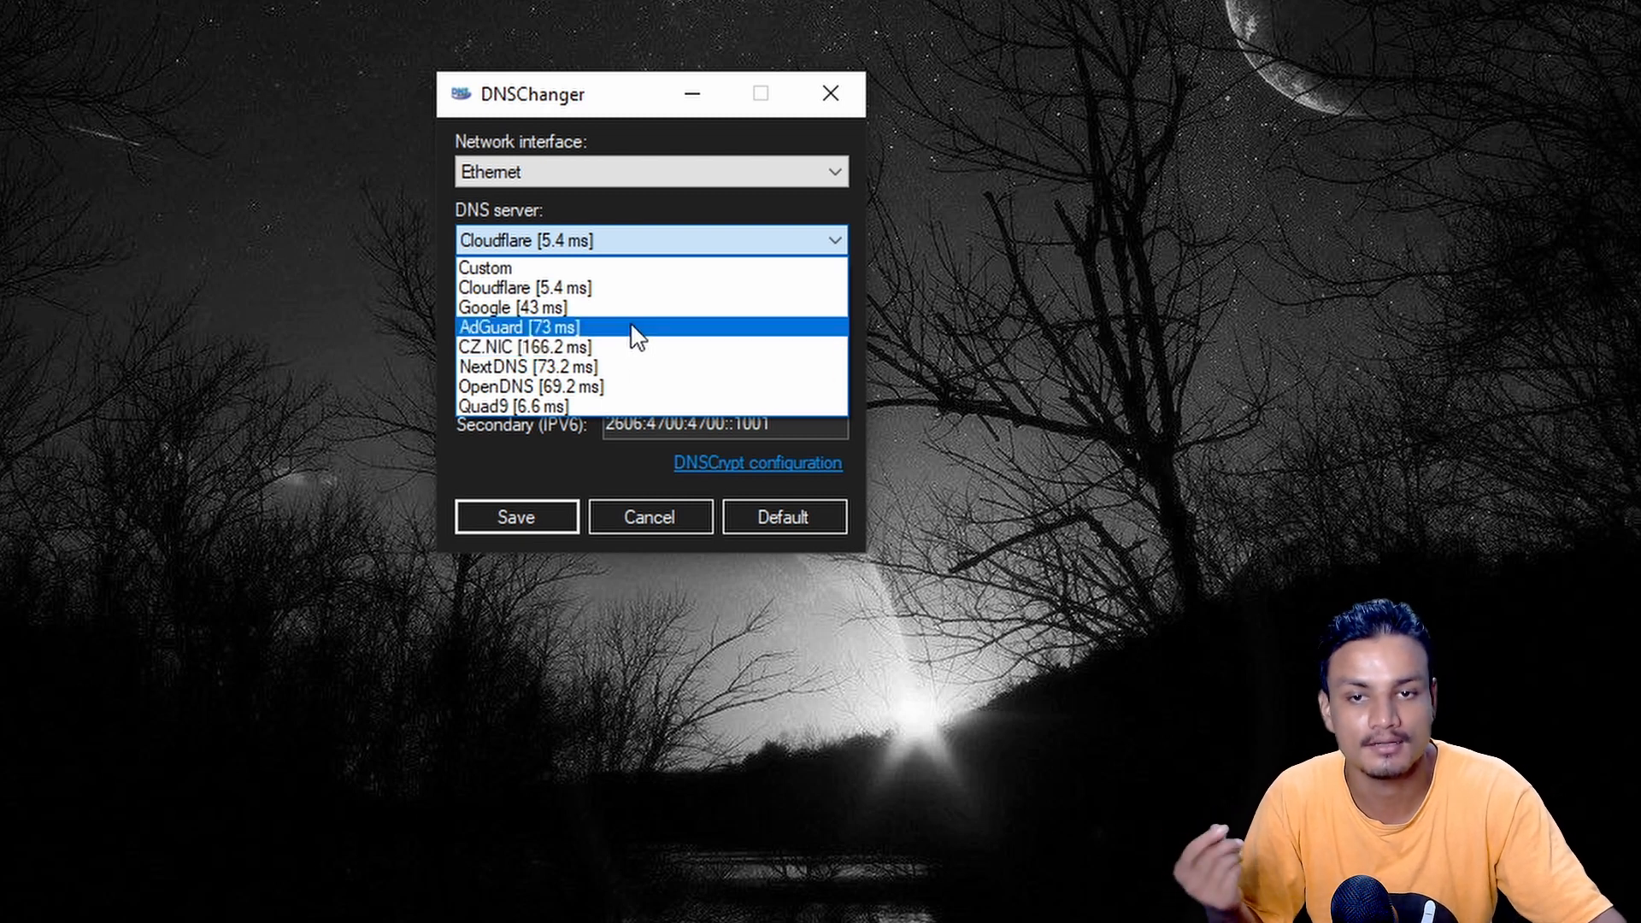
{"action": "mouse_move", "coordinate": [602, 345]}
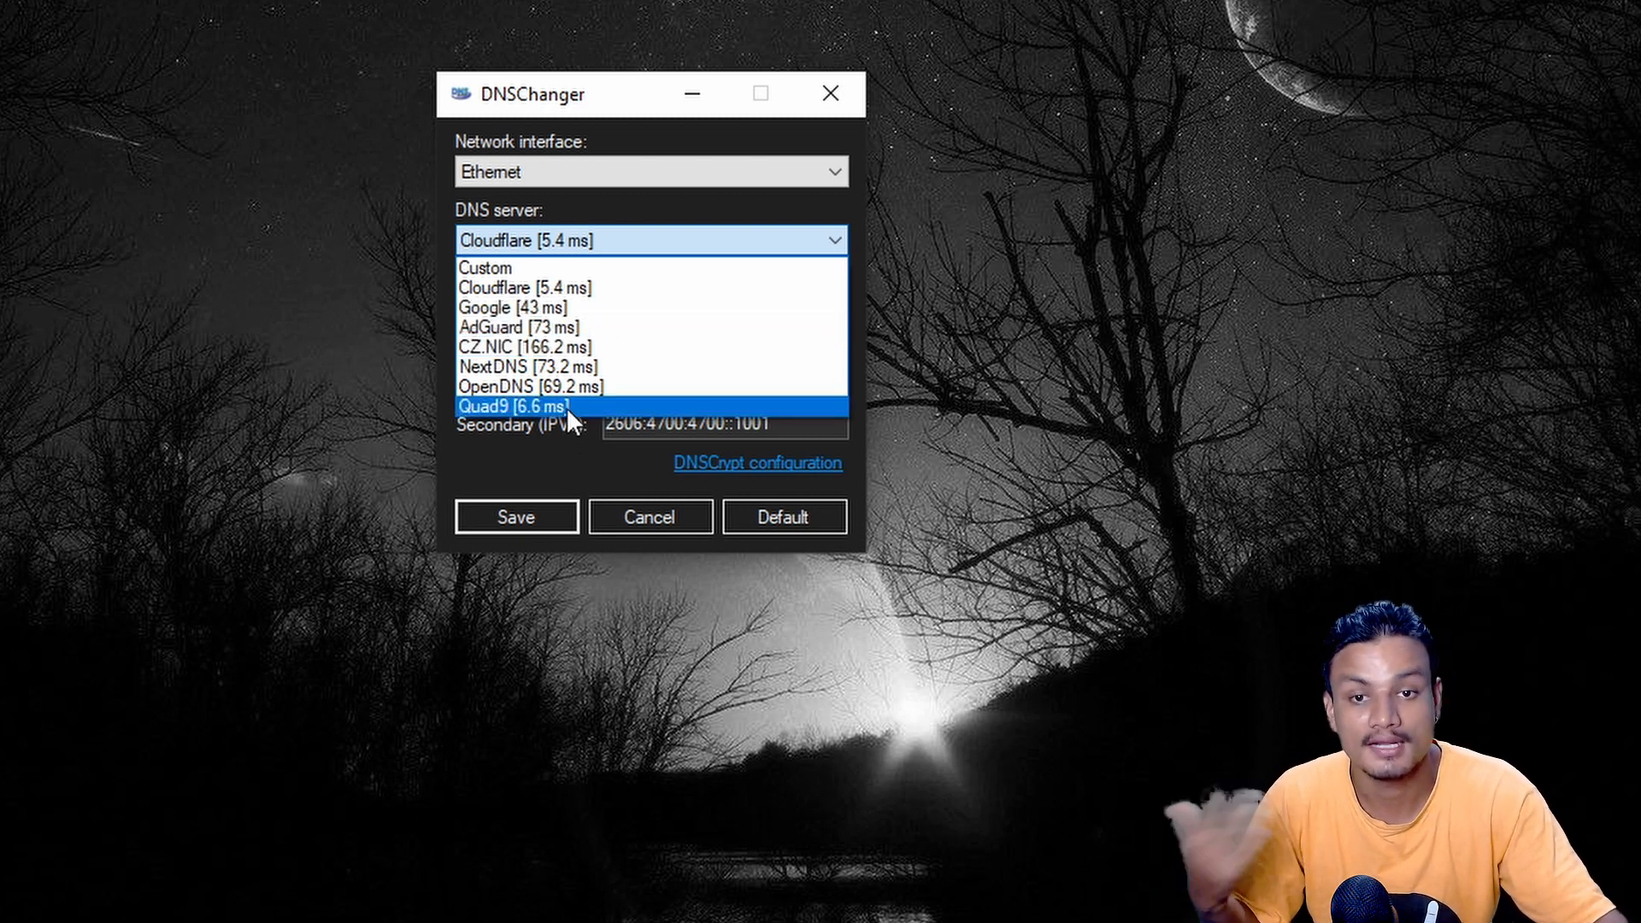
{"action": "mouse_move", "coordinate": [520, 328]}
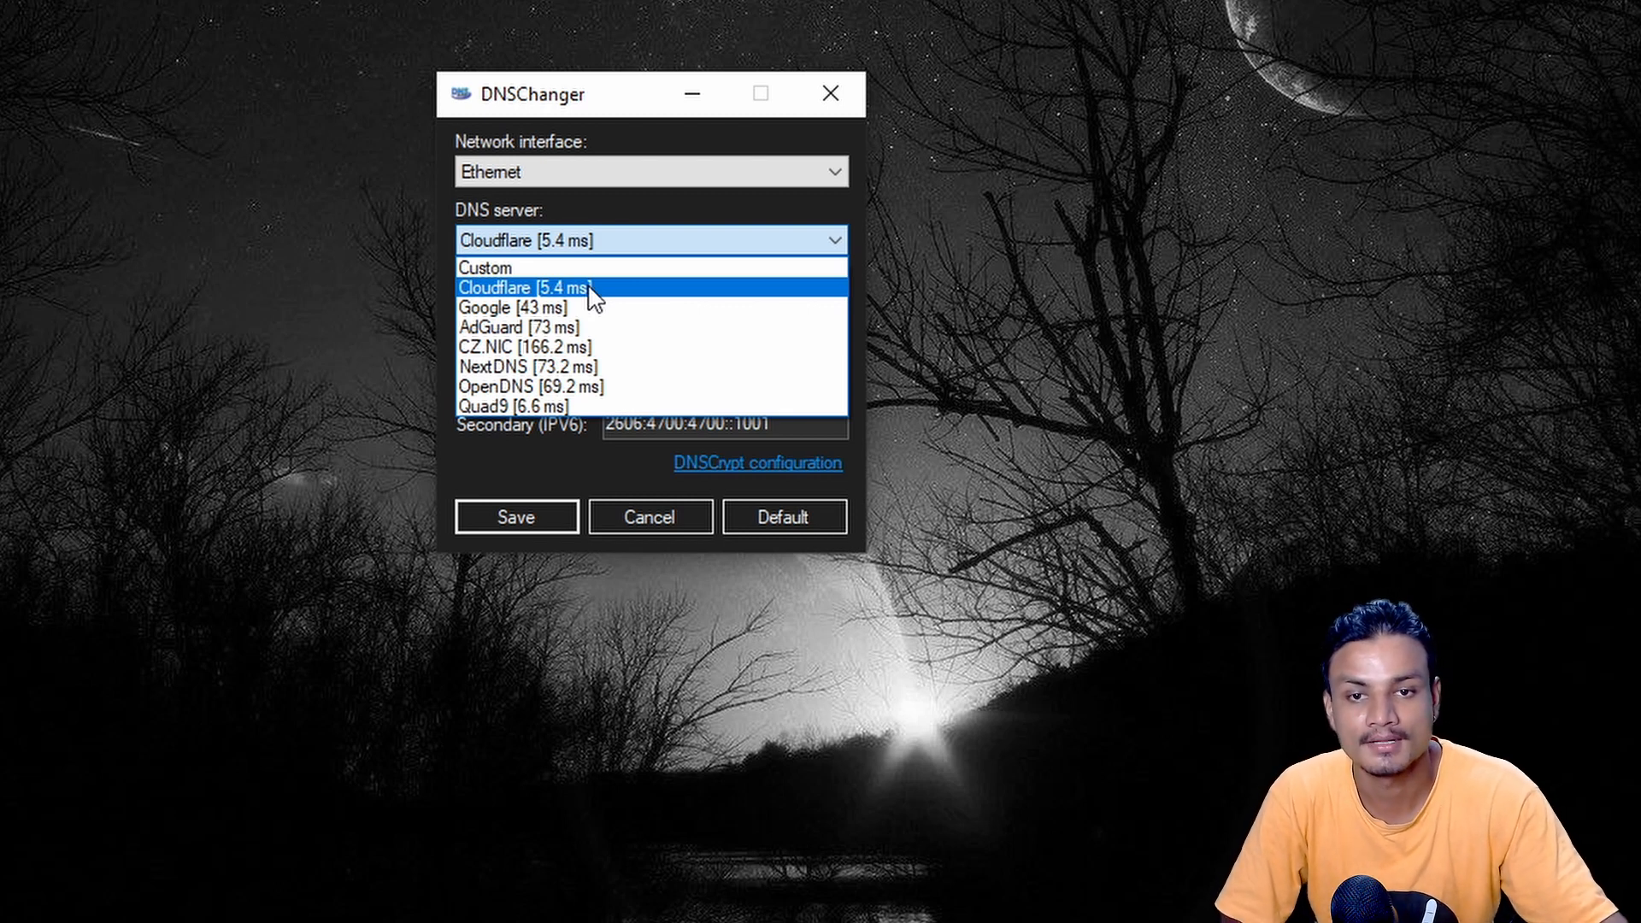
{"action": "mouse_move", "coordinate": [574, 302]}
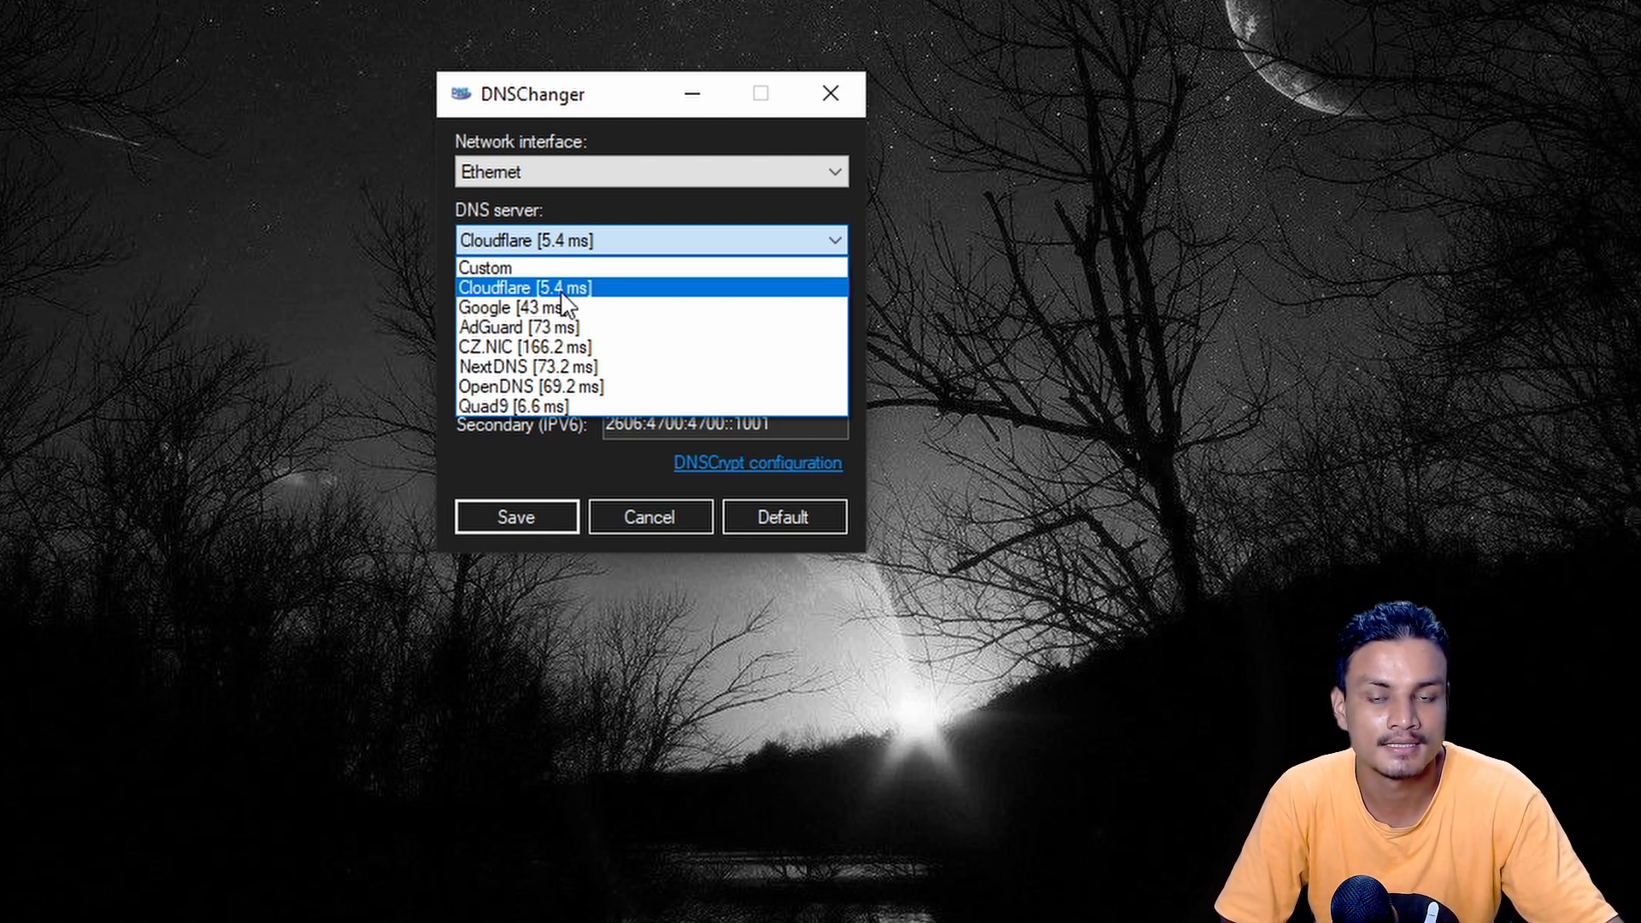
{"action": "mouse_move", "coordinate": [575, 298]}
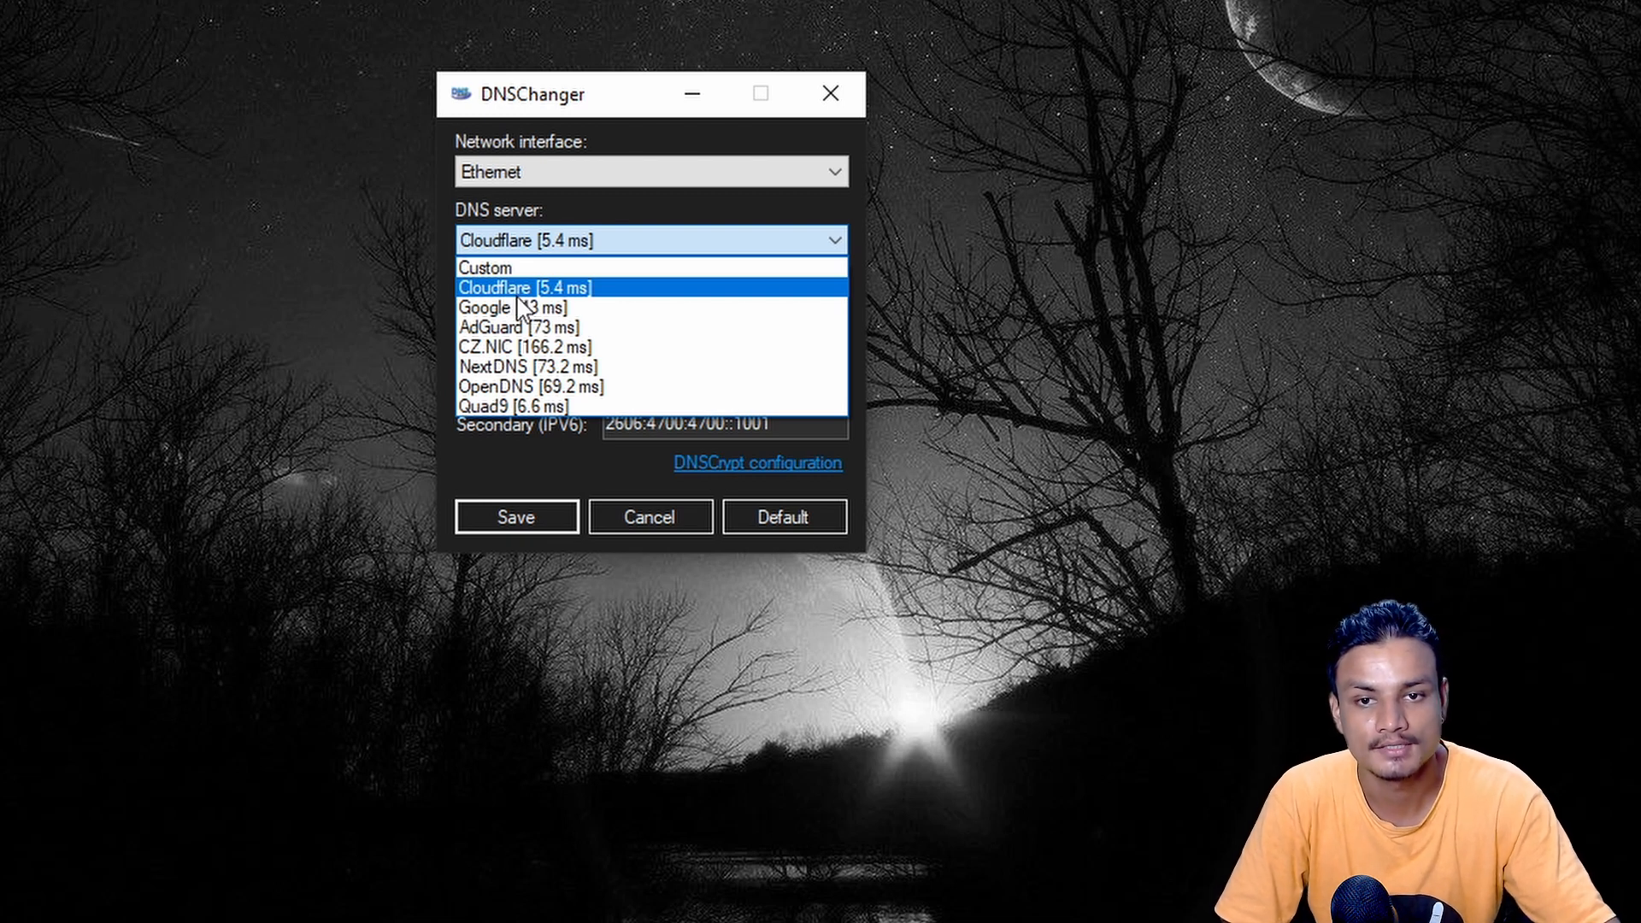
{"action": "mouse_move", "coordinate": [523, 306]}
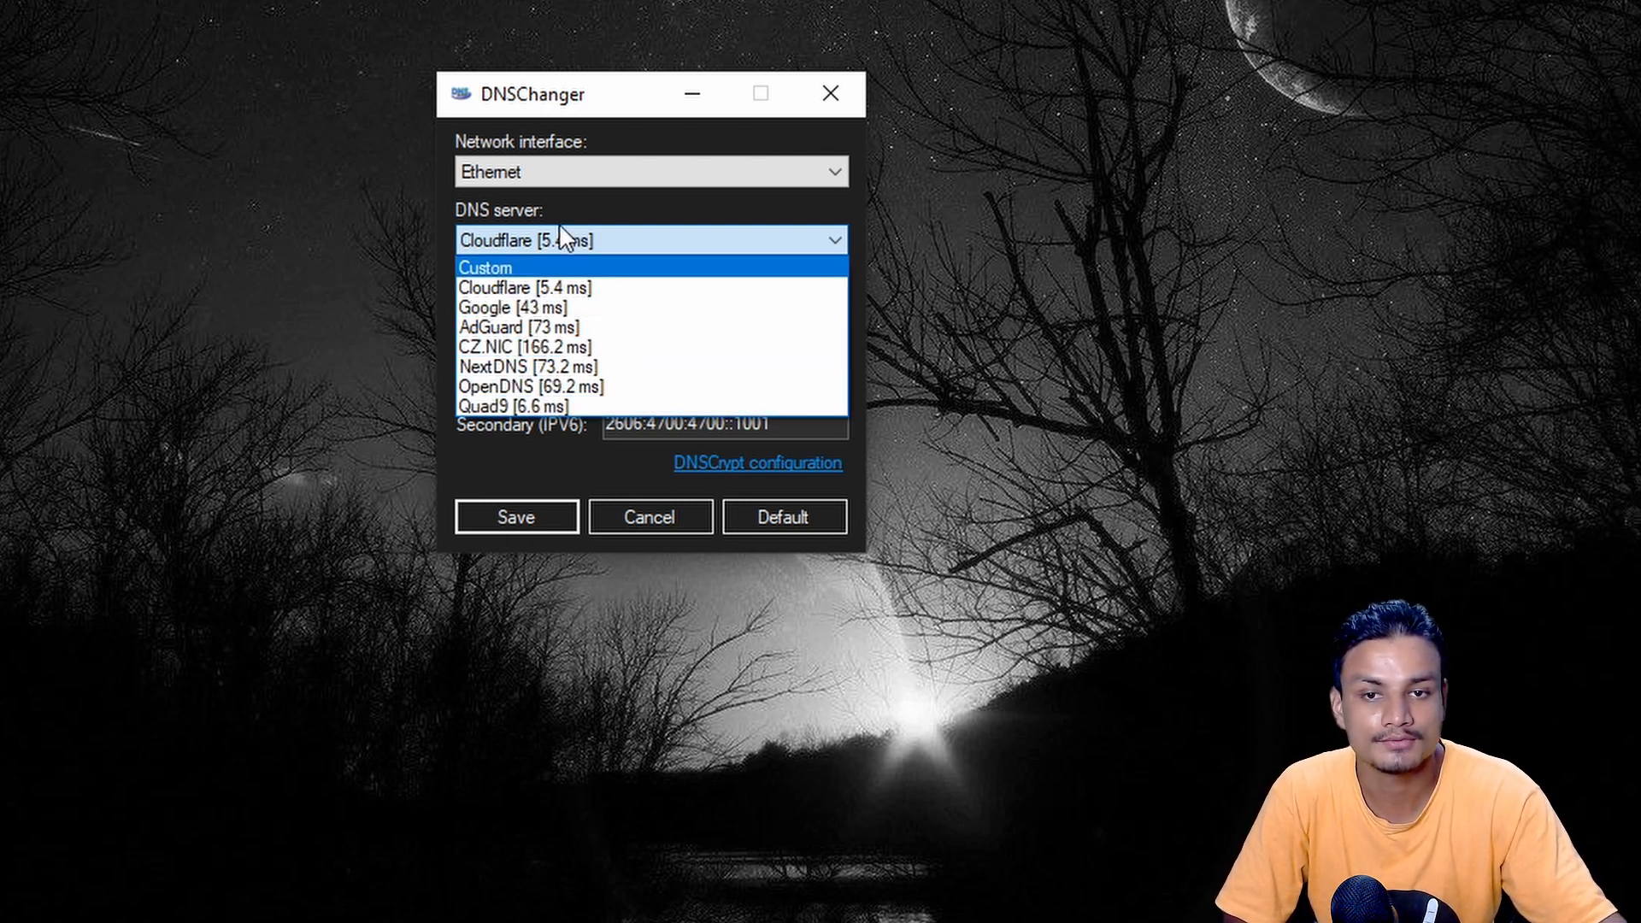
{"action": "mouse_move", "coordinate": [524, 347]}
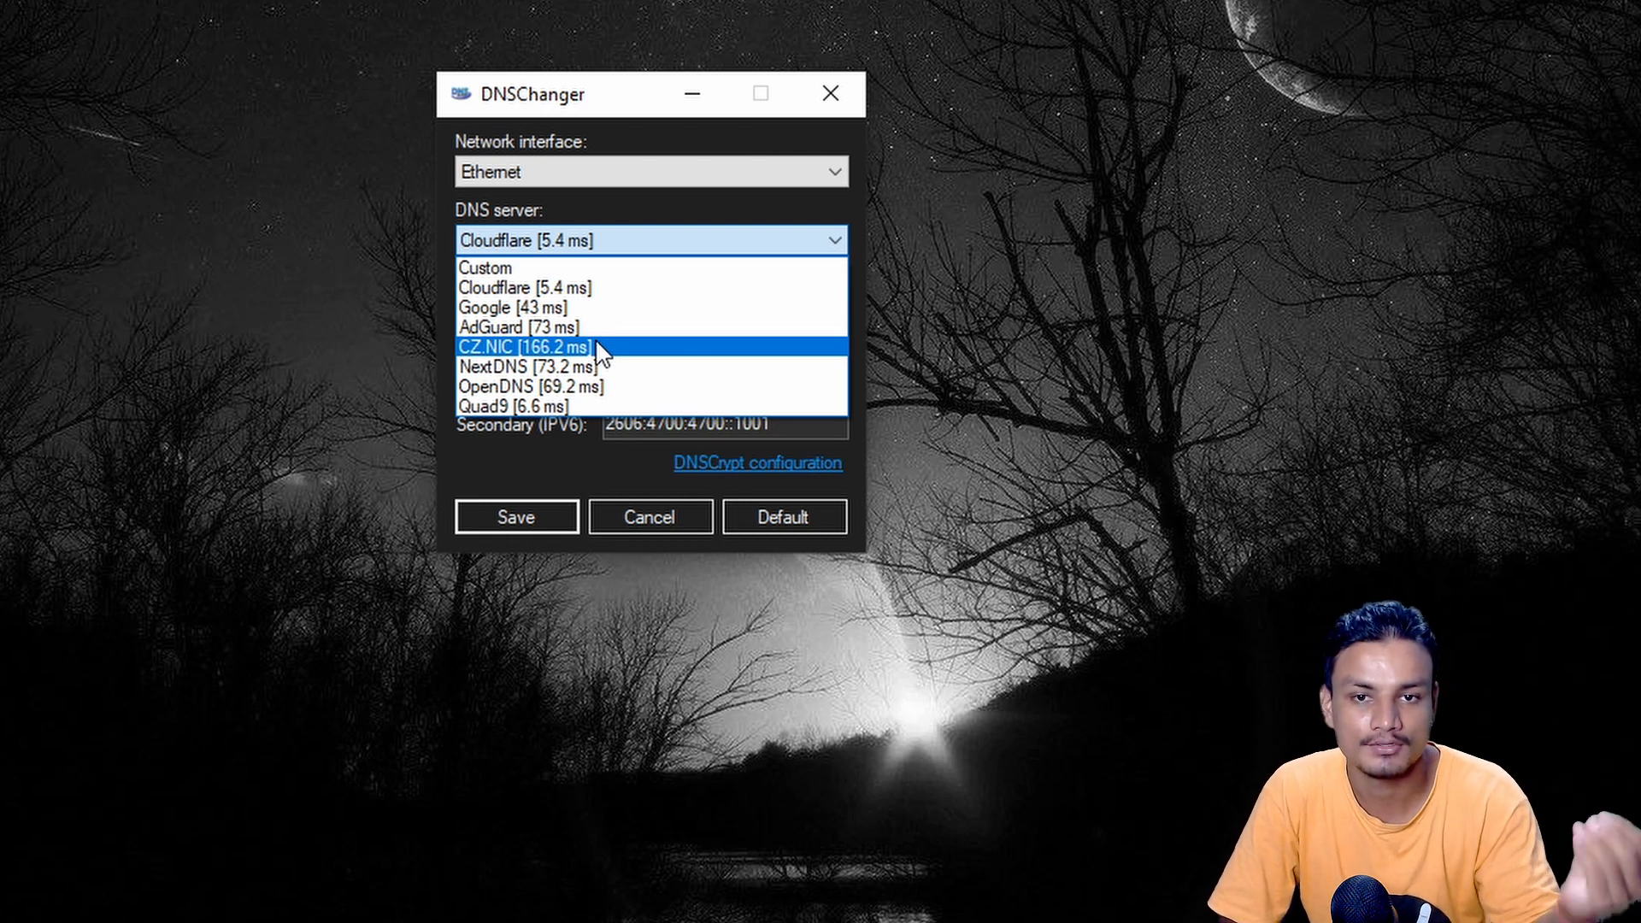
{"action": "mouse_move", "coordinate": [622, 287]}
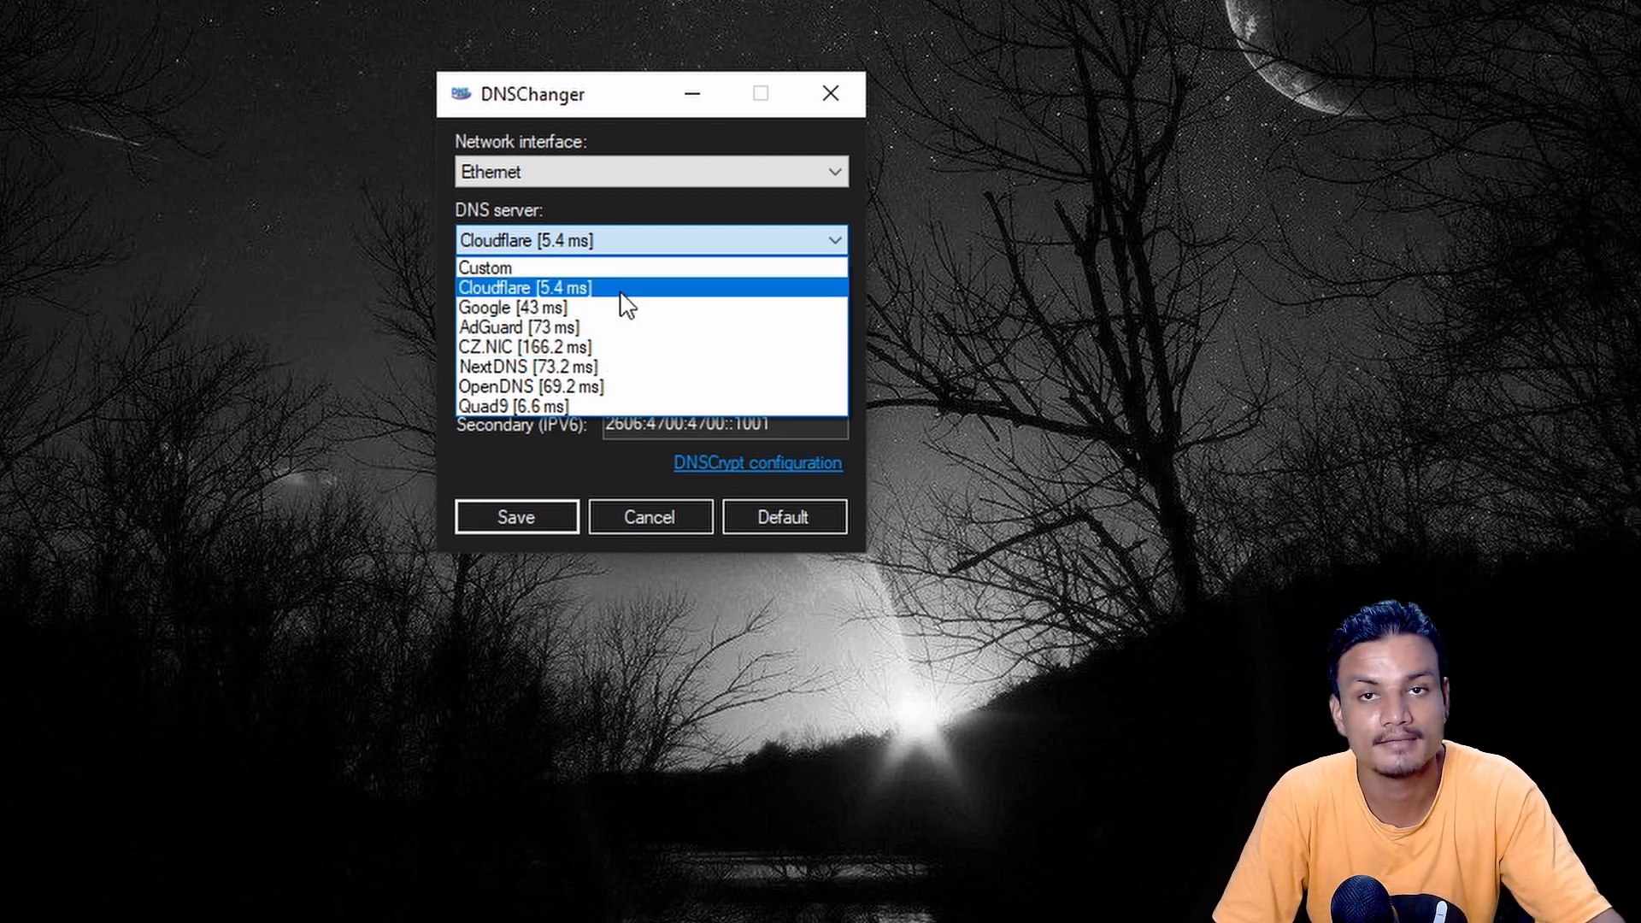
{"action": "mouse_move", "coordinate": [523, 407]}
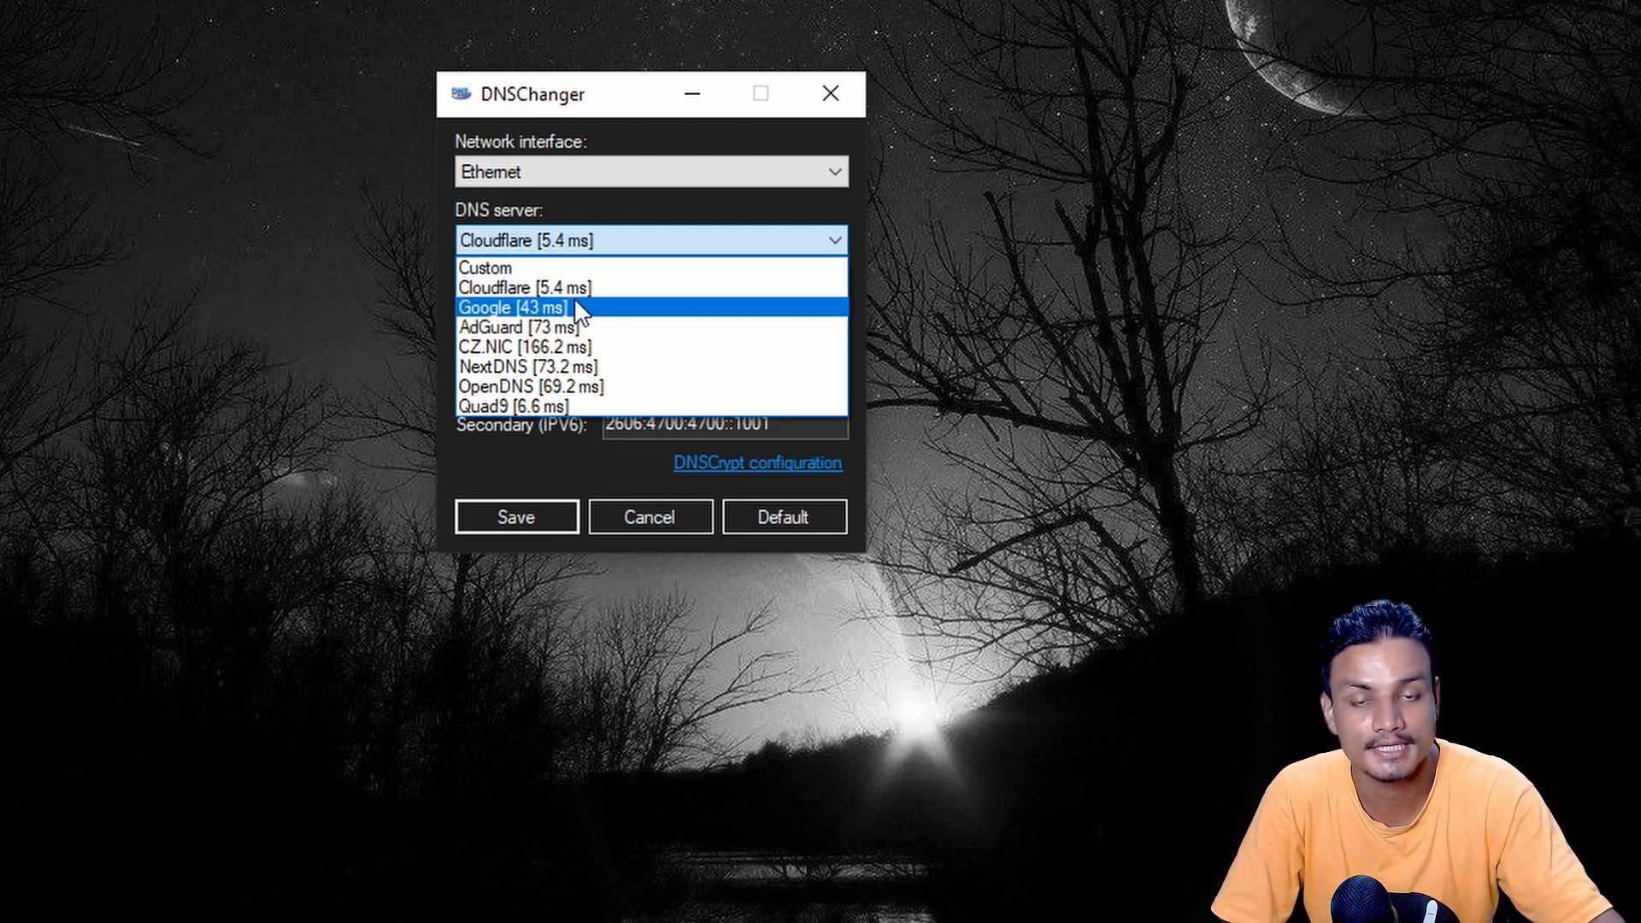
{"action": "mouse_move", "coordinate": [523, 326]}
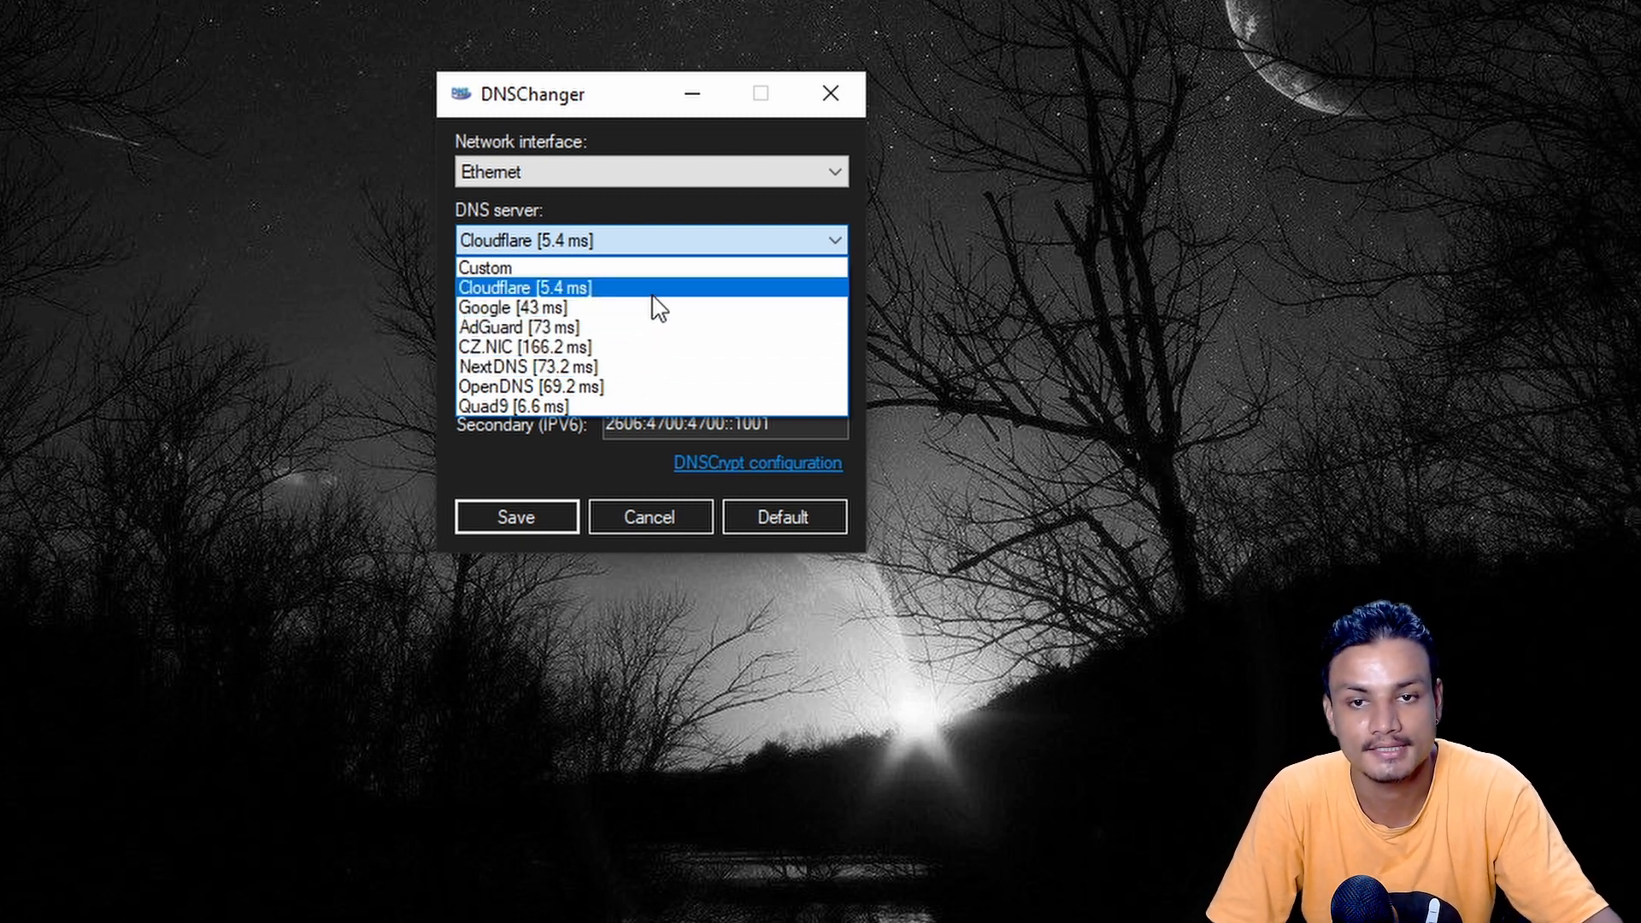
{"action": "left_click", "coordinate": [525, 288]}
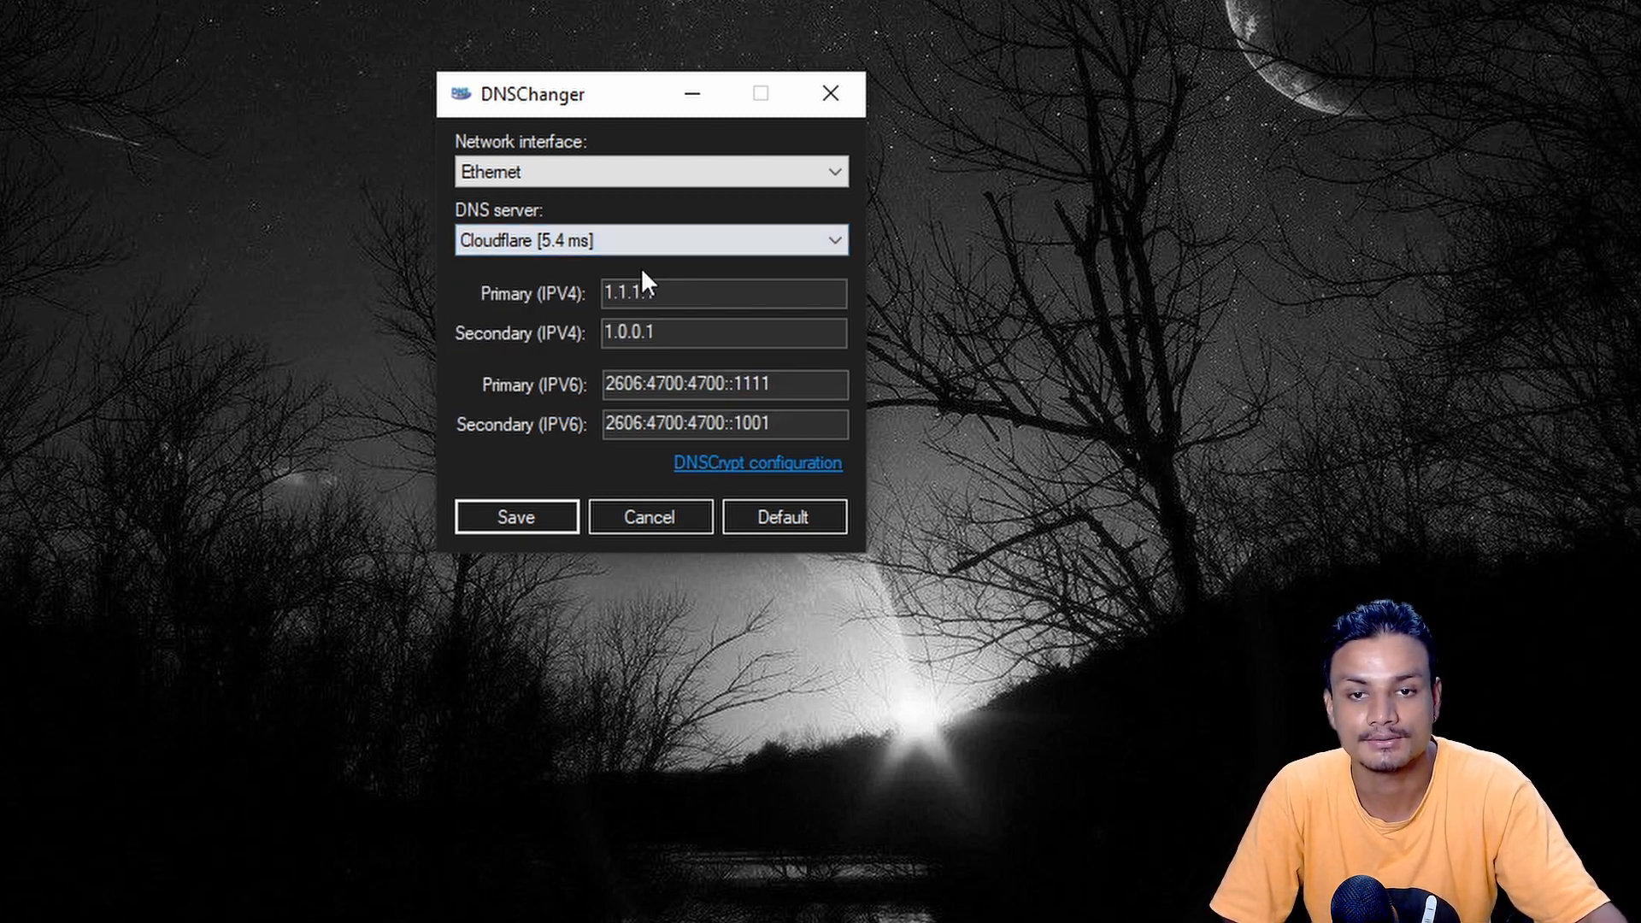
{"action": "right_click", "coordinate": [147, 423]}
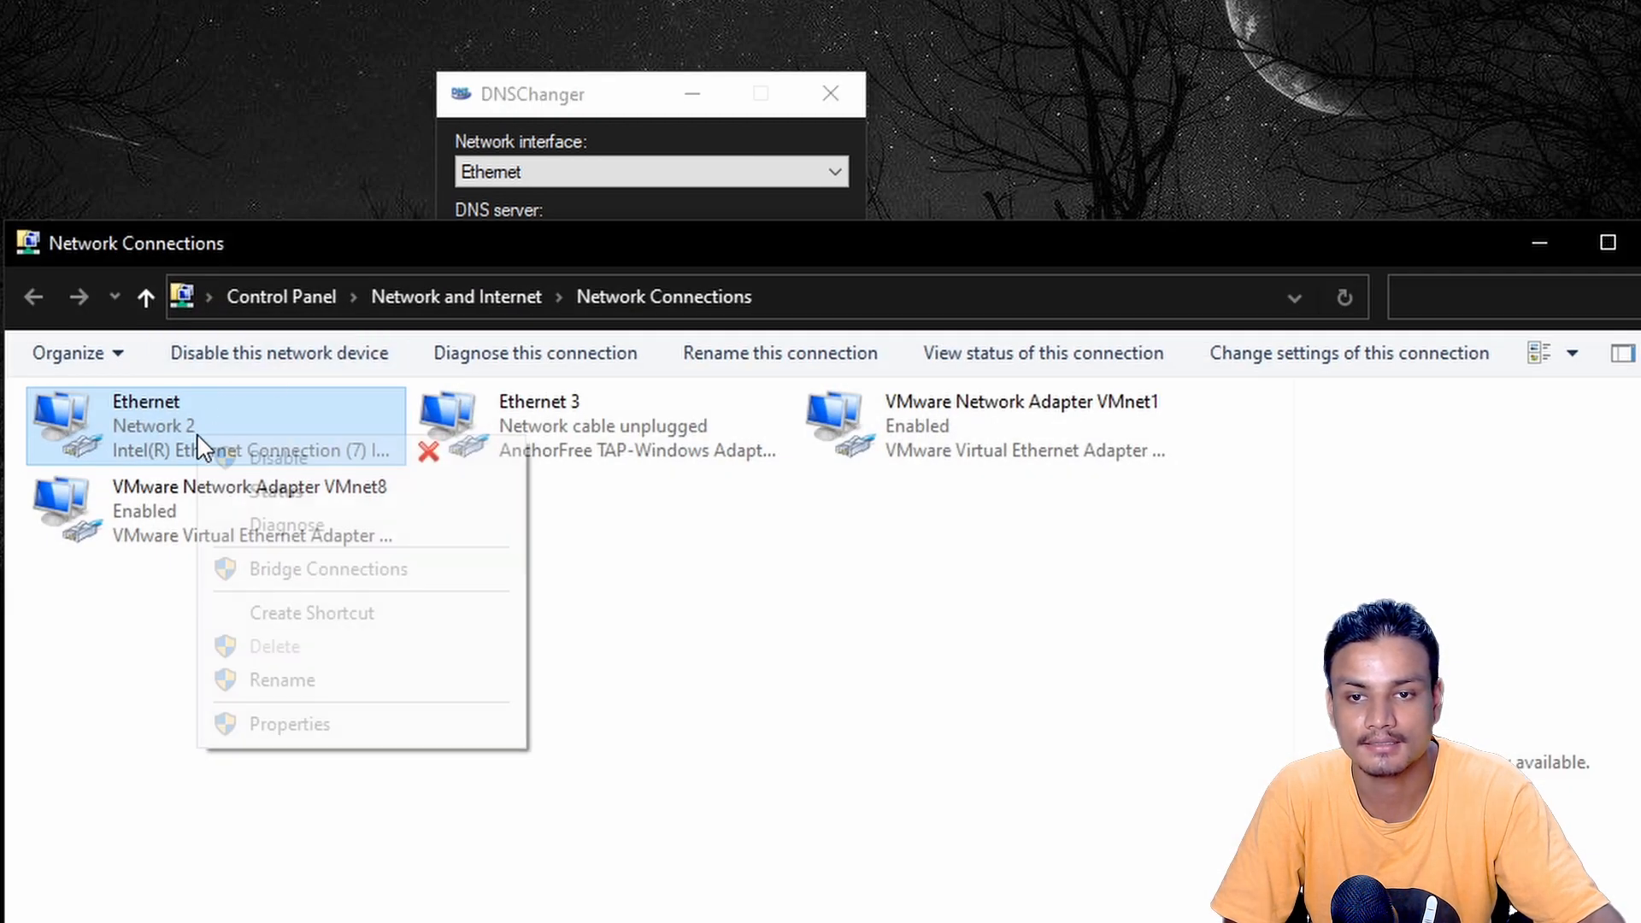
{"action": "left_click", "coordinate": [287, 725]}
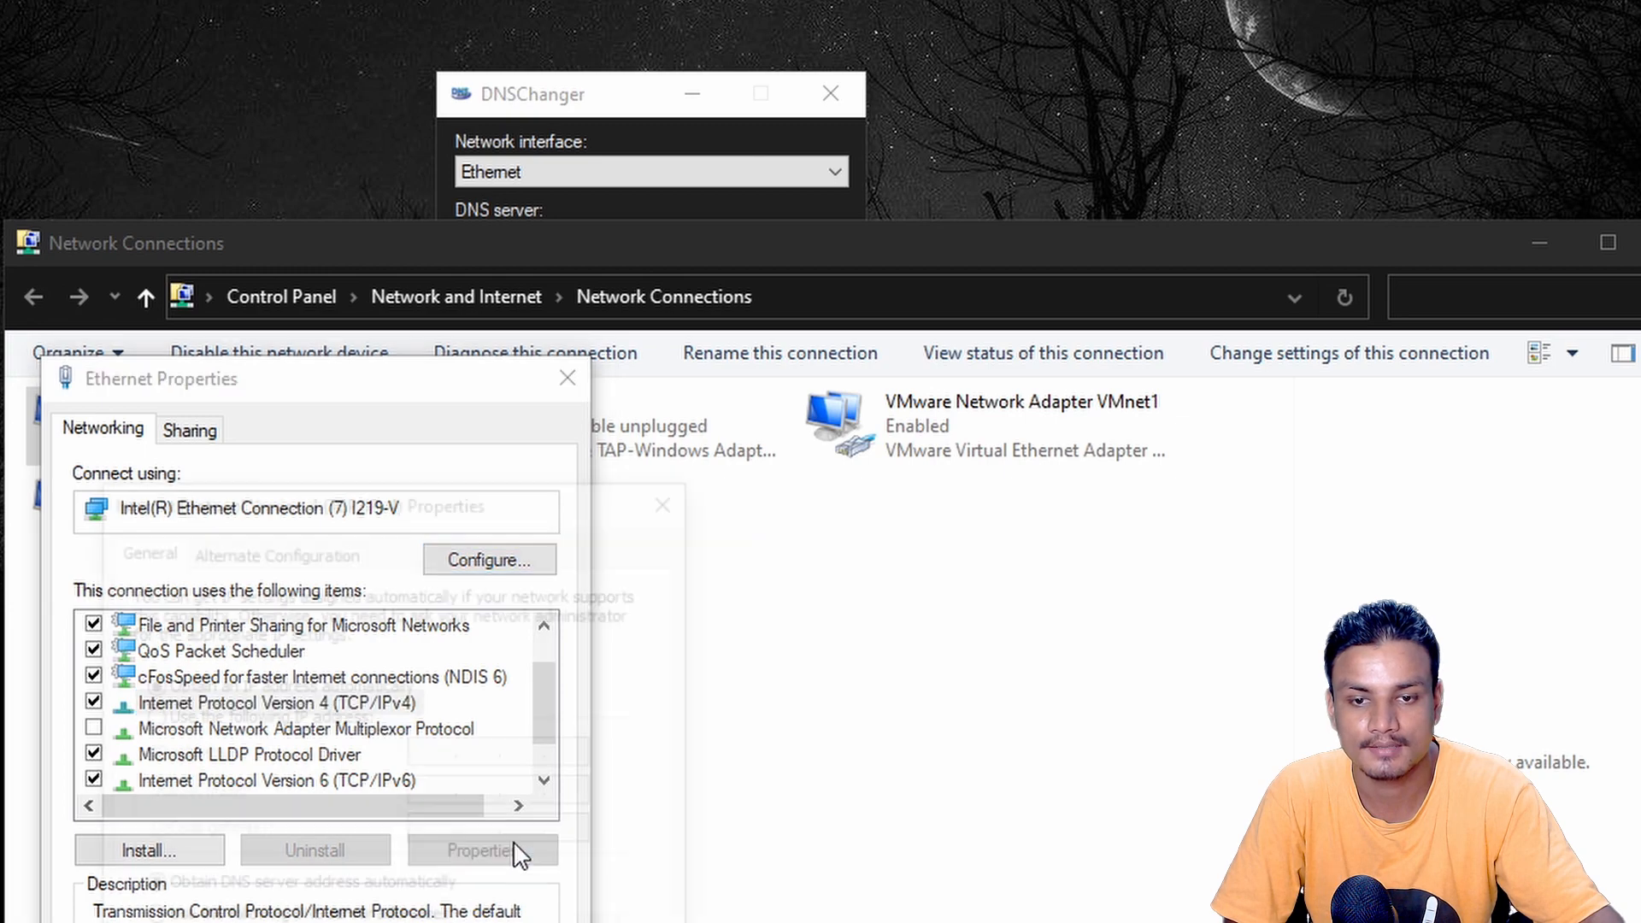
{"action": "left_click", "coordinate": [482, 850]}
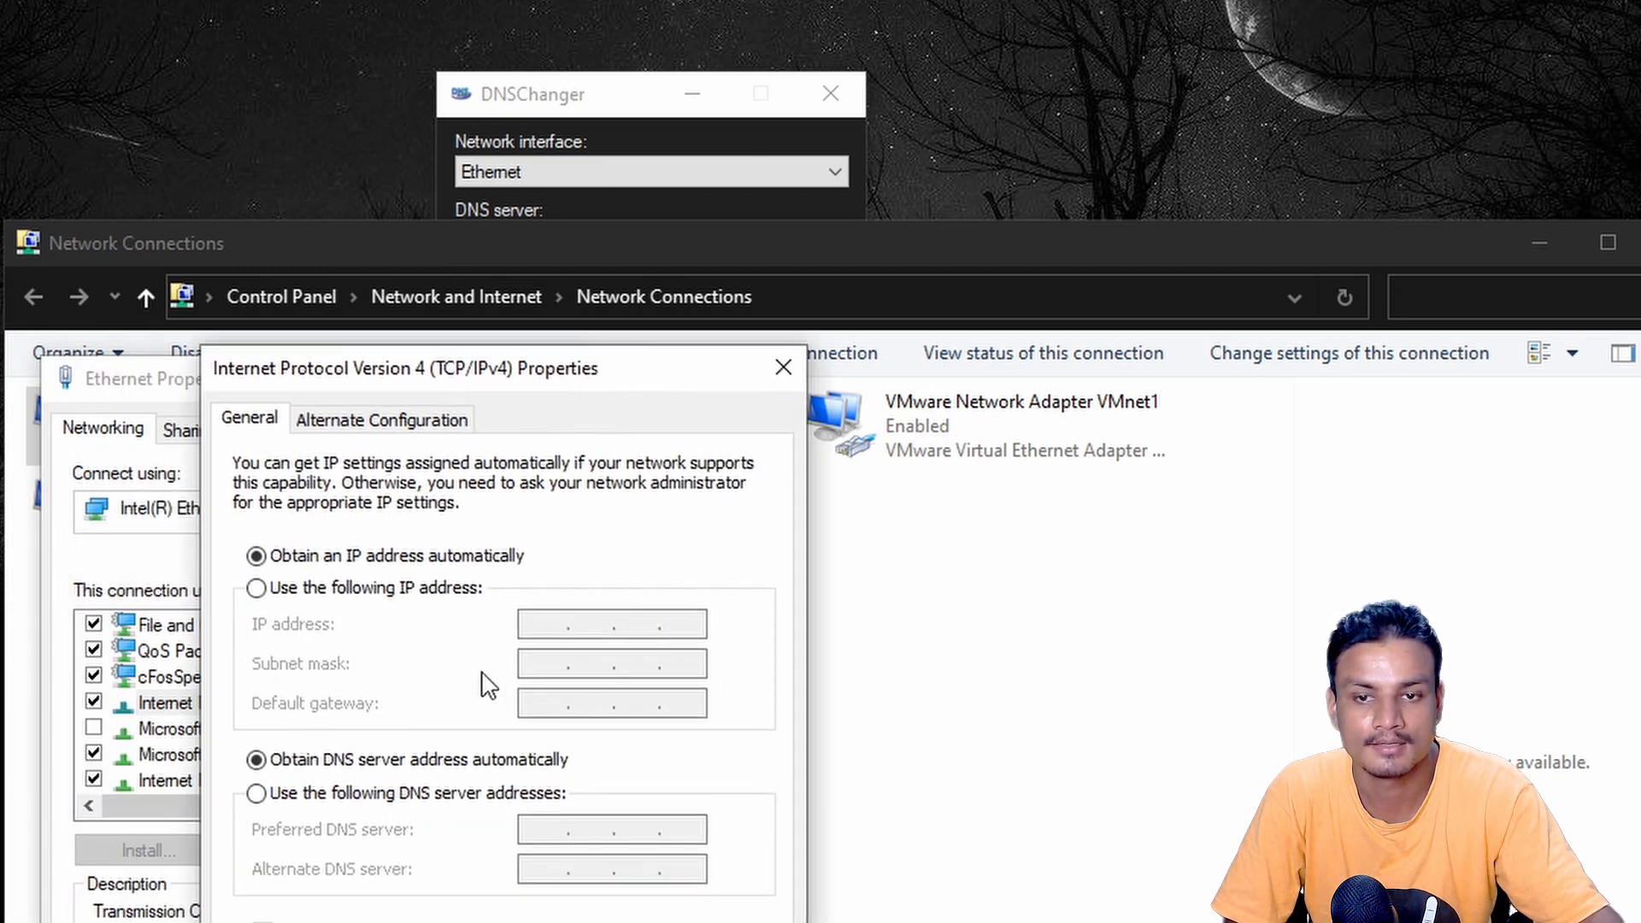
{"action": "mouse_move", "coordinate": [646, 846]}
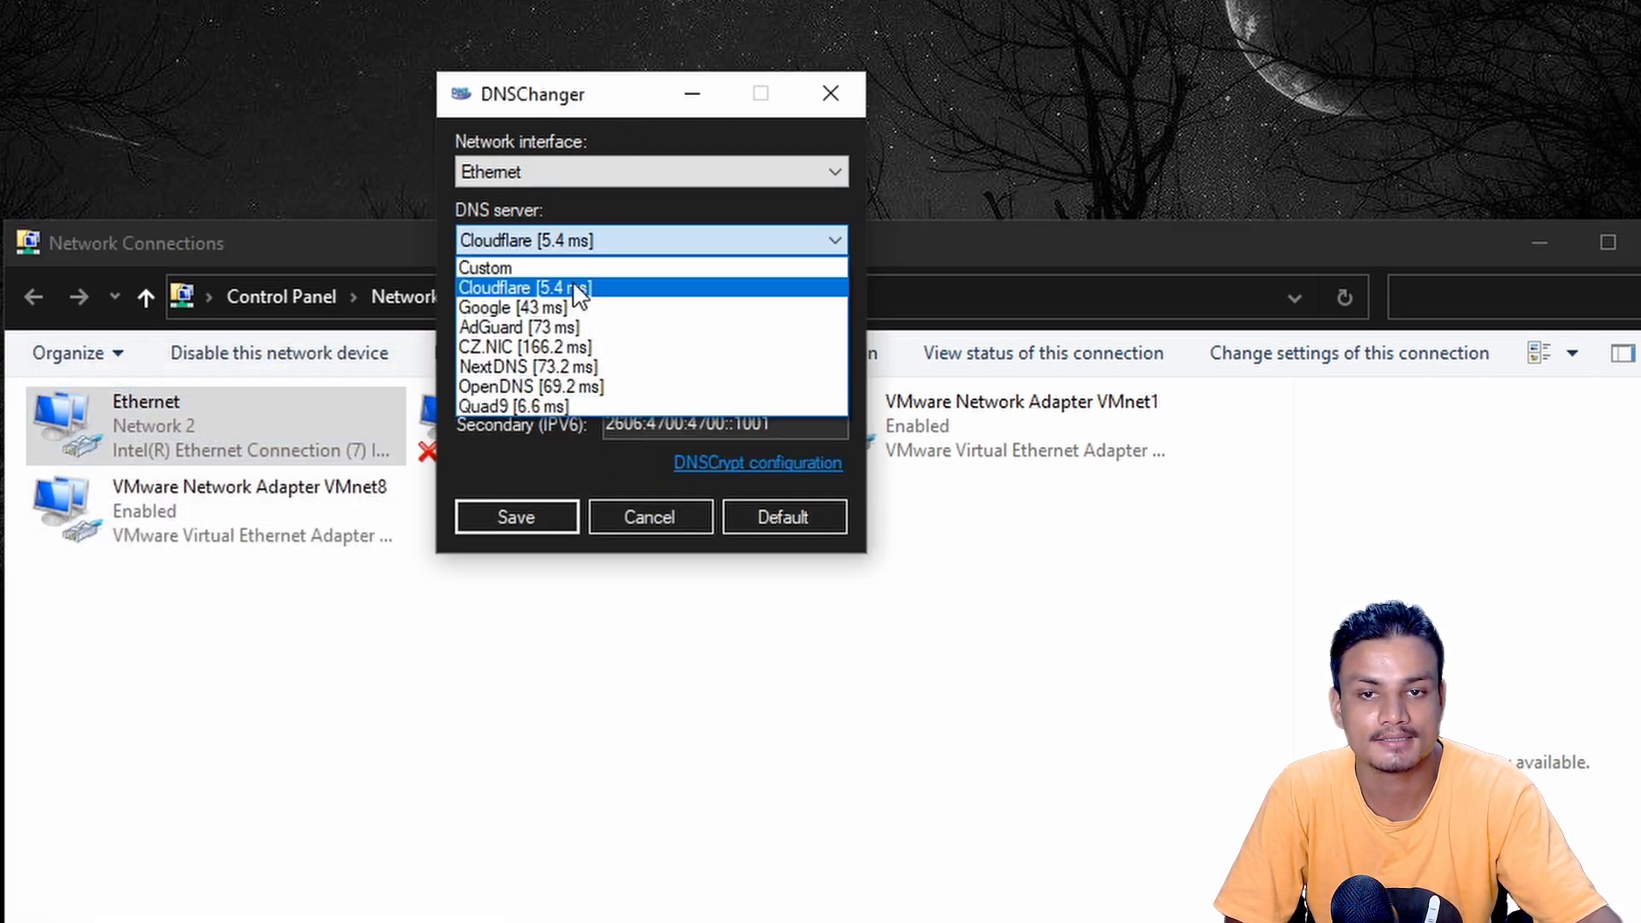
Choose Cloudflare as the Ethernet adapter's DNS server in DNSChanger.
{"action": "left_click", "coordinate": [523, 287]}
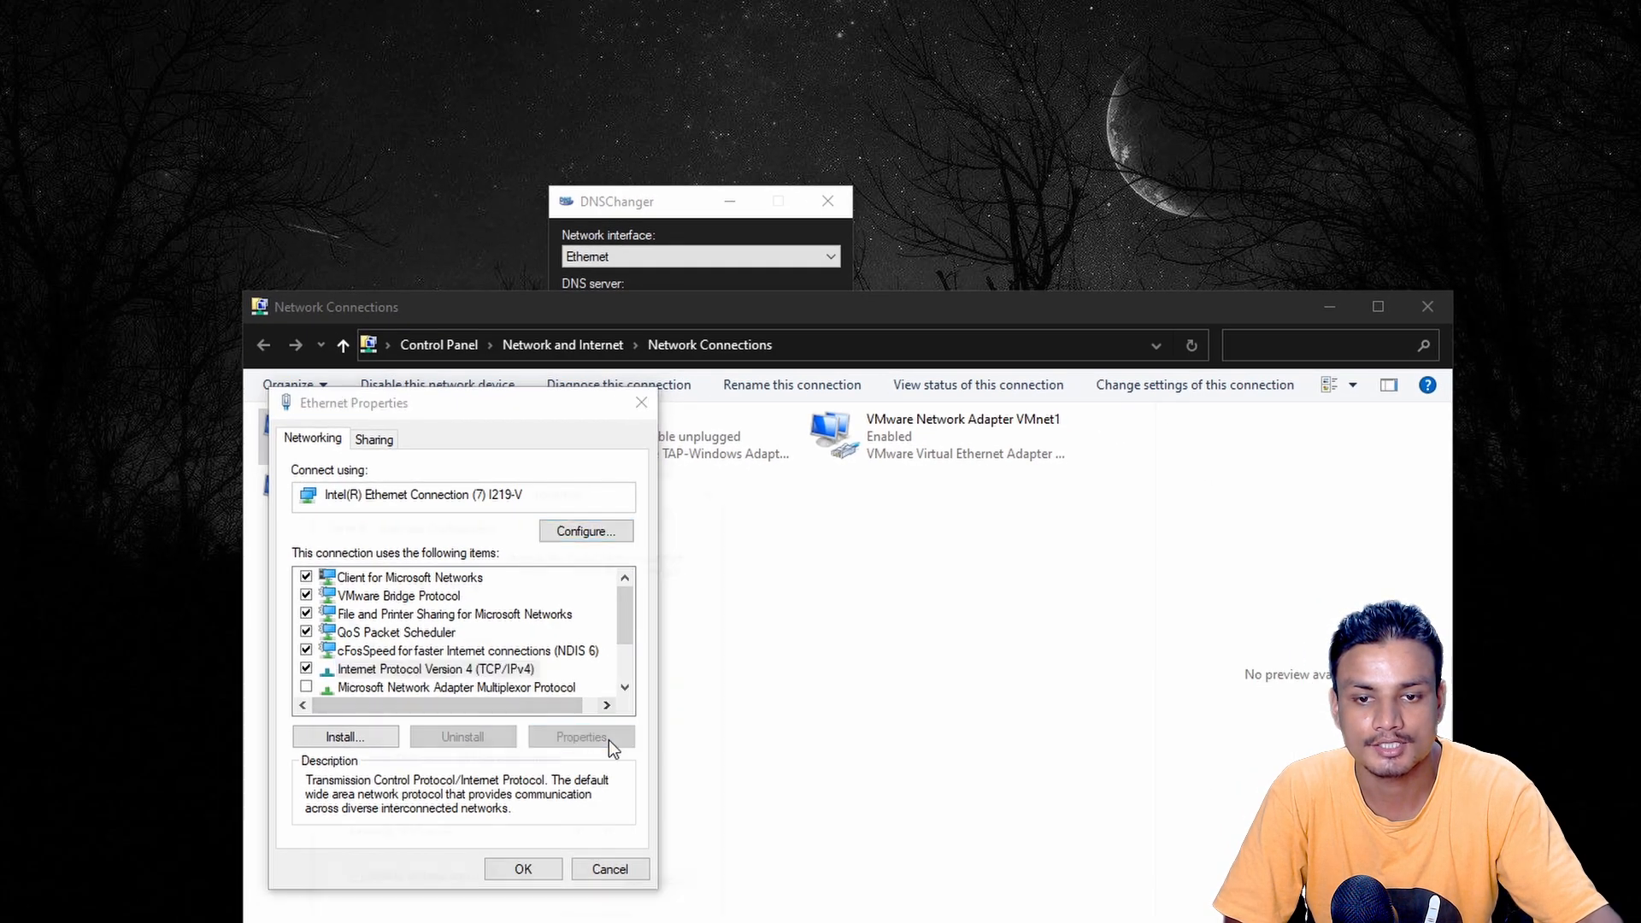
Check Ethernet's IPv4 DNS reads 1.1.1.1 / 1.0.0.1 and cancel out of the properties.
{"action": "left_click", "coordinate": [580, 737]}
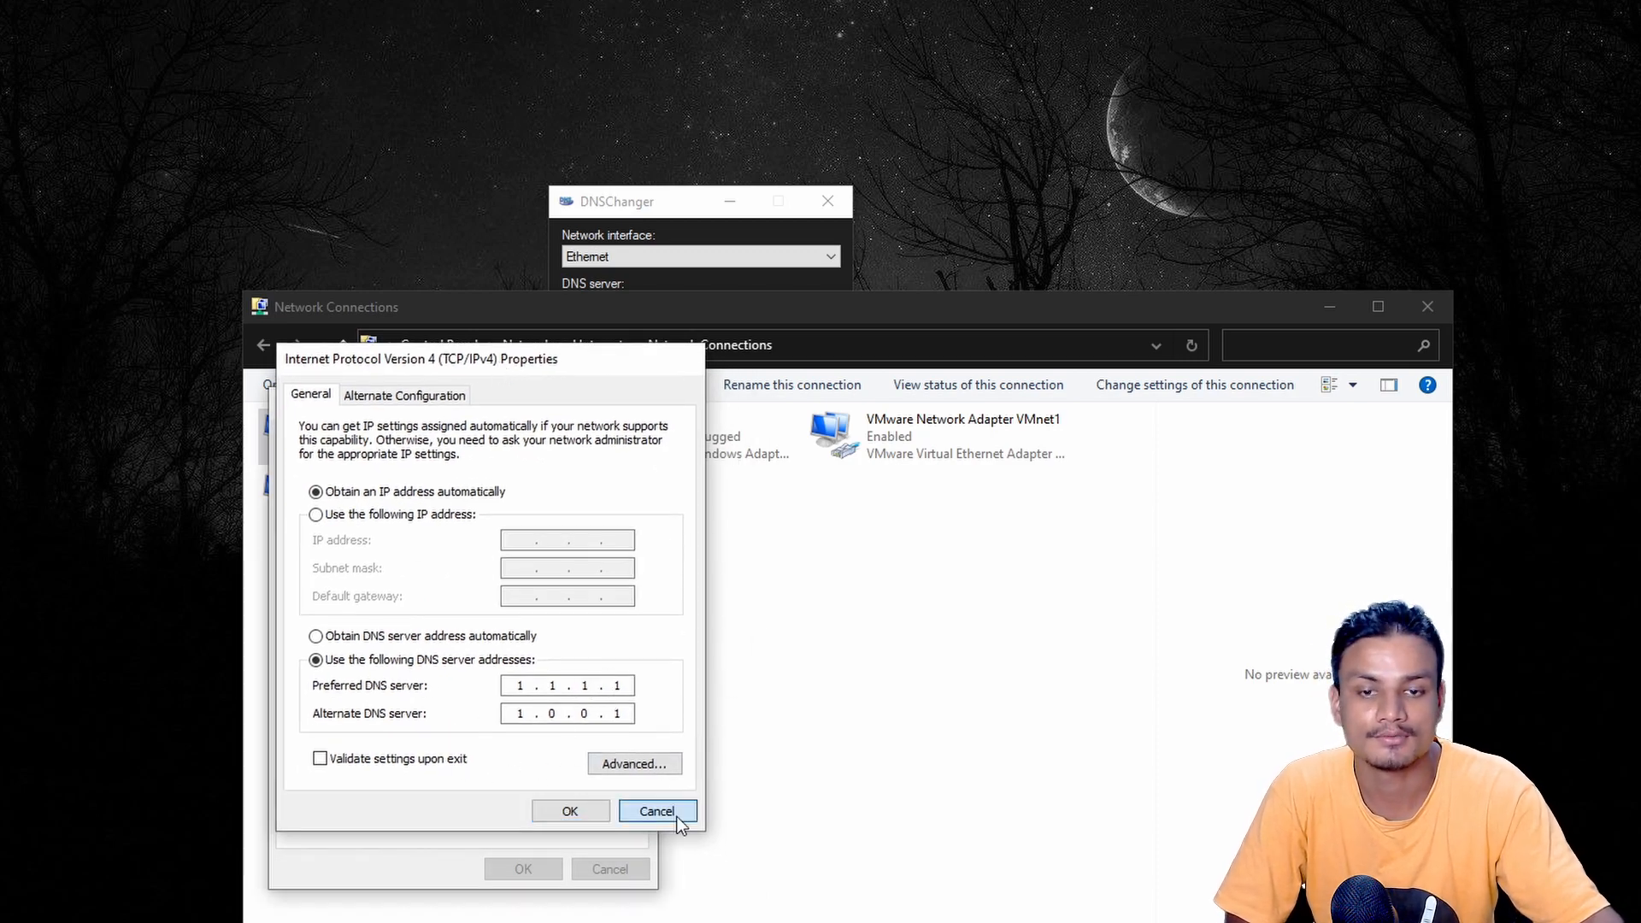
{"action": "left_click", "coordinate": [656, 810]}
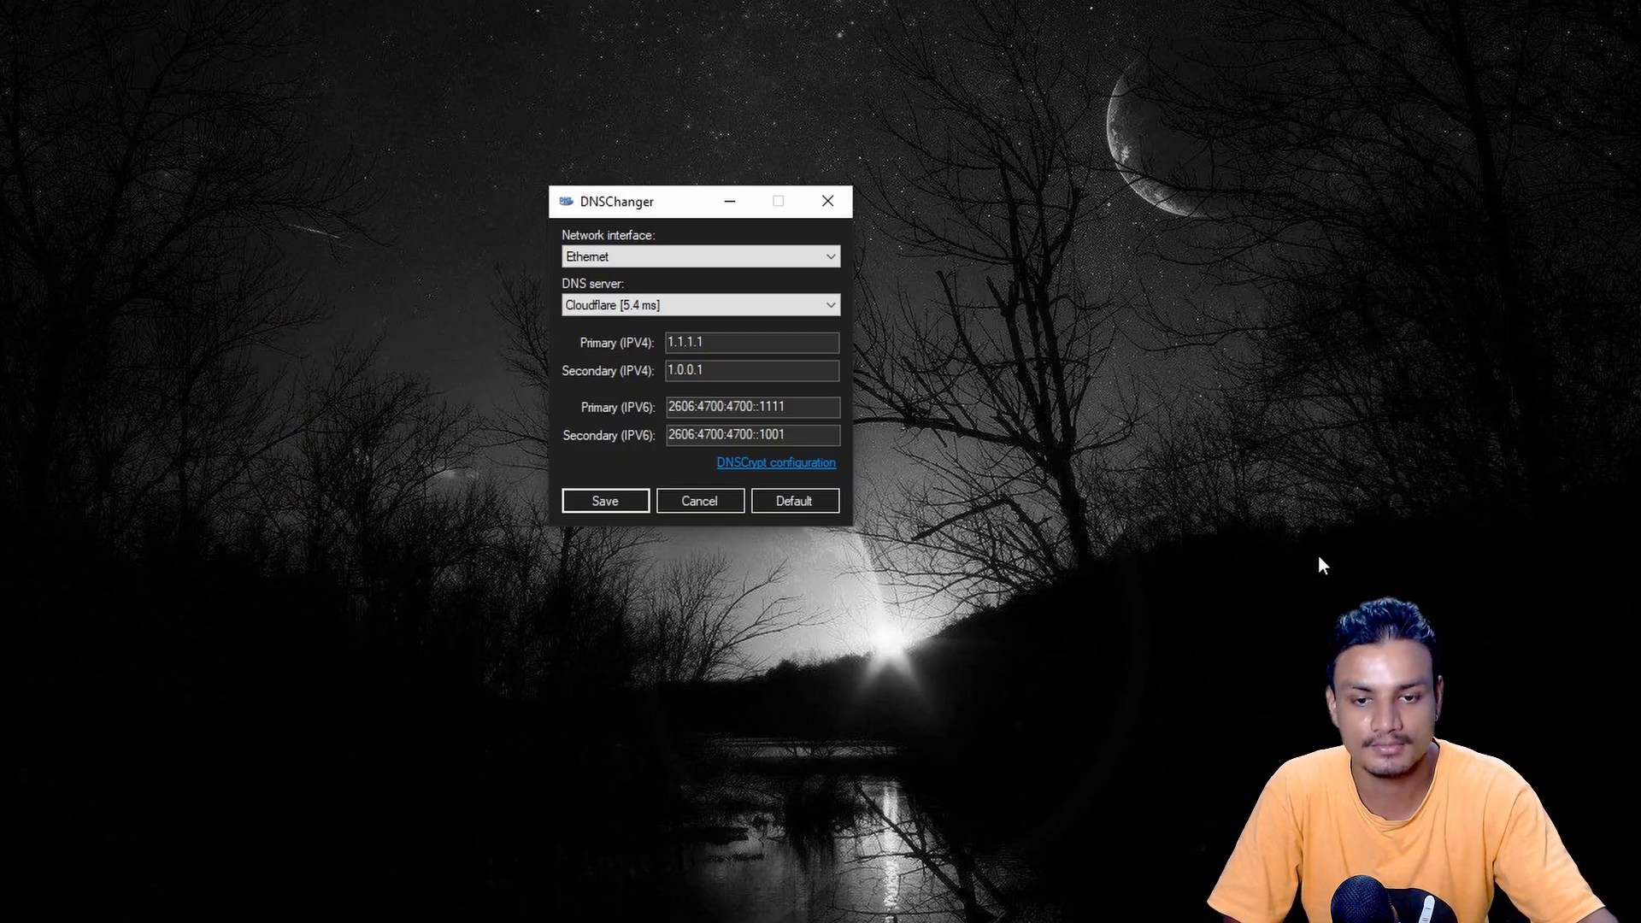
{"action": "mouse_move", "coordinate": [798, 591]}
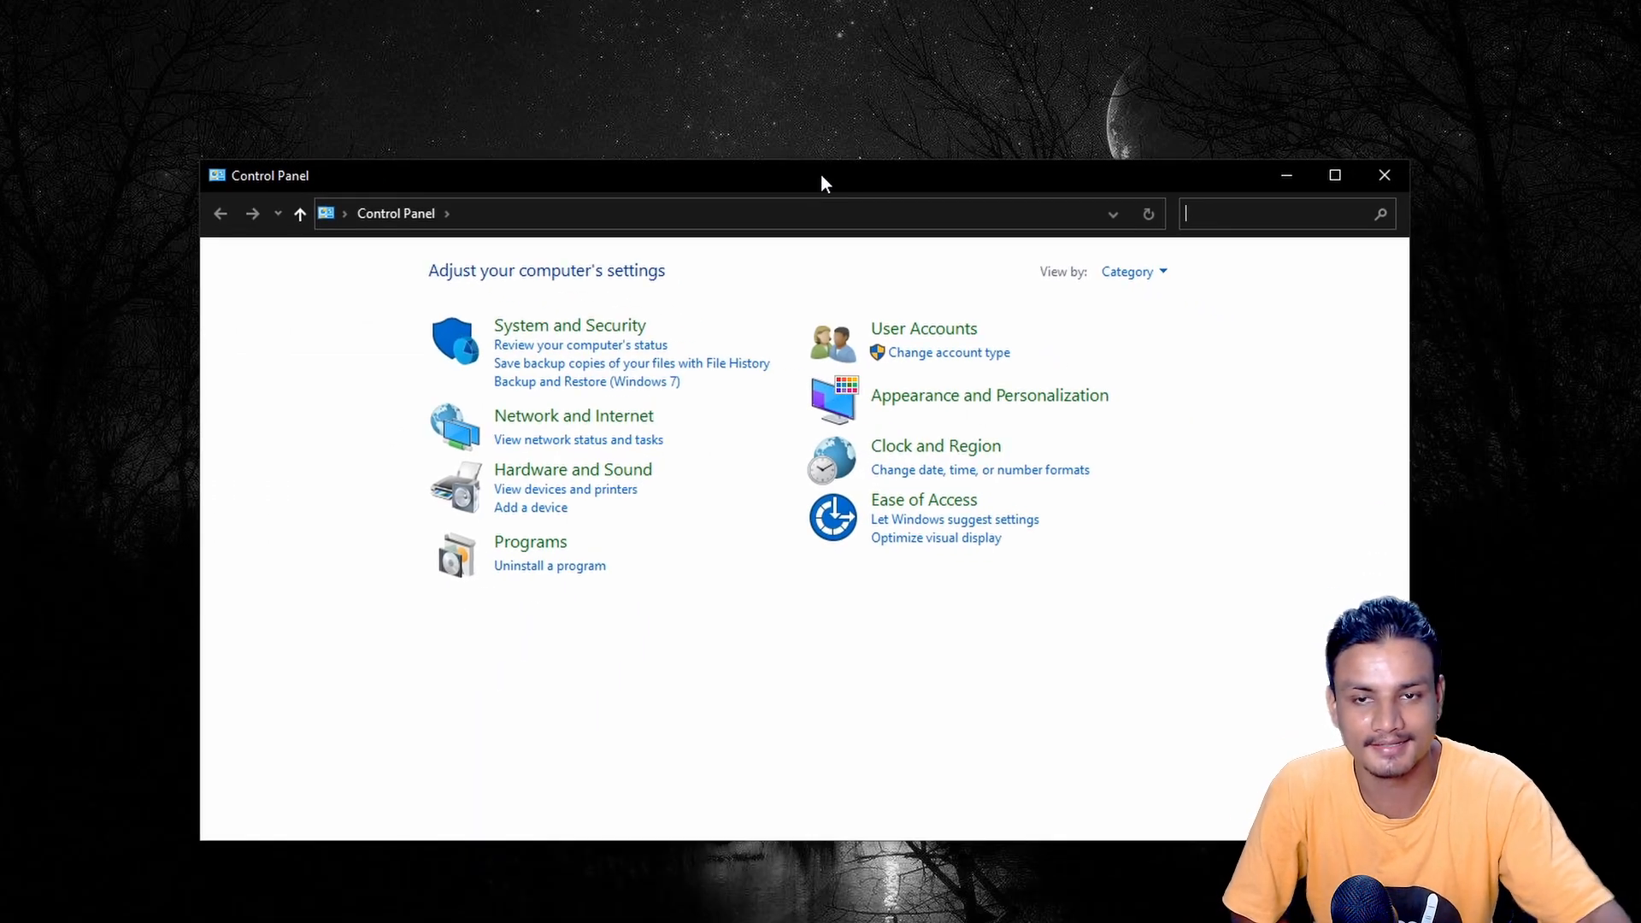
Reach Ethernet Properties via Network and Sharing Center and confirm IPv4 DNS 1.1.1.1 / 1.0.0.1.
{"action": "left_click", "coordinate": [574, 415]}
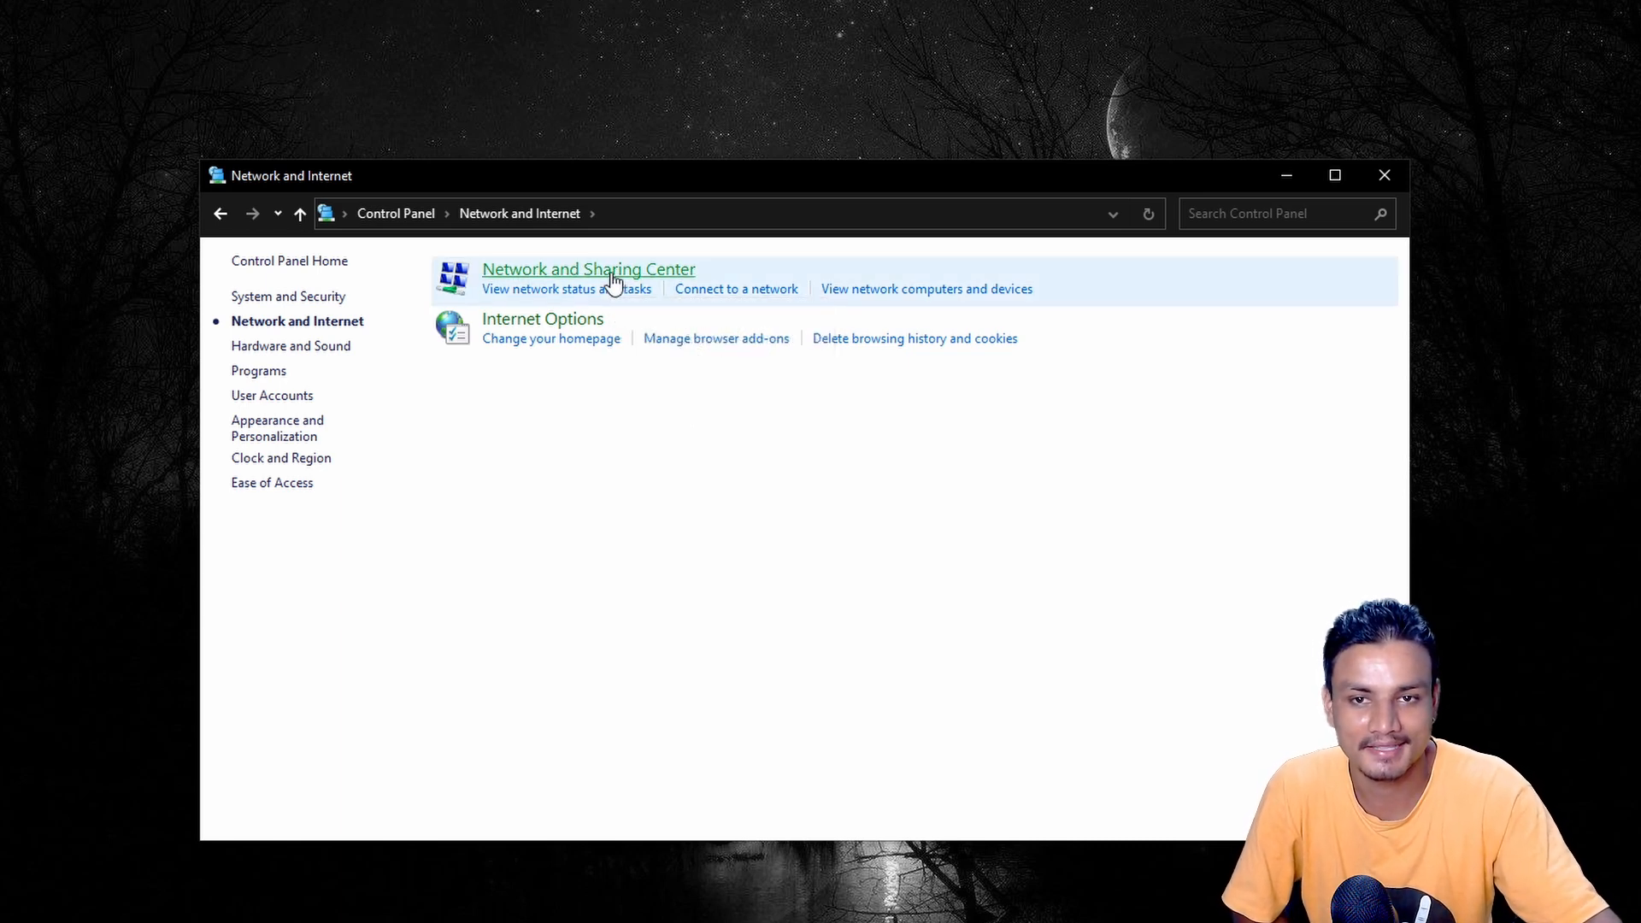
{"action": "left_click", "coordinate": [588, 268]}
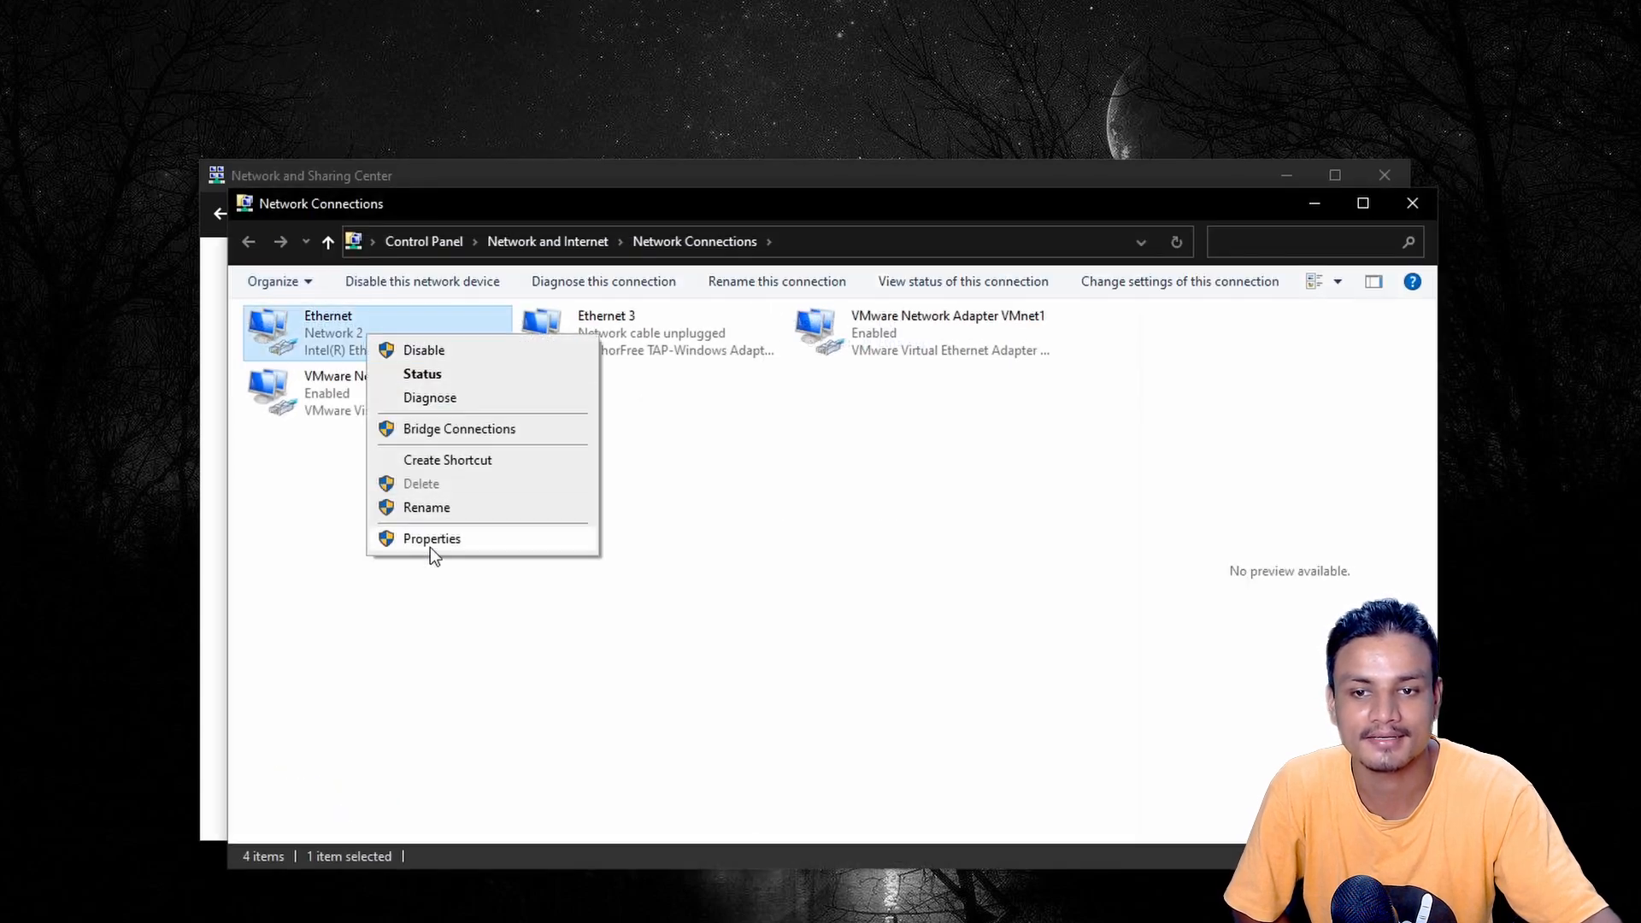
{"action": "left_click", "coordinate": [431, 539]}
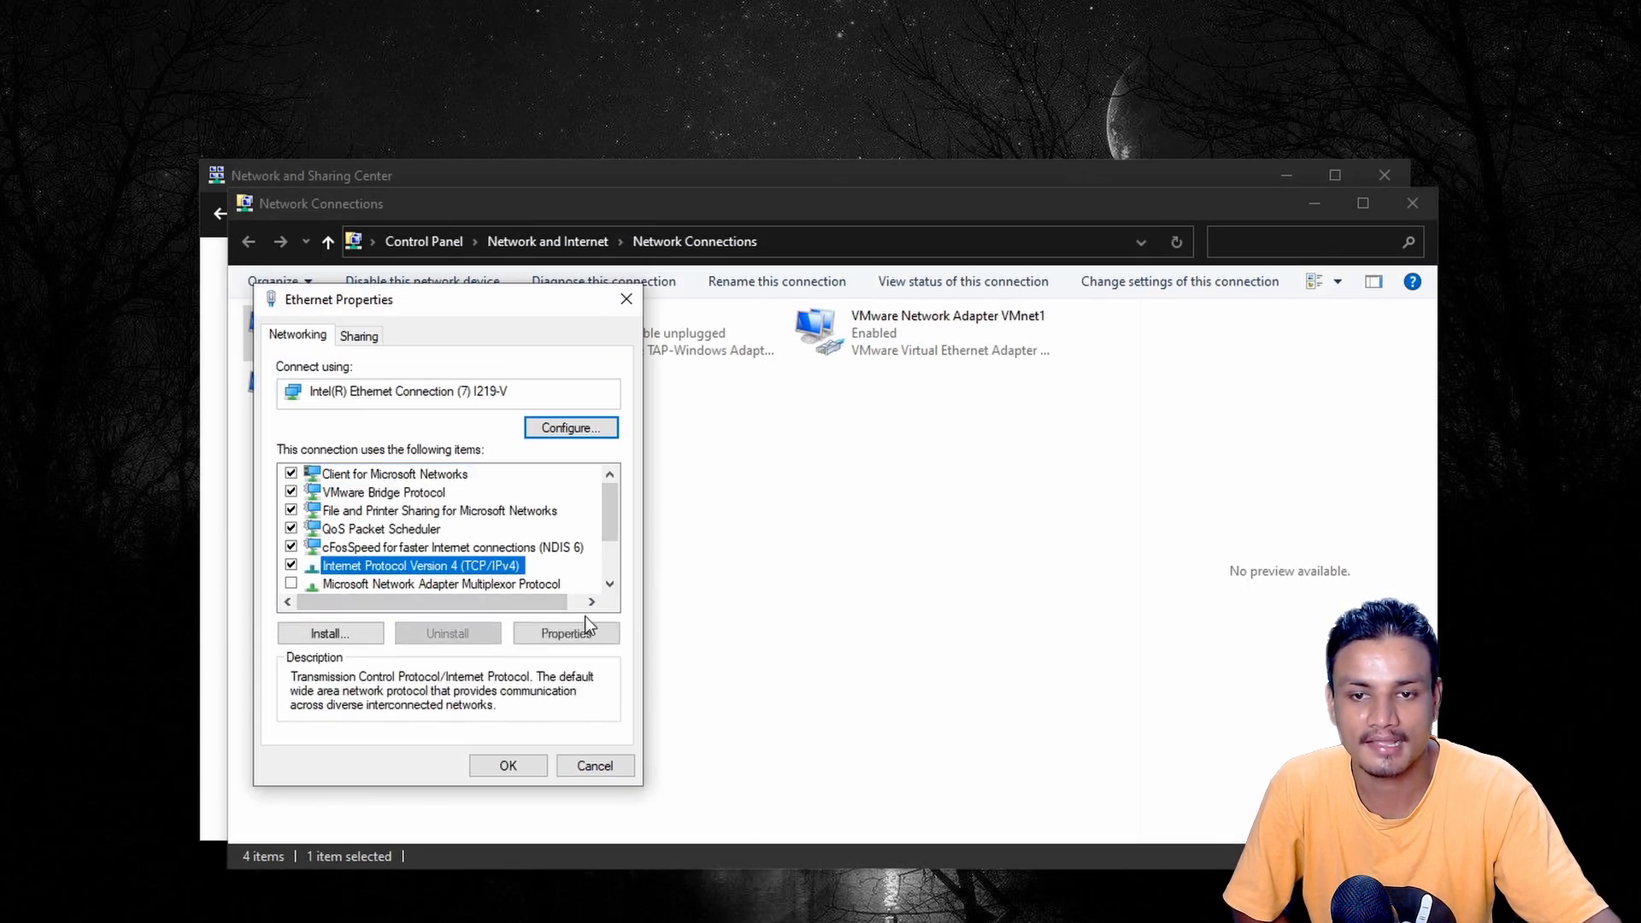
{"action": "scroll", "scroll_direction": "down", "scroll_amount": 3}
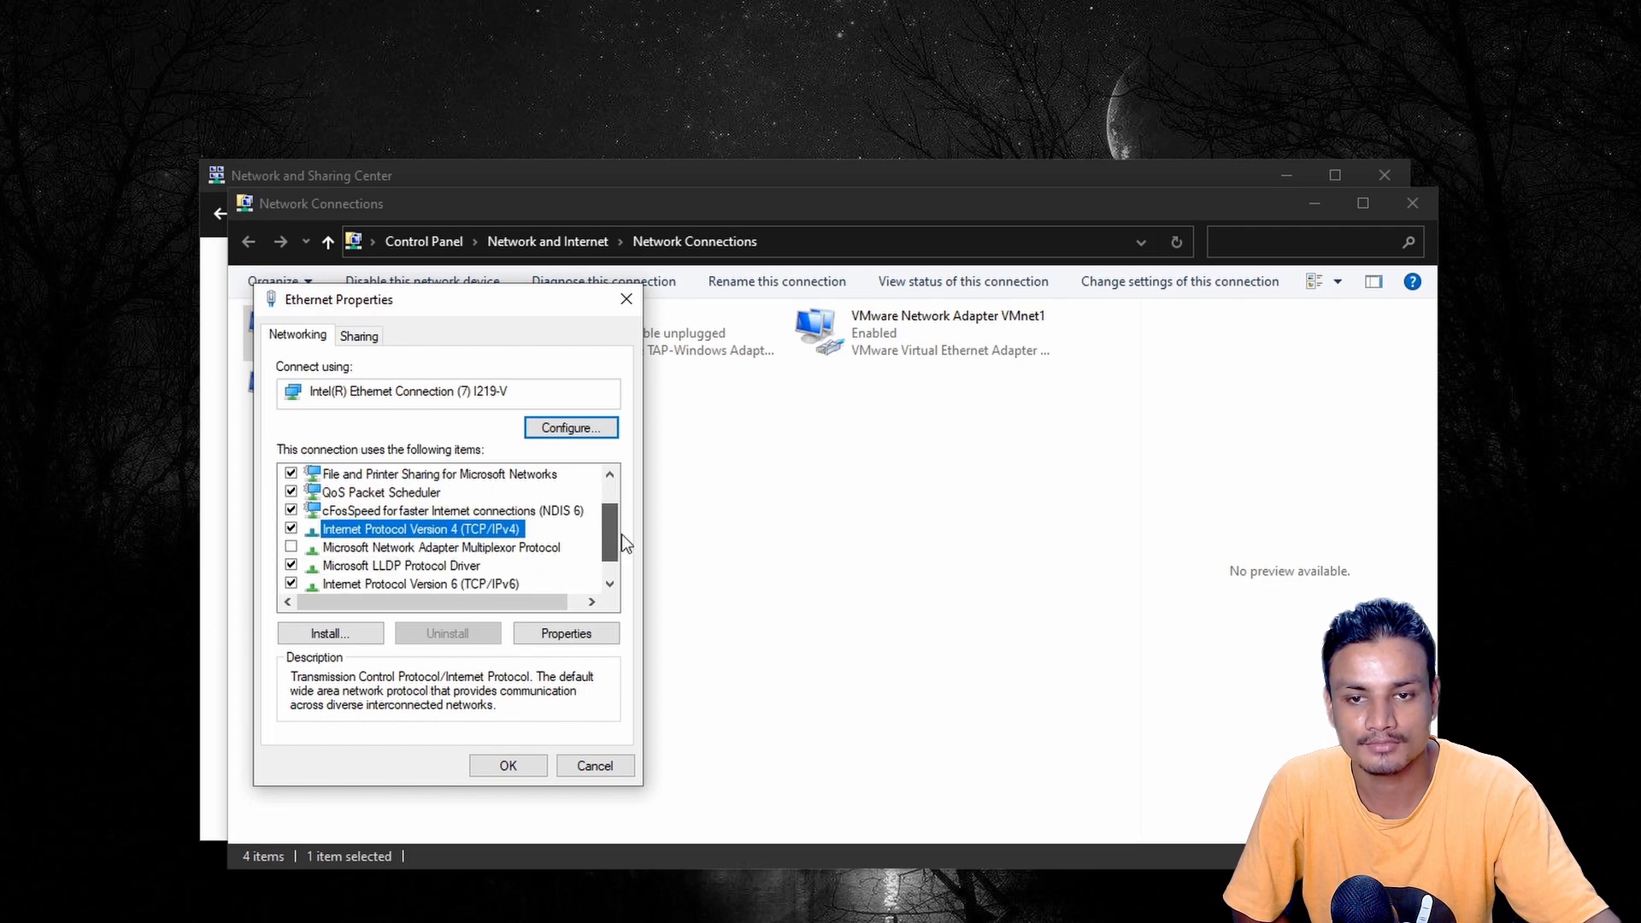
{"action": "left_click", "coordinate": [565, 632]}
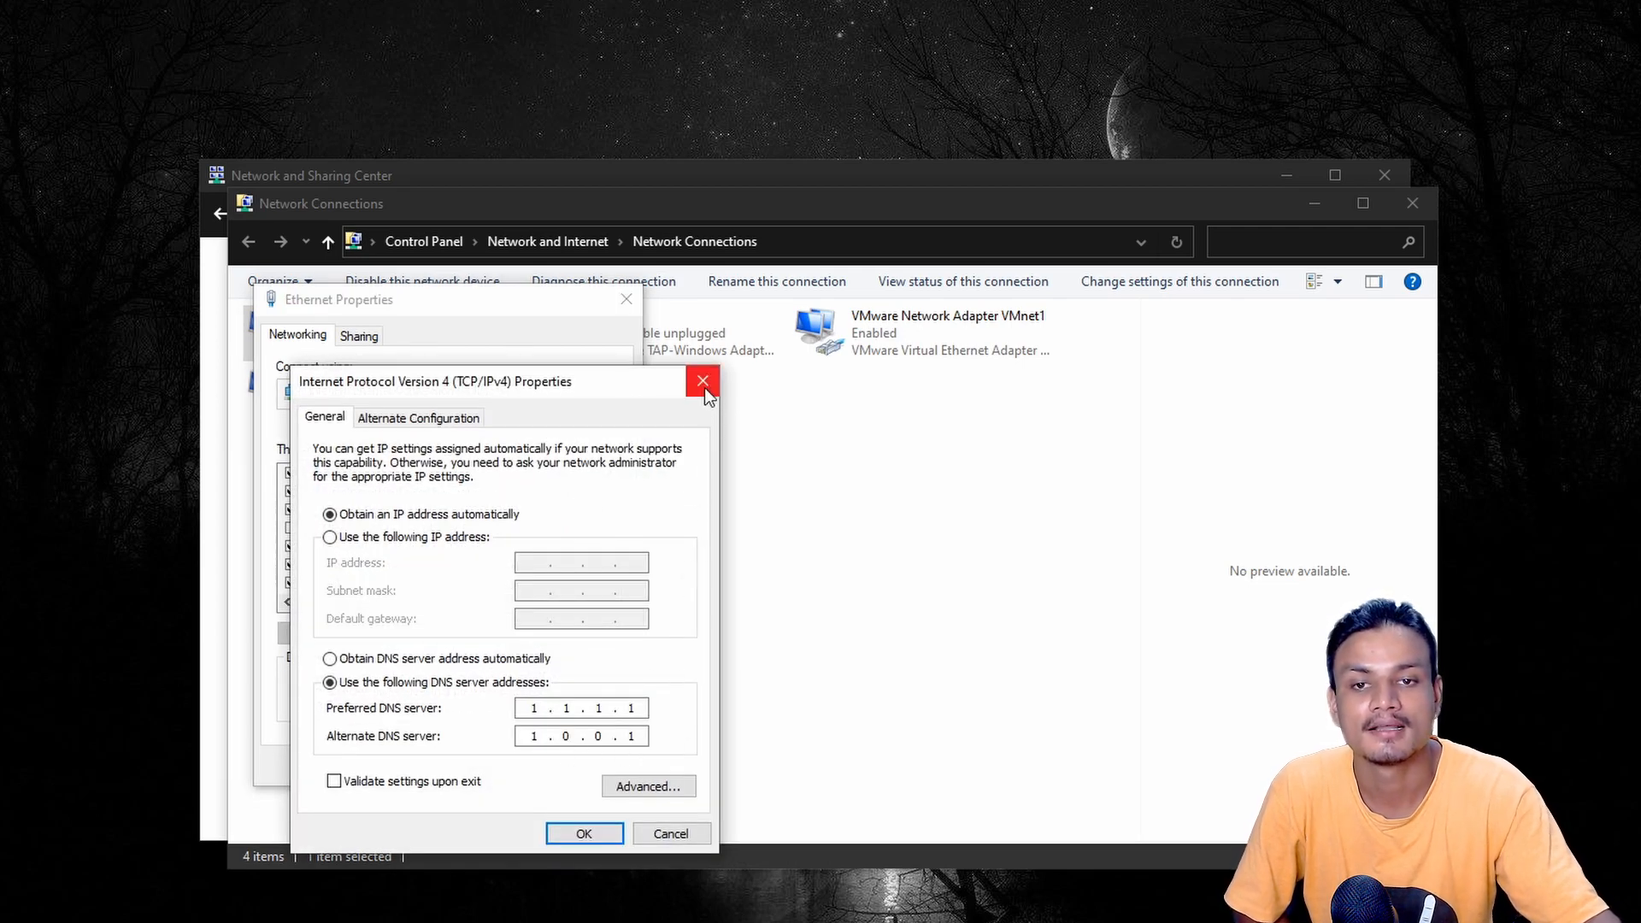
{"action": "mouse_move", "coordinate": [702, 380]}
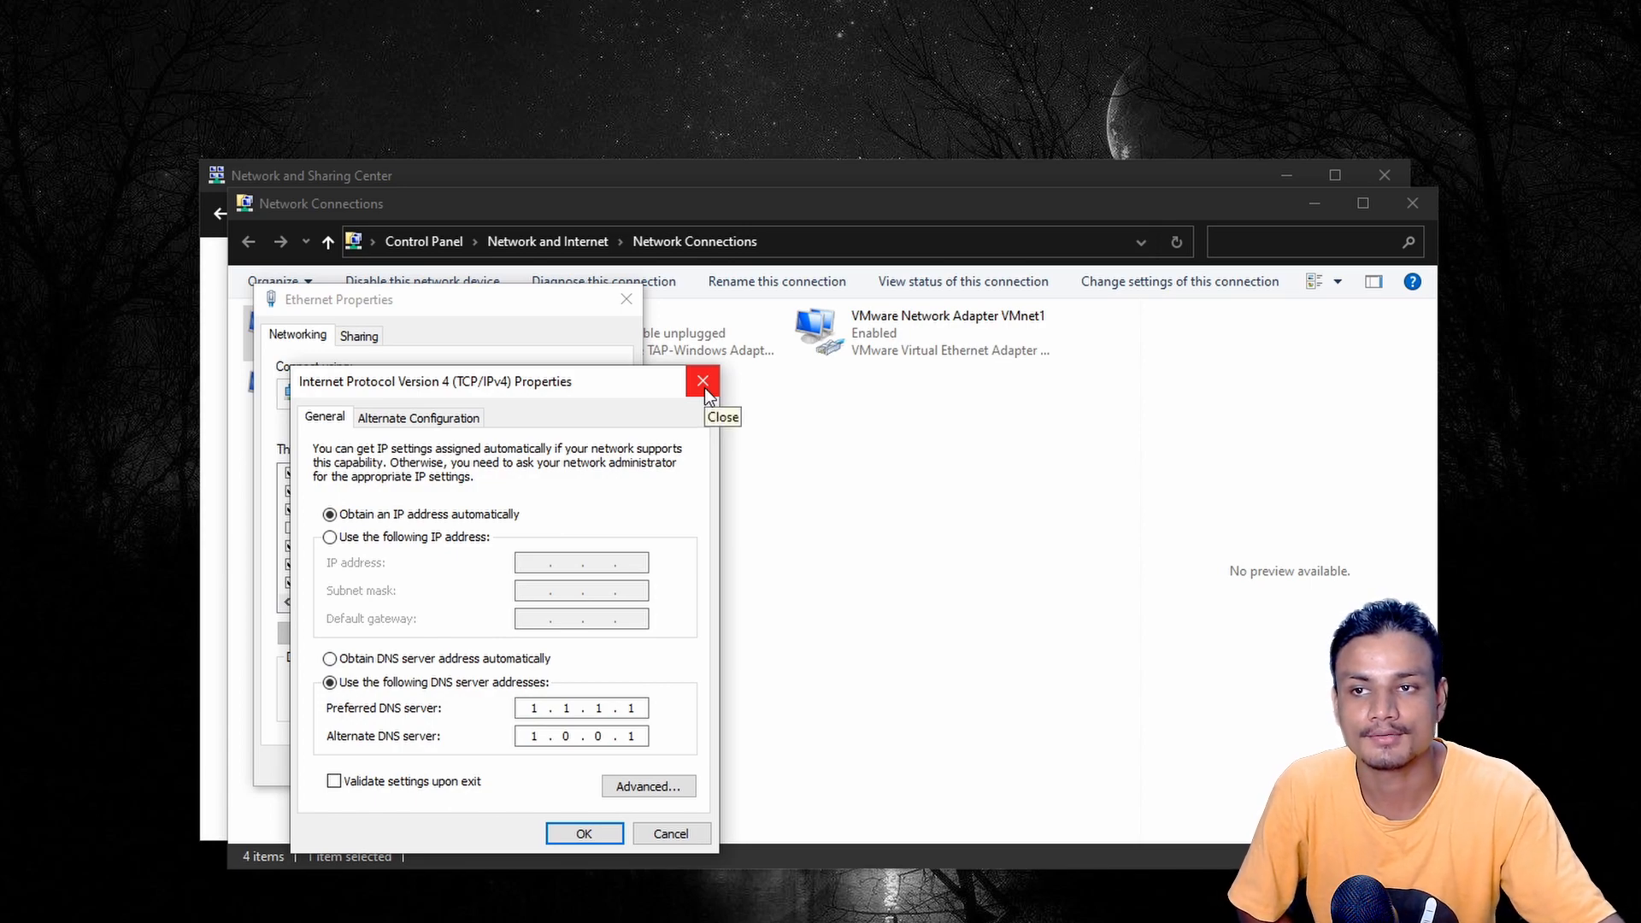
{"action": "left_click", "coordinate": [702, 380]}
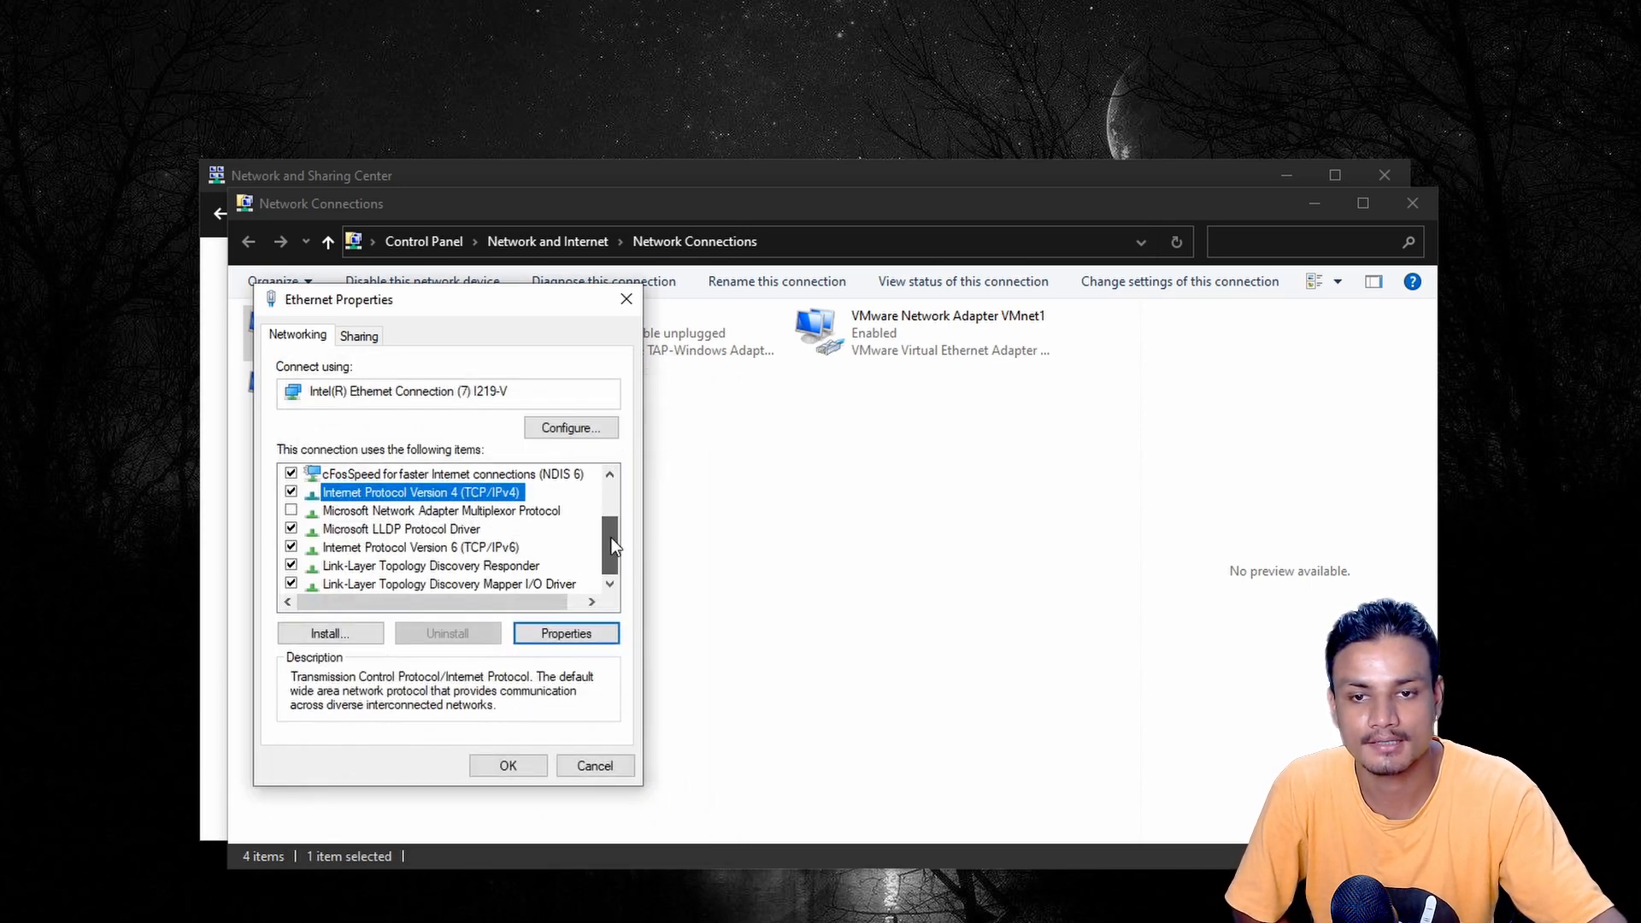
Confirm Ethernet's IPv6 DNS shows 2606:4700:4700::1111 and ::1001, then close it.
{"action": "left_click", "coordinate": [422, 547]}
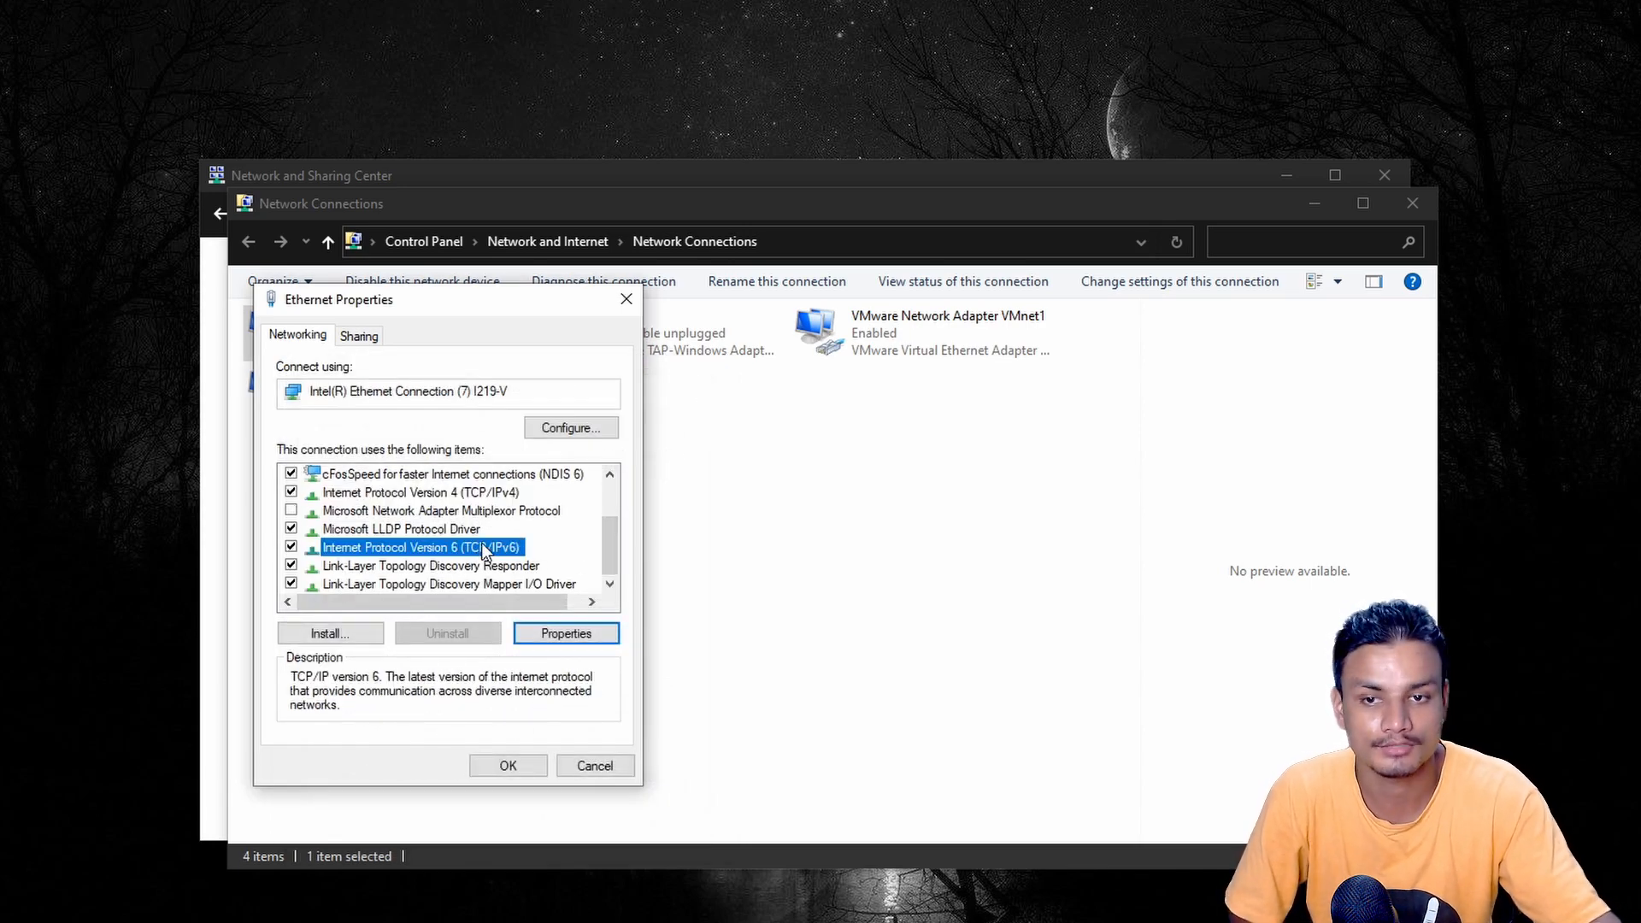
{"action": "left_click", "coordinate": [566, 633]}
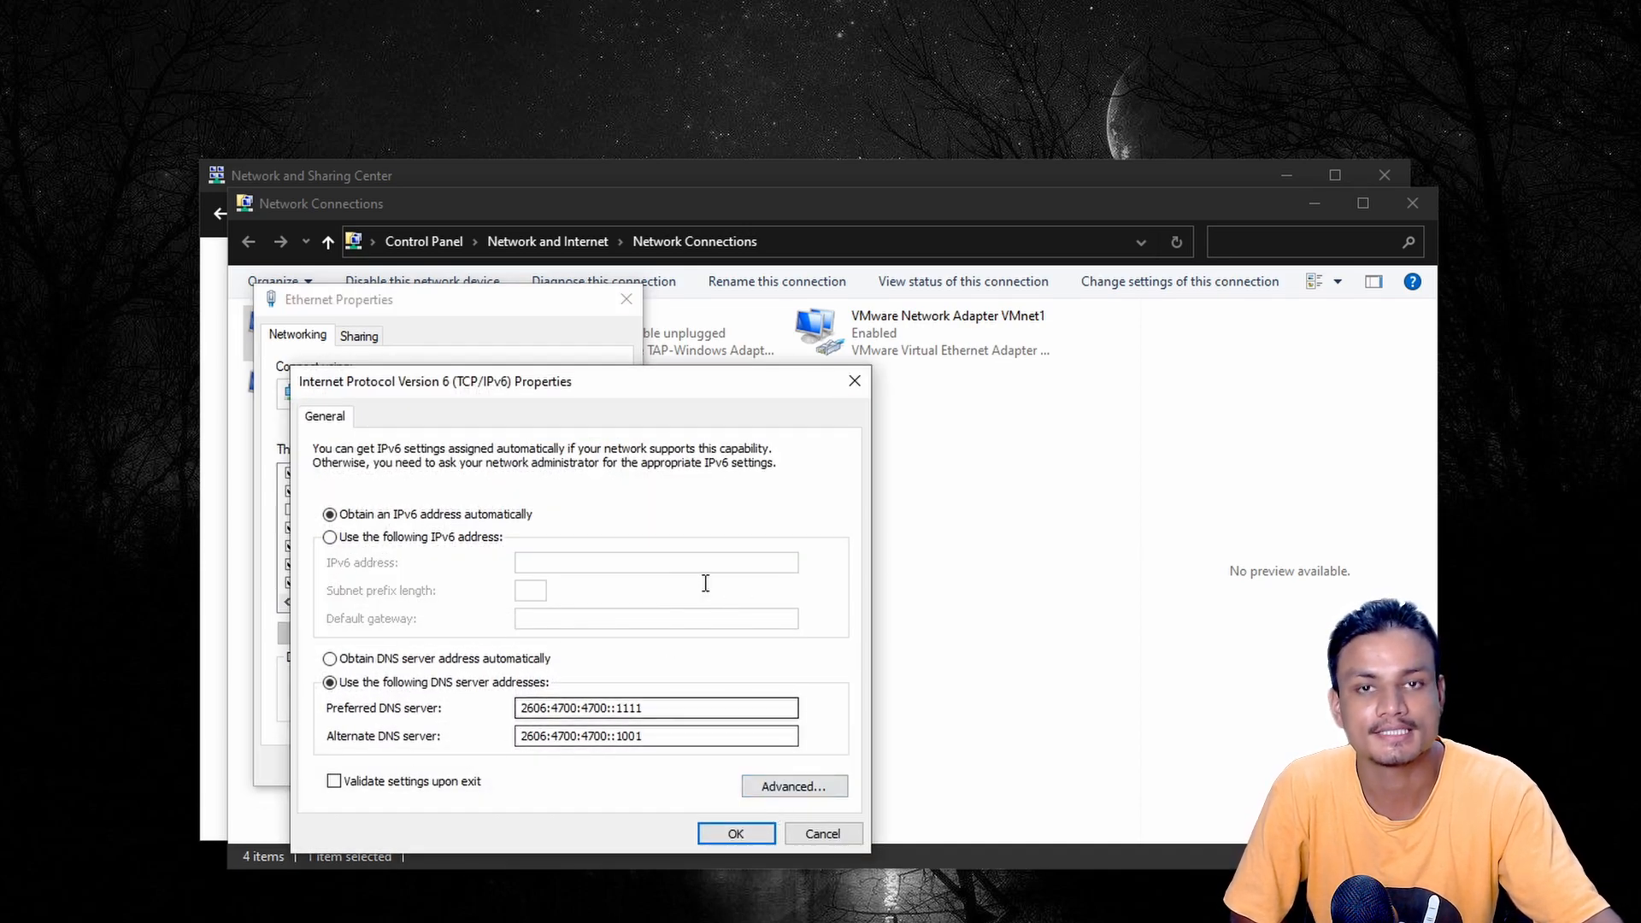
{"action": "left_click", "coordinate": [735, 832]}
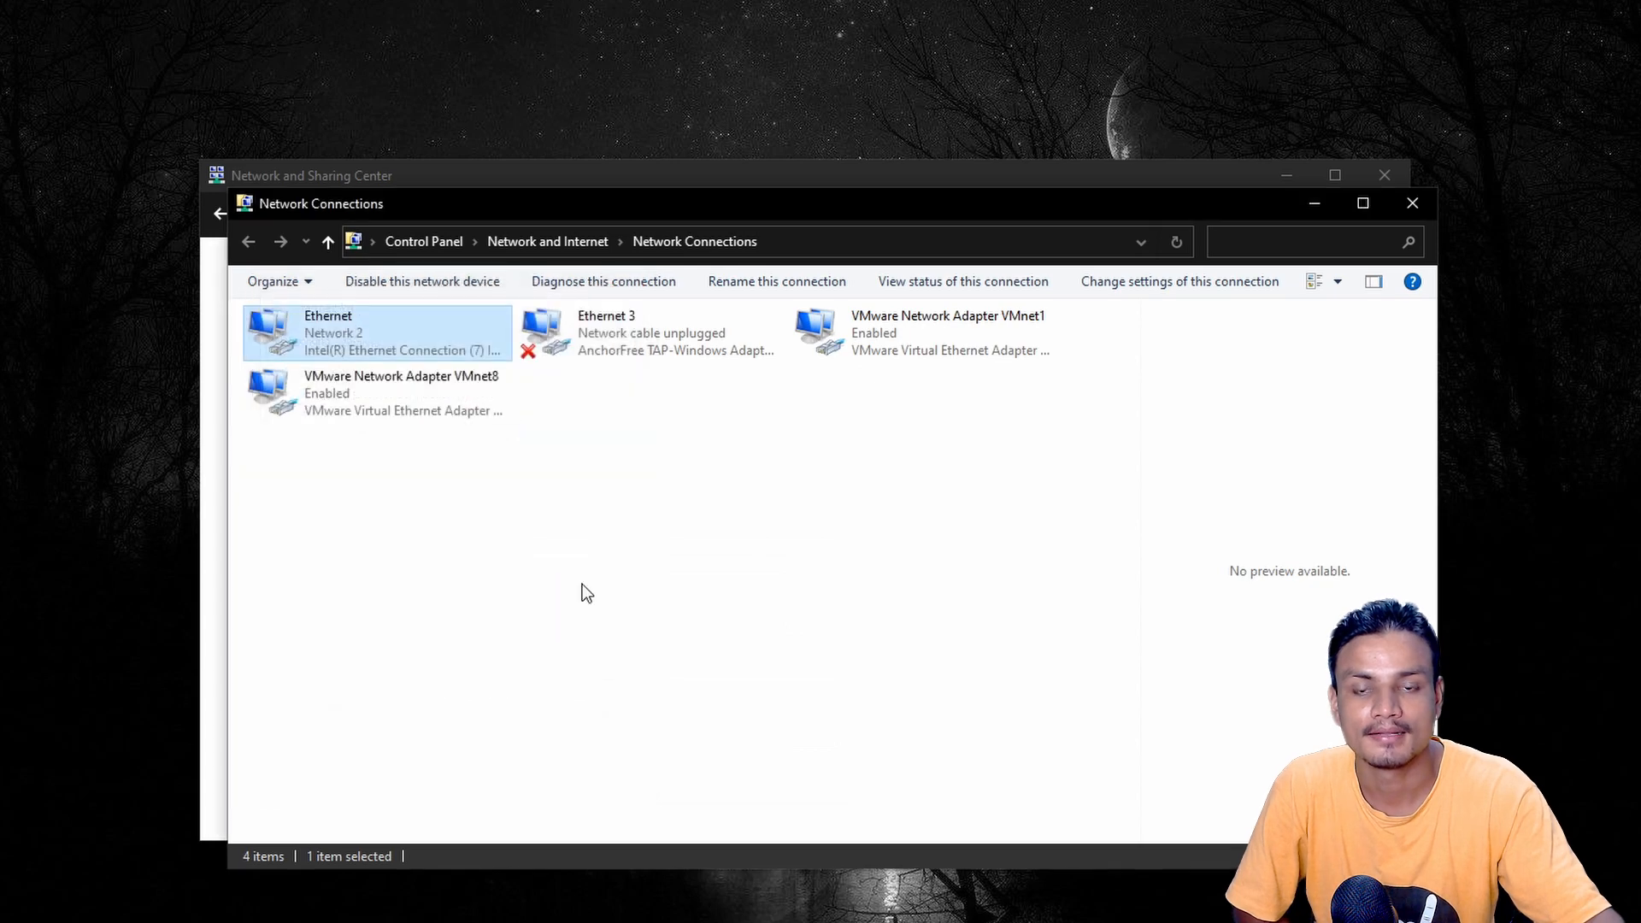
{"action": "mouse_move", "coordinate": [957, 193]}
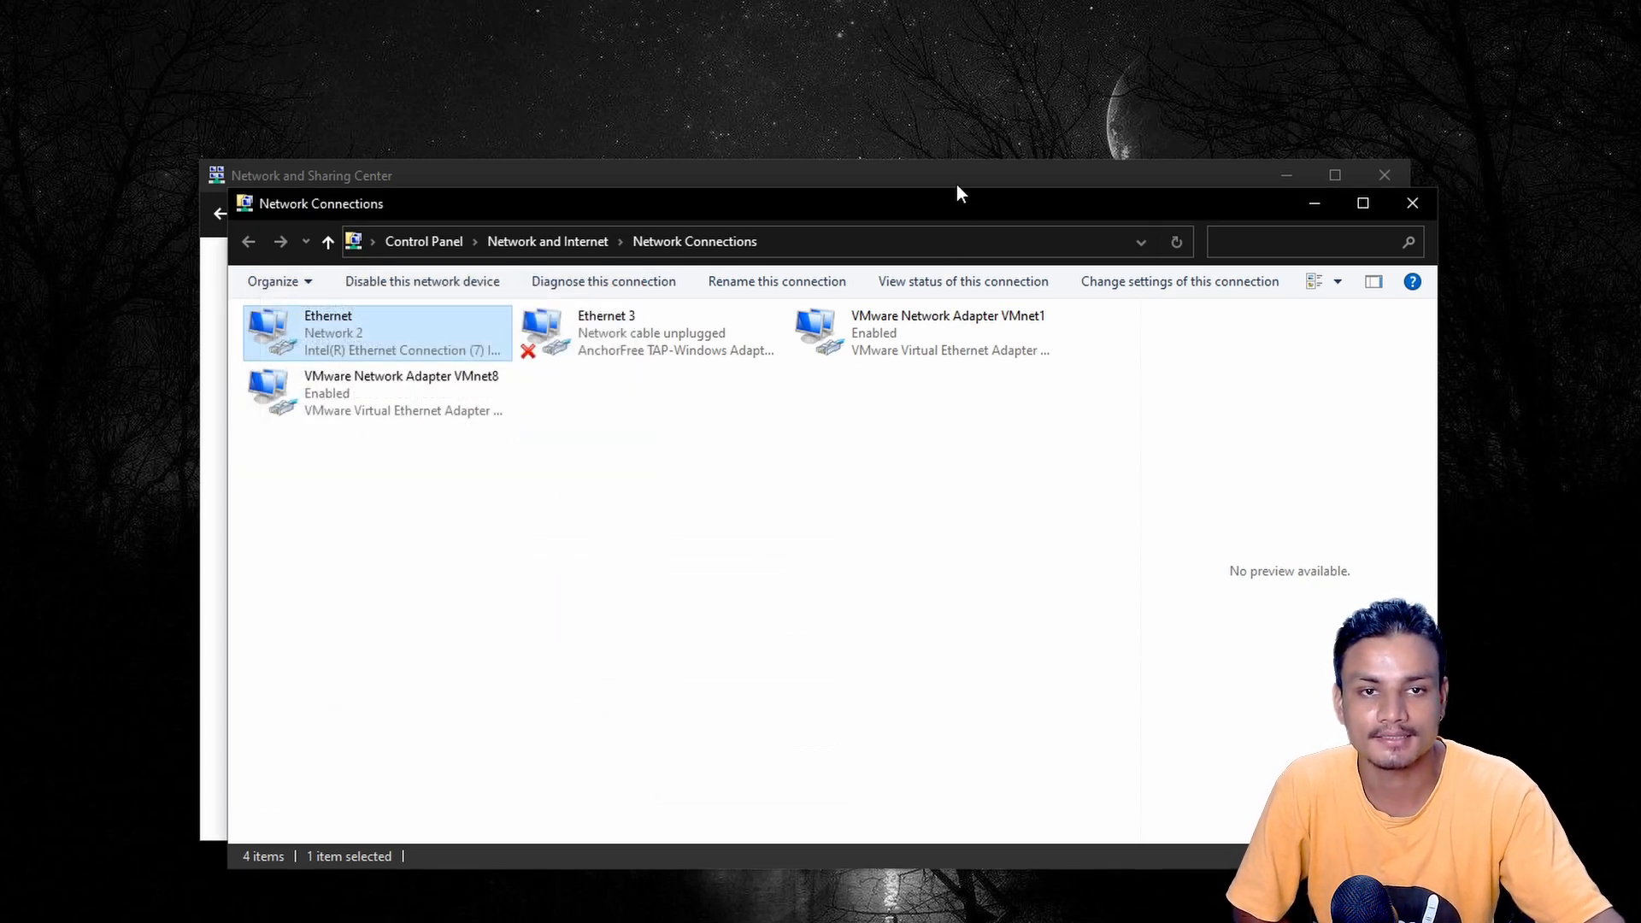
{"action": "mouse_move", "coordinate": [1412, 204]}
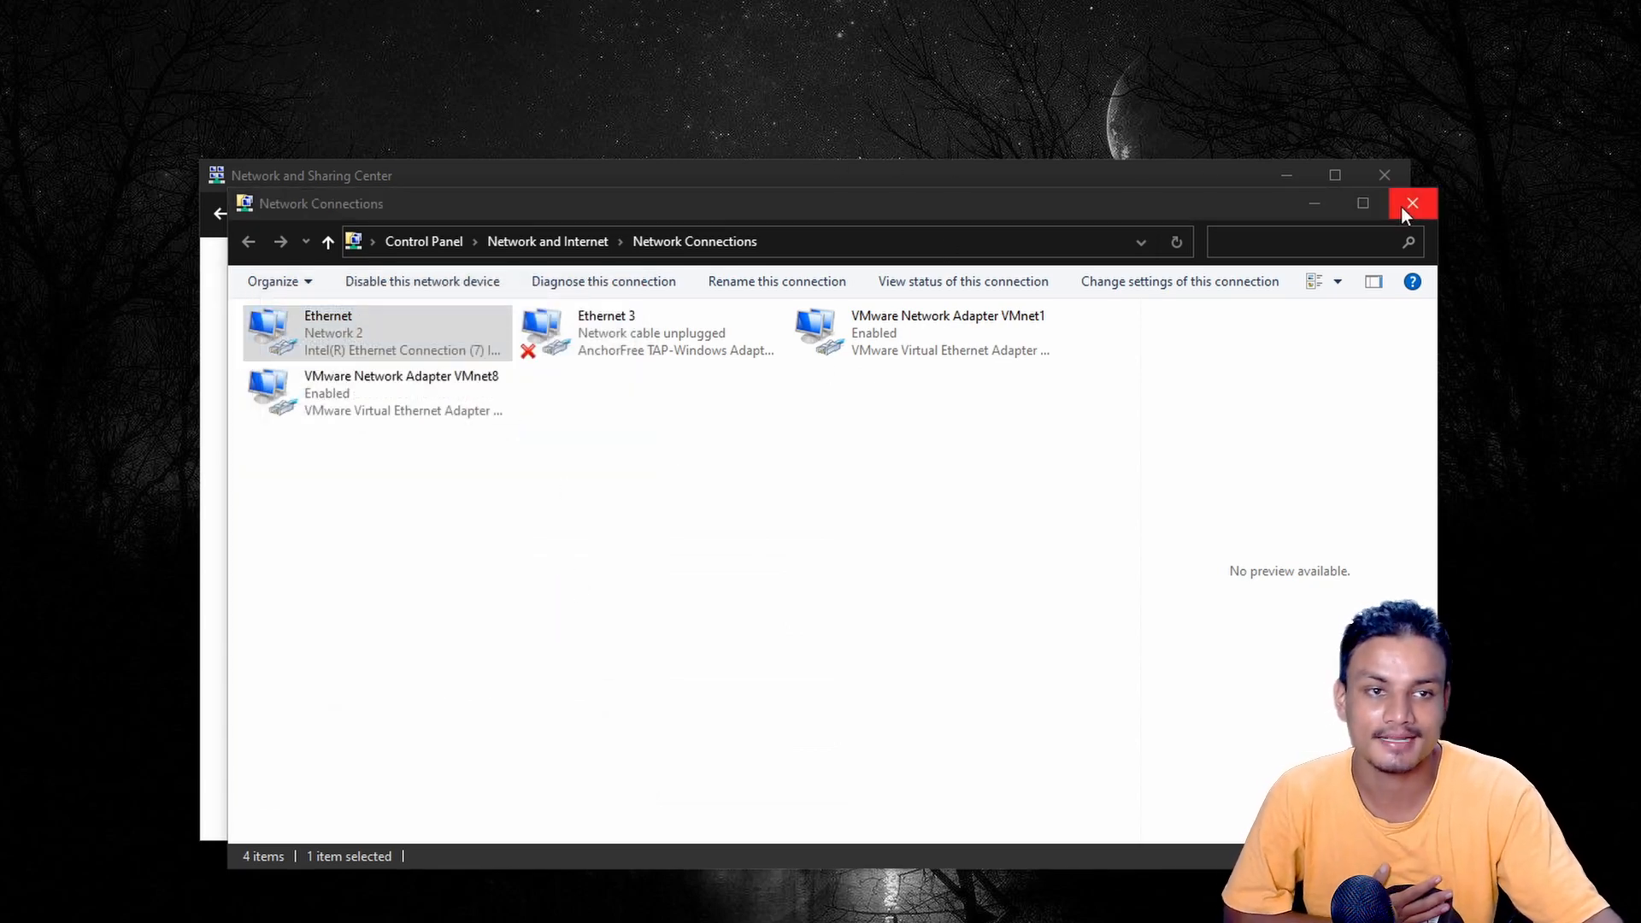
Close Network Connections and switch Ethernet's DNS server to Google (8.8.8.8 / 8.8.4.4).
{"action": "left_click", "coordinate": [1412, 203]}
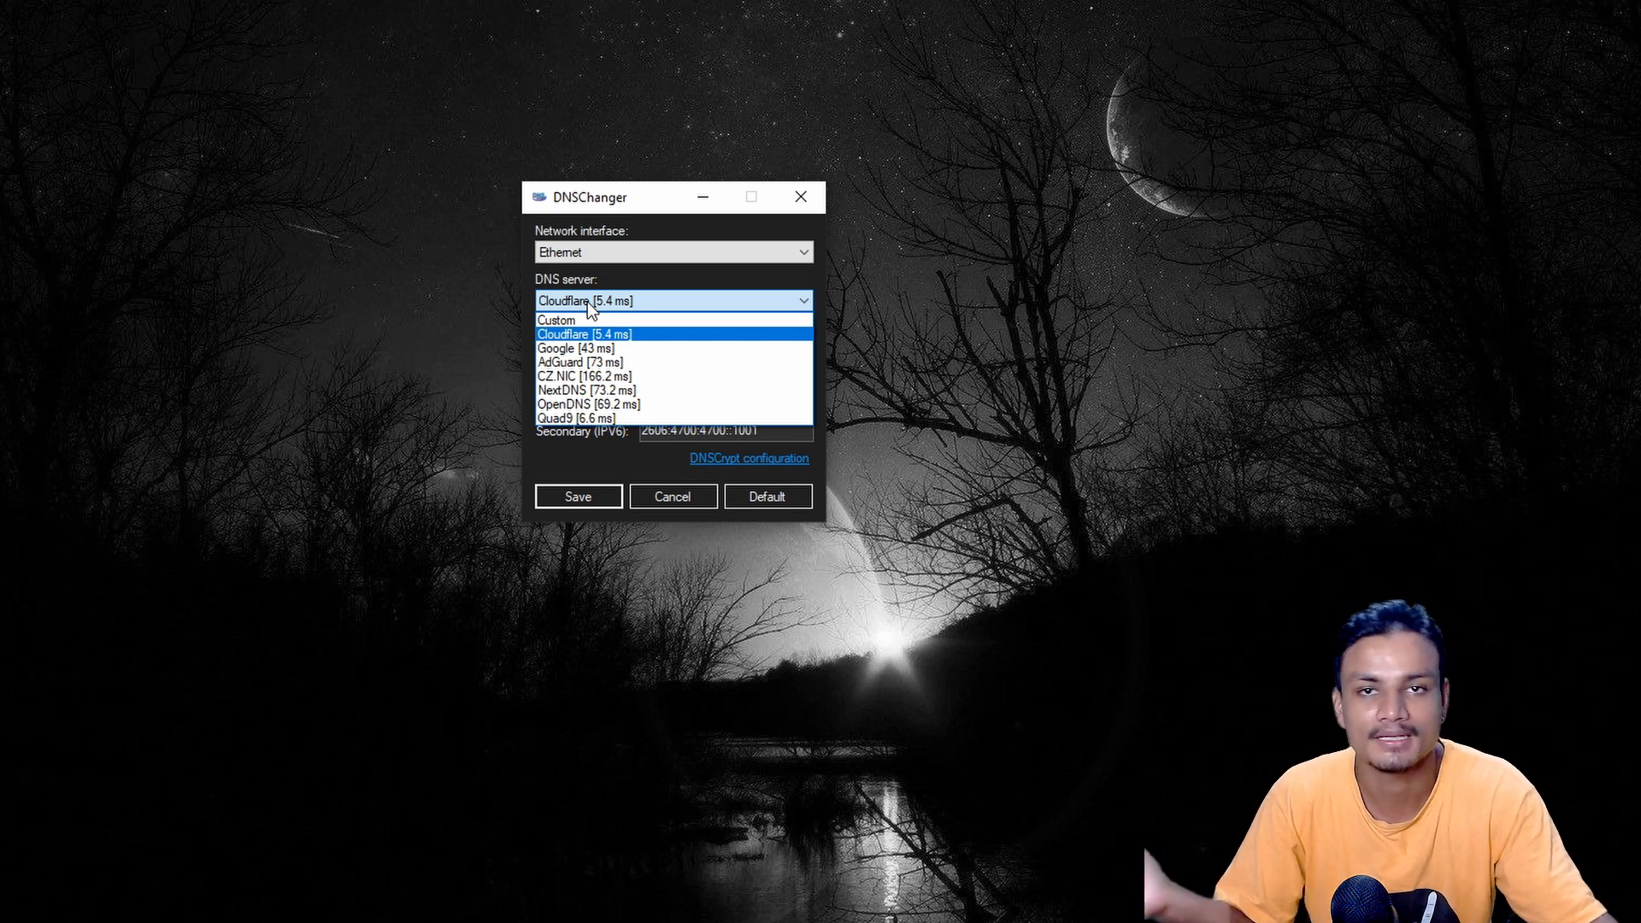
{"action": "left_click", "coordinate": [562, 333]}
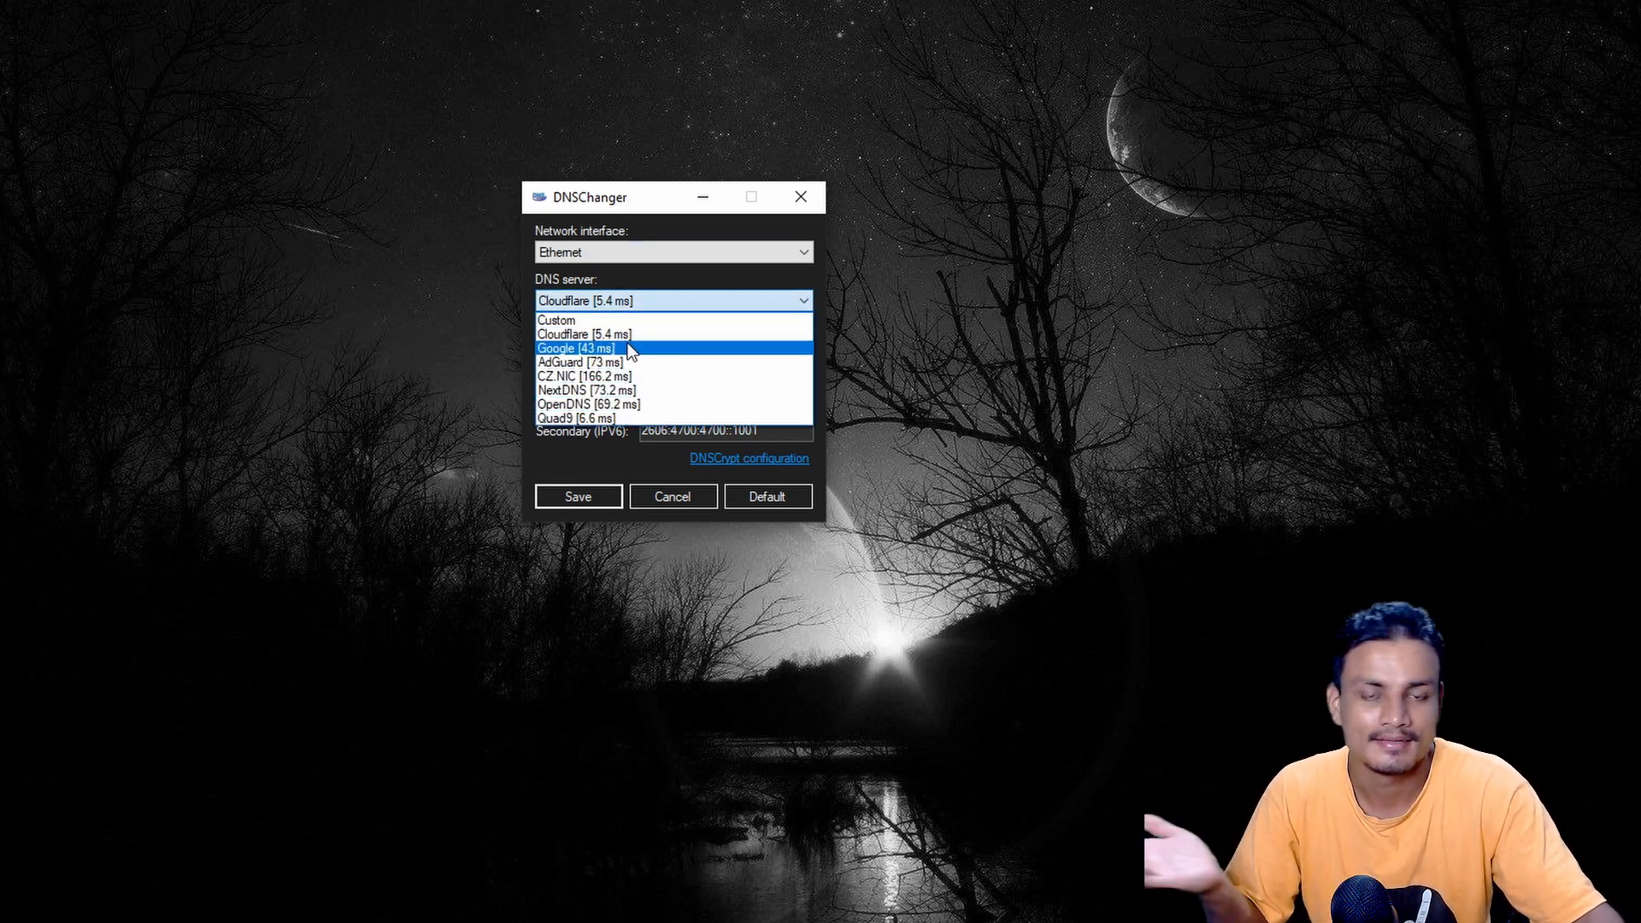
{"action": "left_click", "coordinate": [574, 347]}
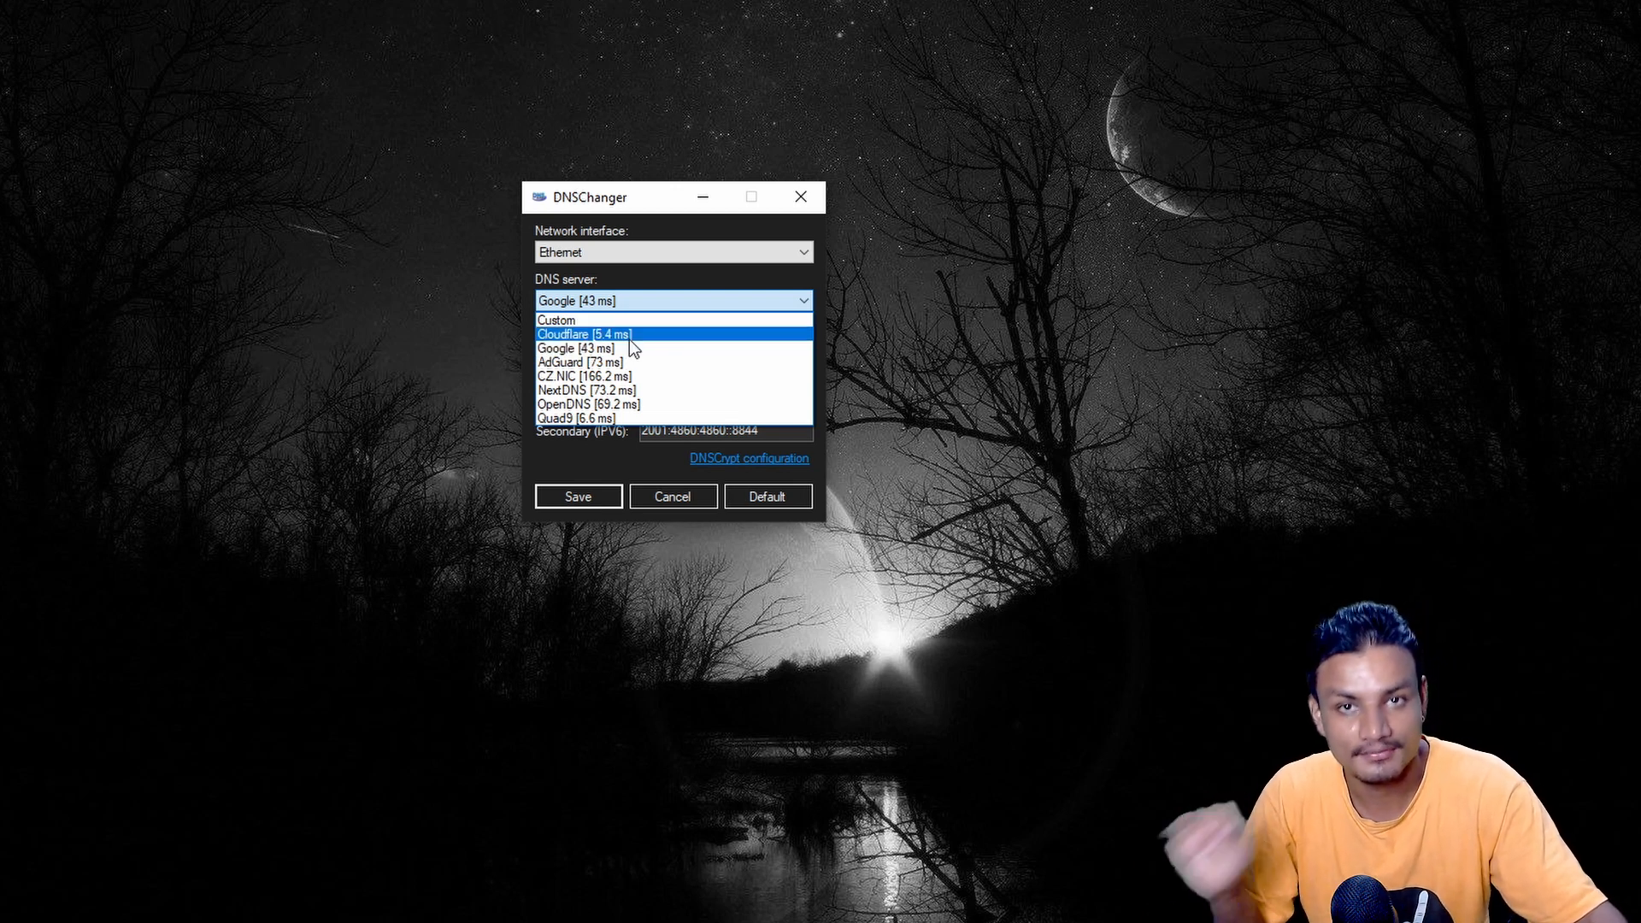
{"action": "mouse_move", "coordinate": [618, 347]}
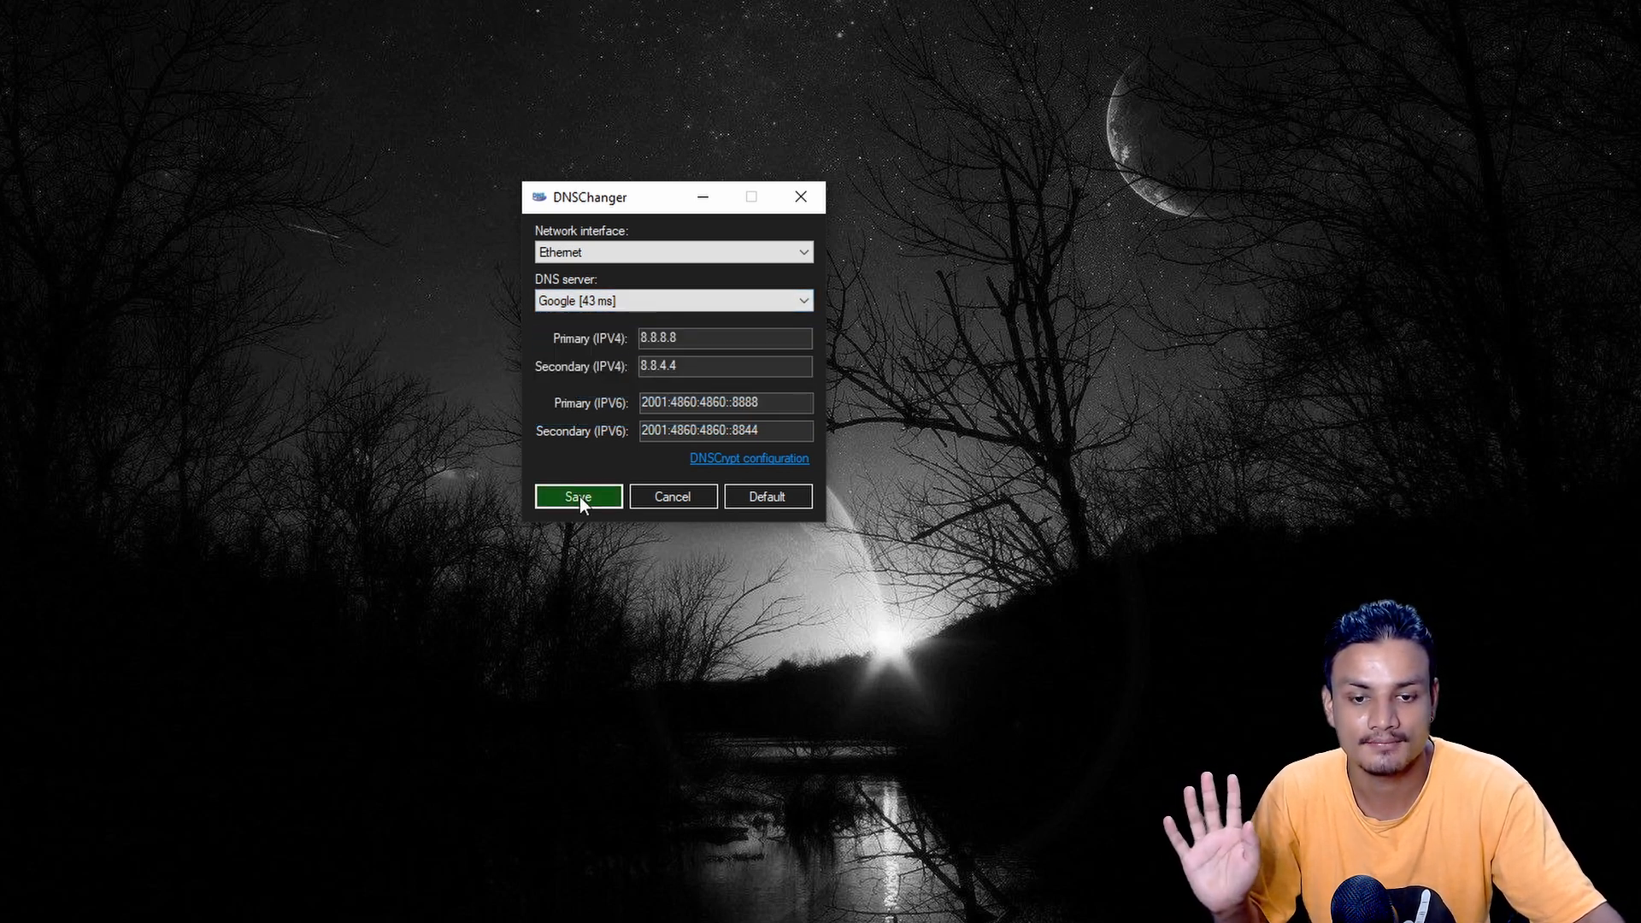
Confirm Ethernet's IPv4 DNS reads 8.8.8.8 / 8.8.4.4 in Control Panel and cancel unchanged.
{"action": "left_click", "coordinate": [576, 496]}
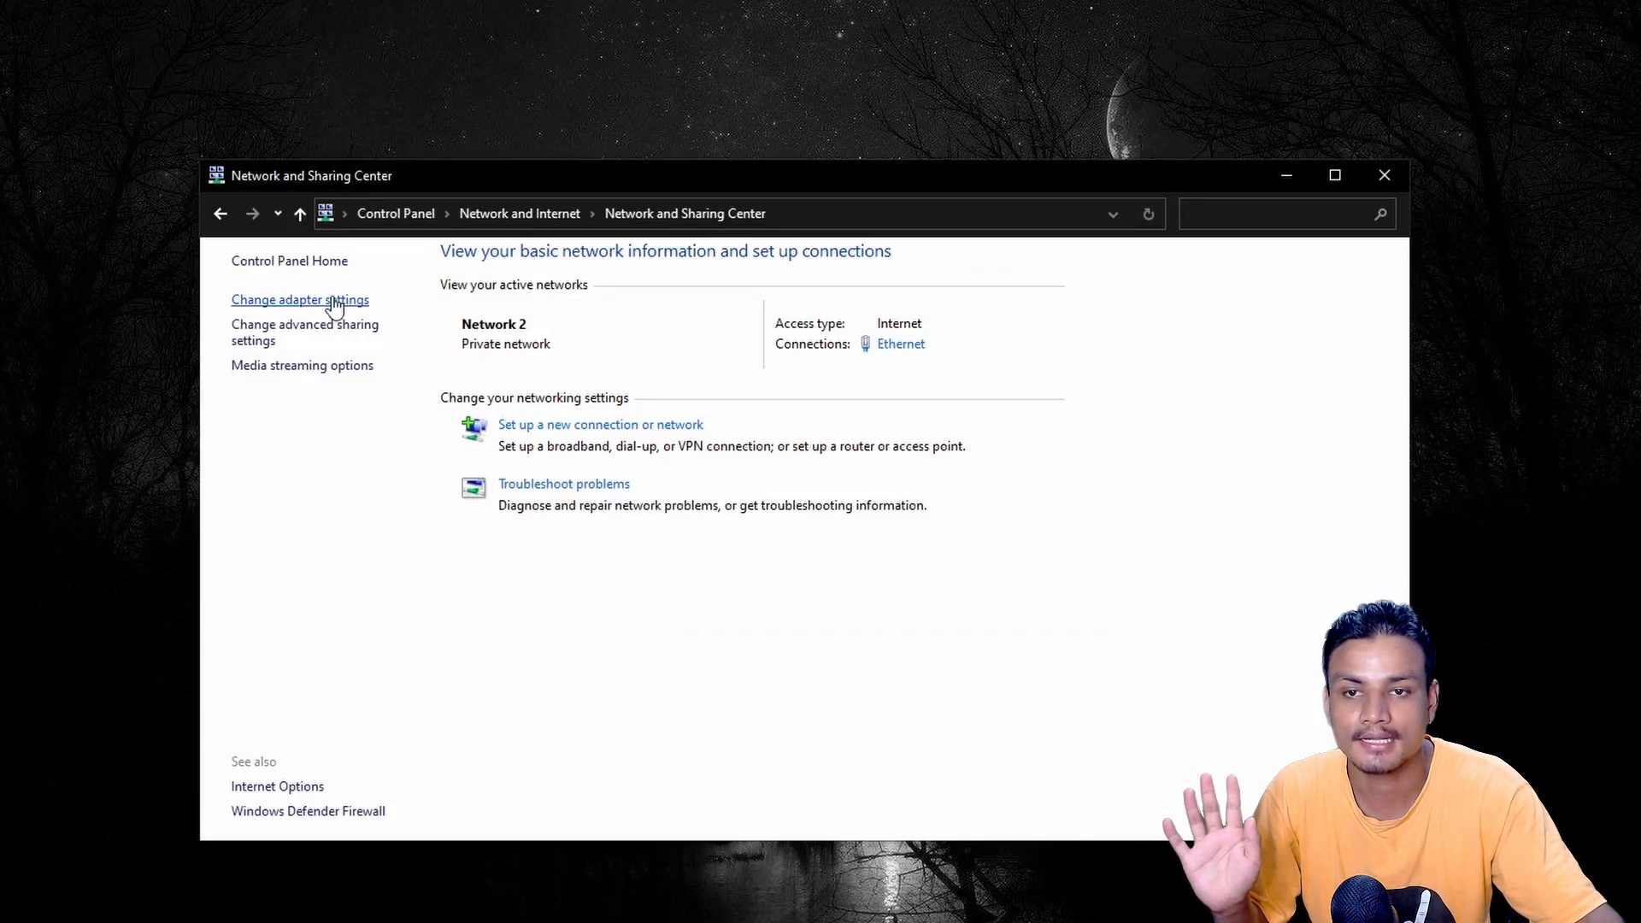
{"action": "left_click", "coordinate": [299, 299]}
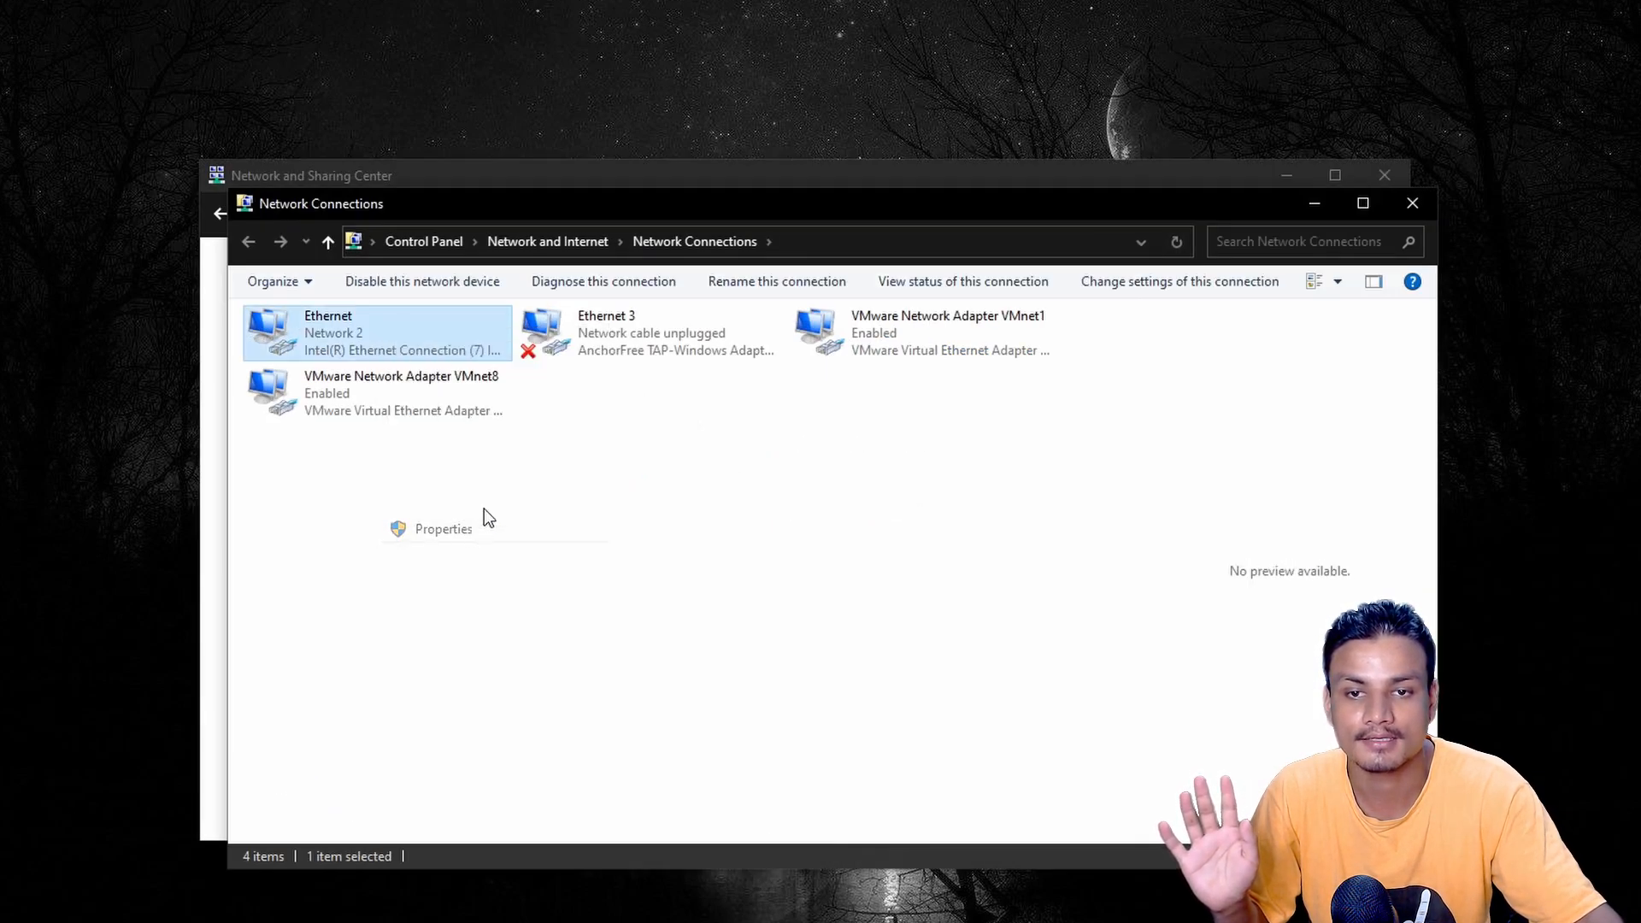
{"action": "left_click", "coordinate": [442, 528]}
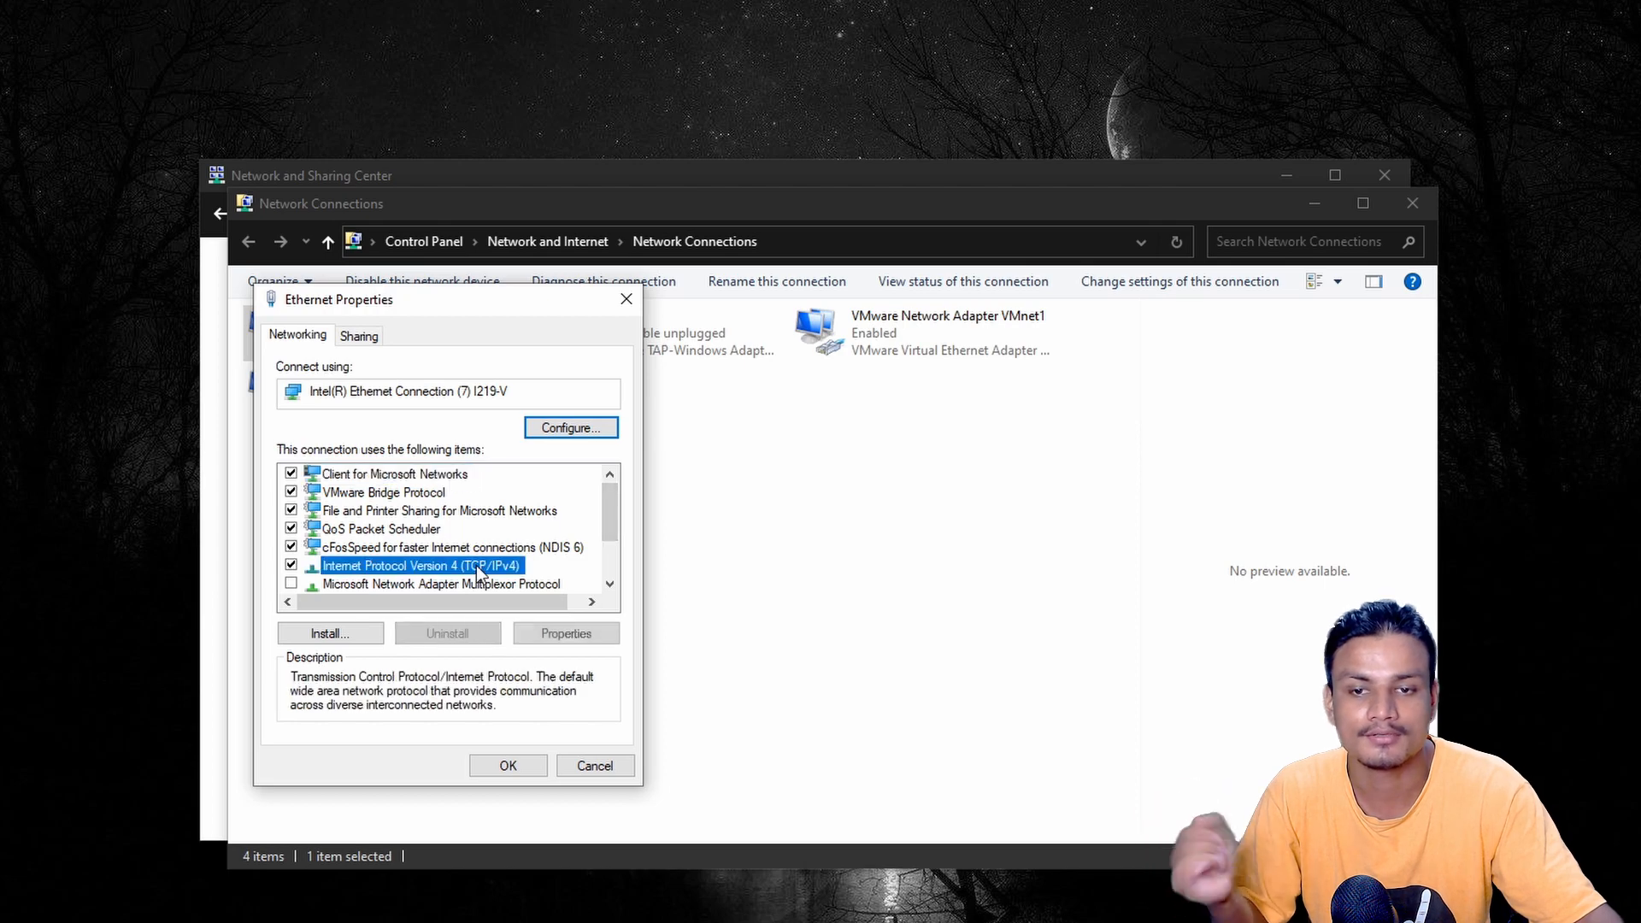
{"action": "left_click", "coordinate": [565, 633]}
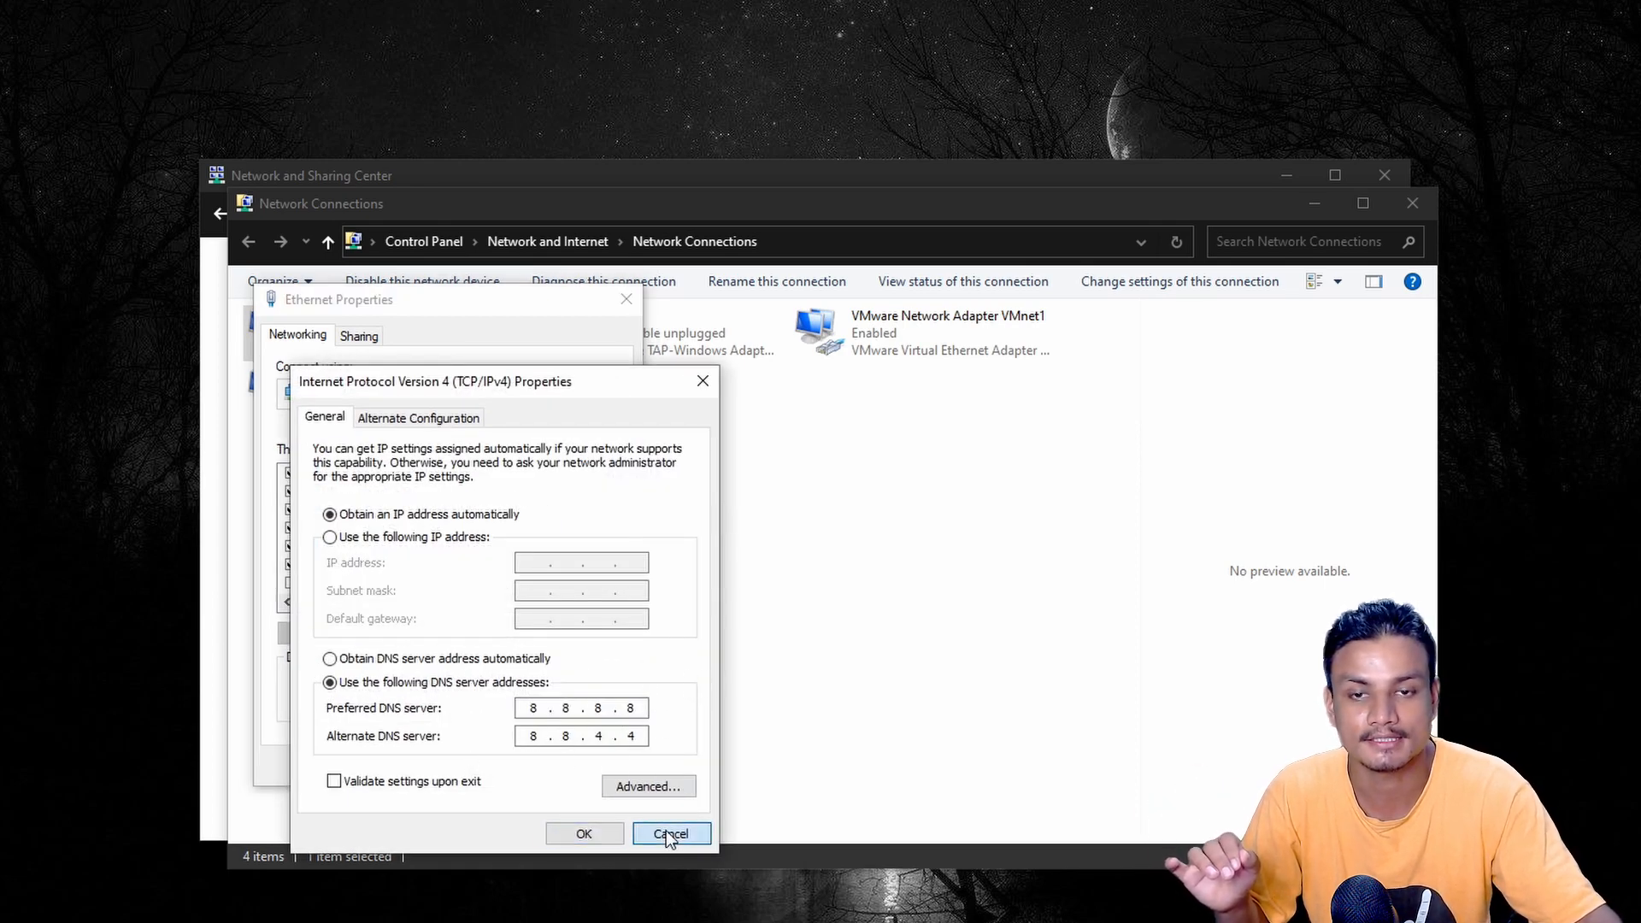
{"action": "left_click", "coordinate": [670, 832]}
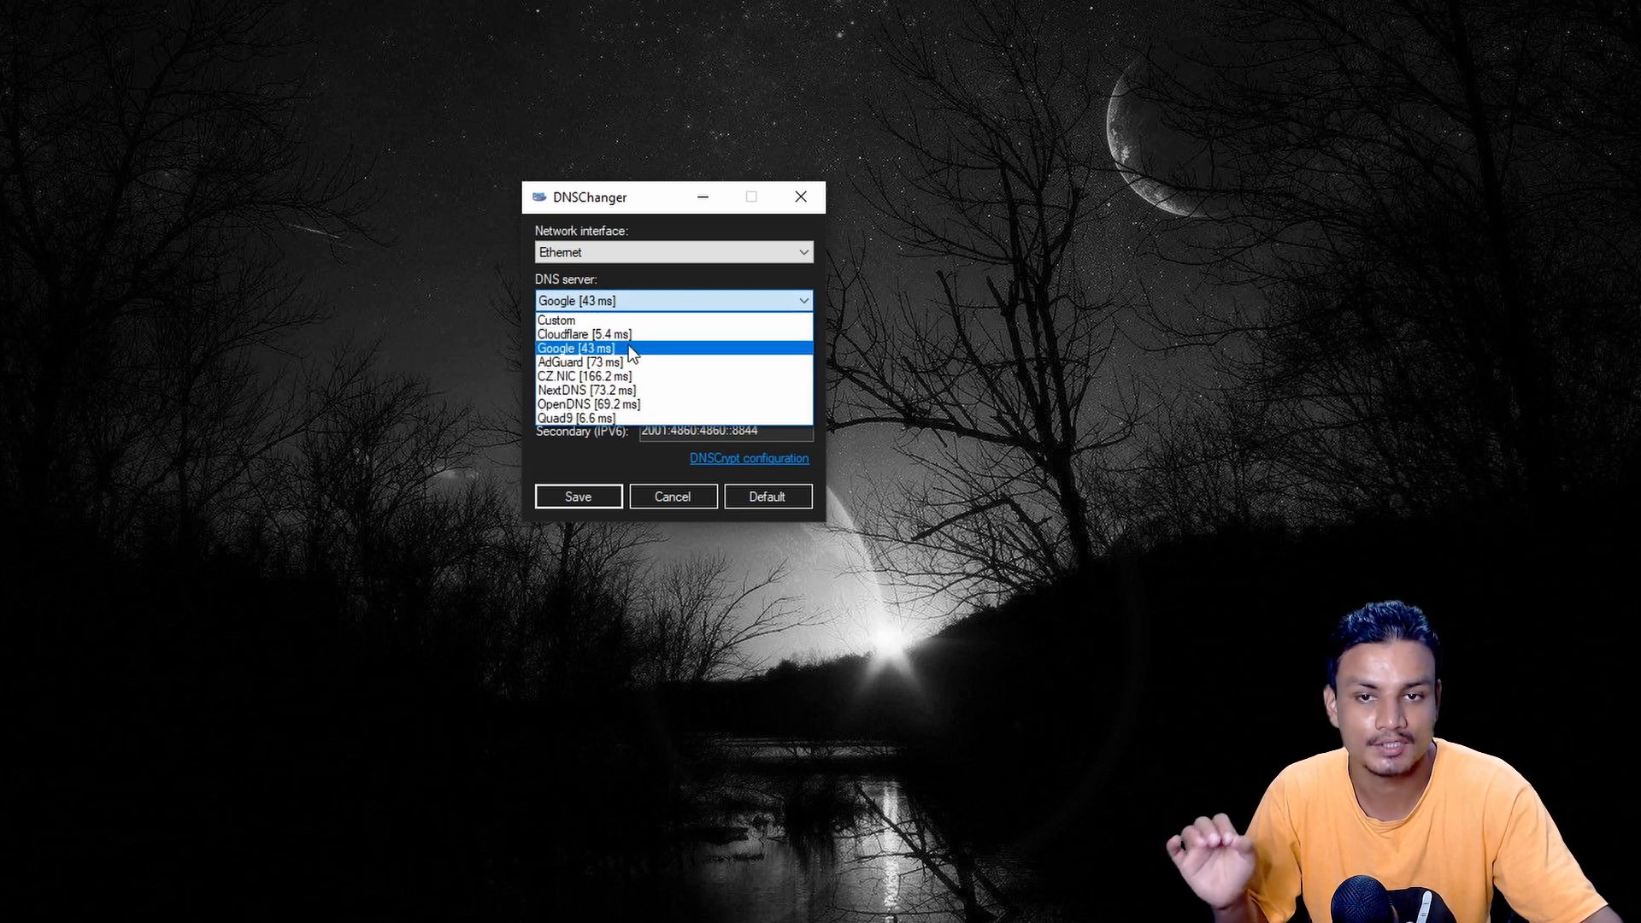
Switch Ethernet's DNS provider back to Cloudflare (1.1.1.1 / 1.0.0.1).
{"action": "left_click", "coordinate": [591, 333]}
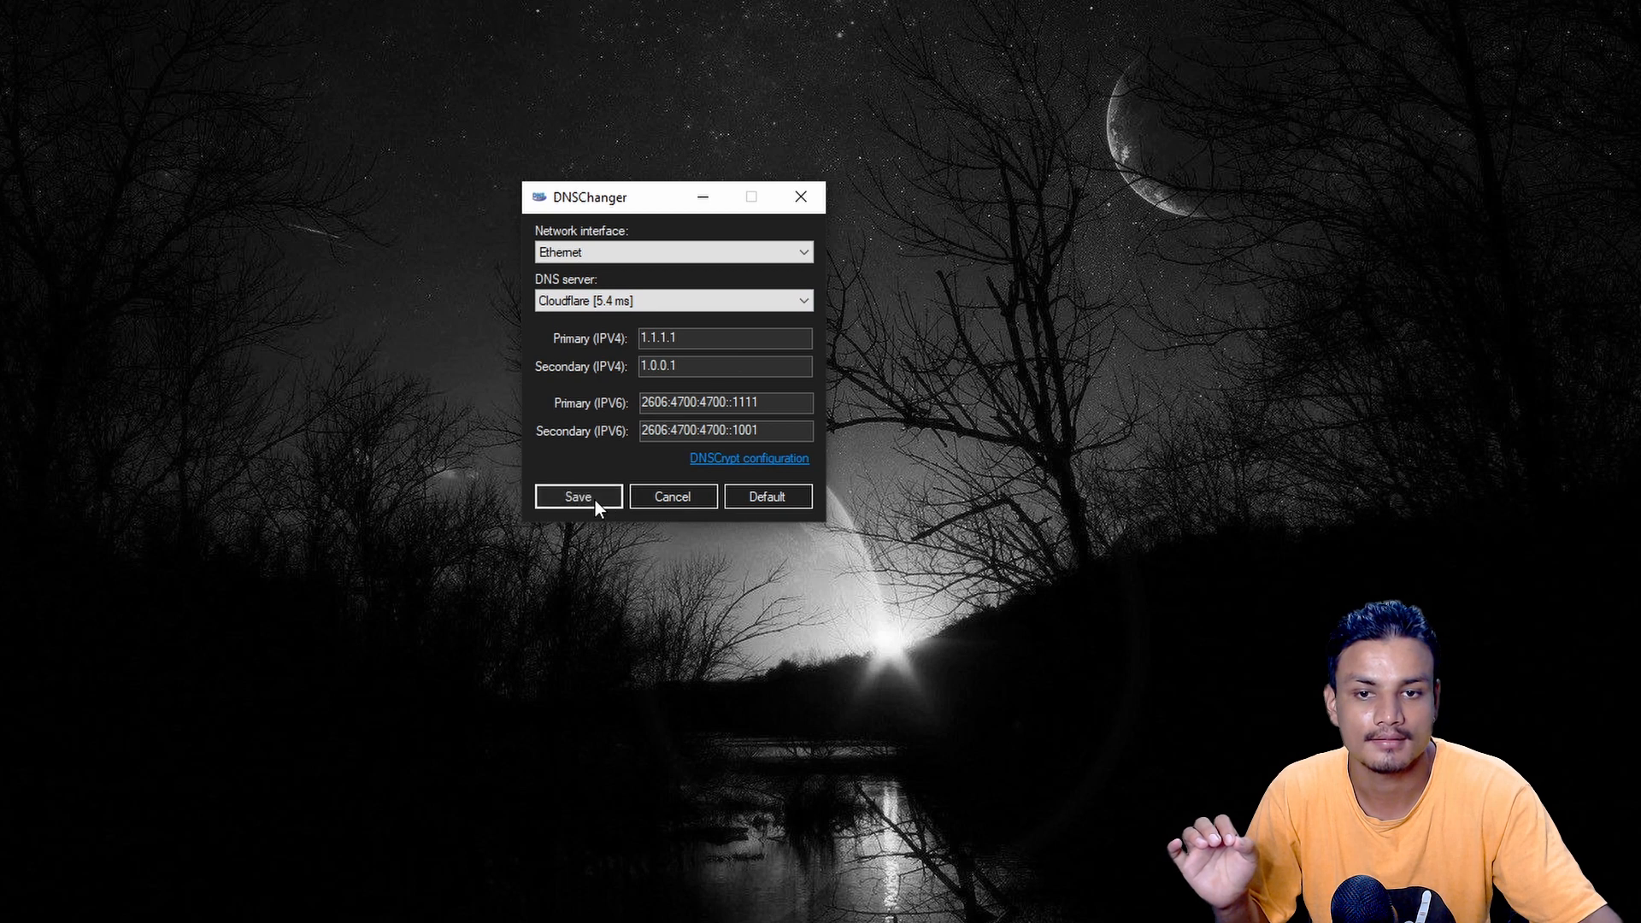
{"action": "mouse_move", "coordinate": [619, 190]}
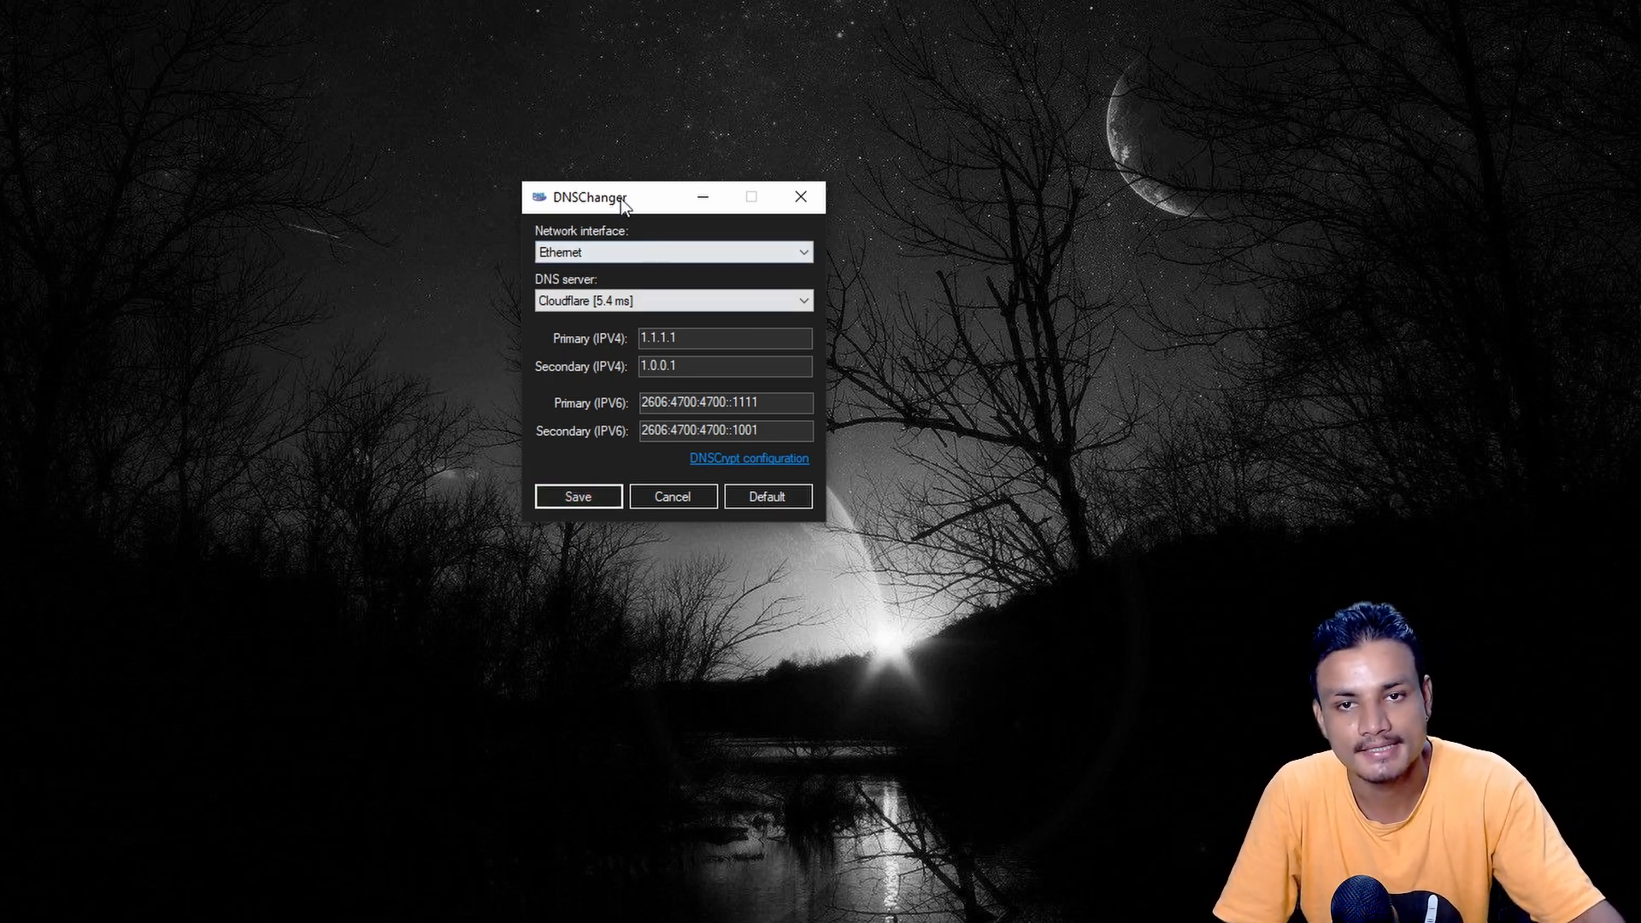
{"action": "left_click_drag", "start_coordinate": [620, 196], "coordinate": [646, 207]}
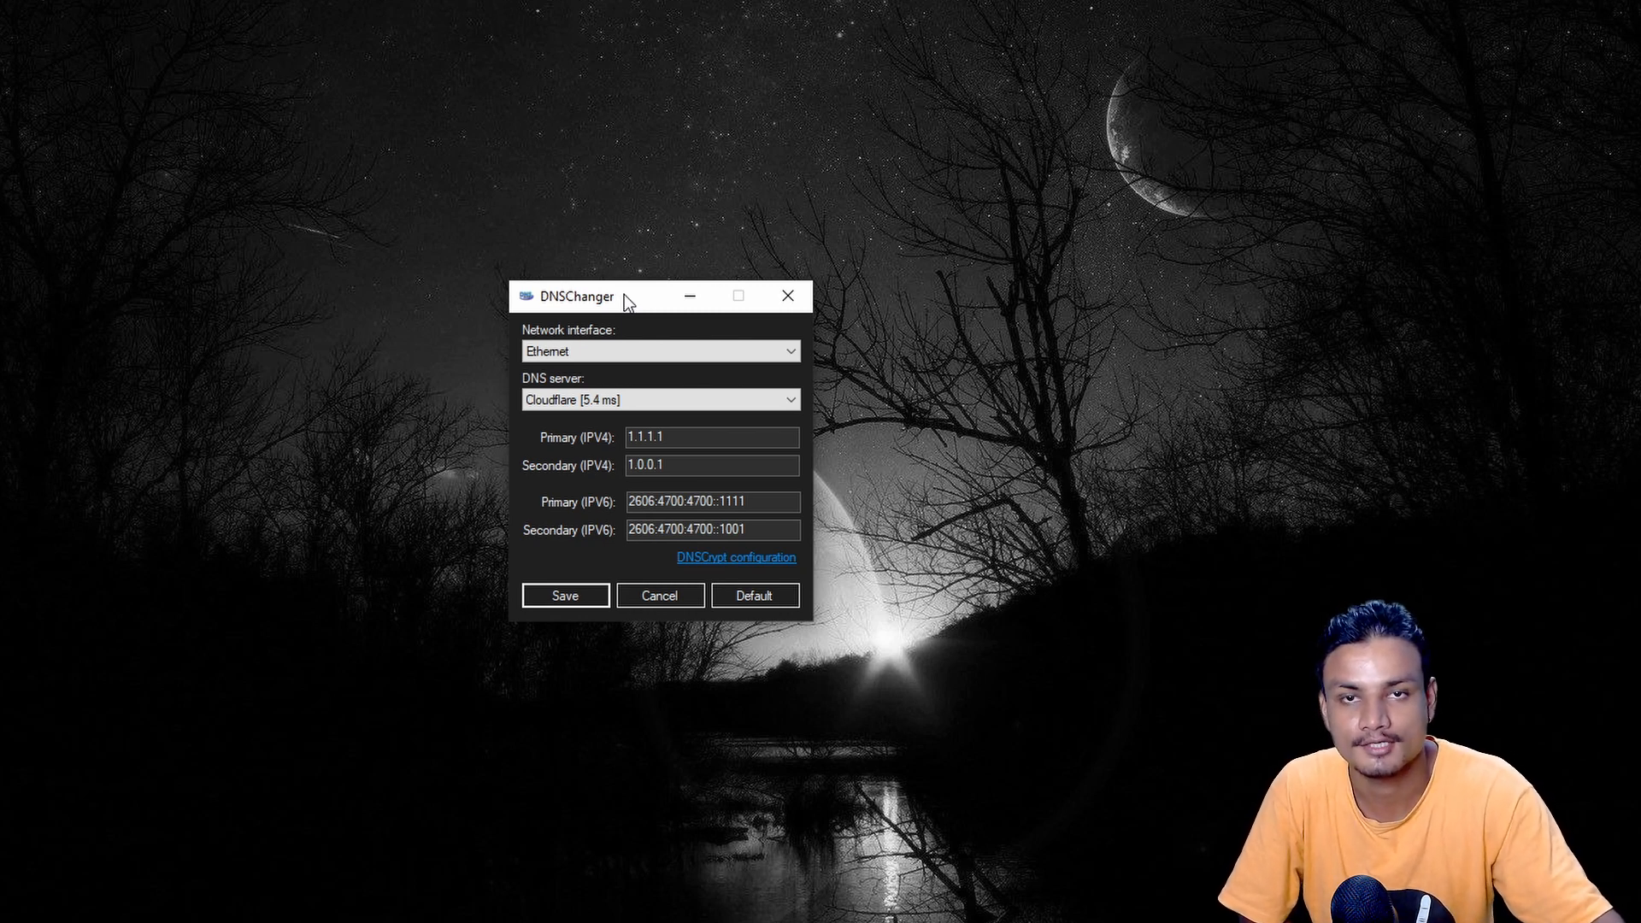
{"action": "mouse_move", "coordinate": [788, 296]}
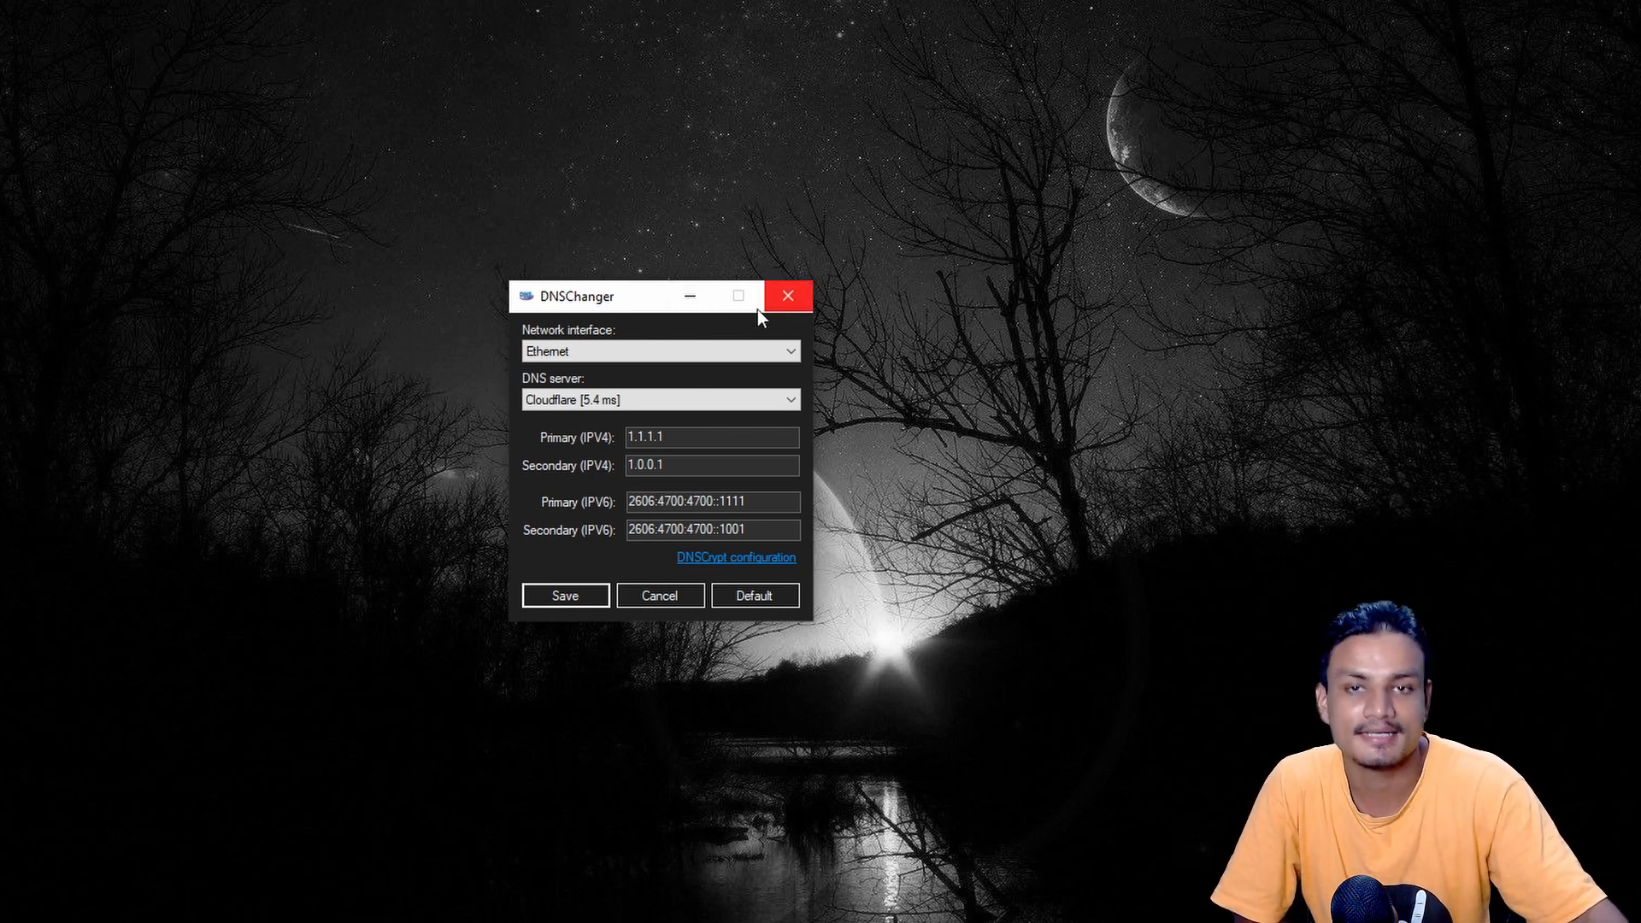
{"action": "left_click", "coordinate": [659, 400]}
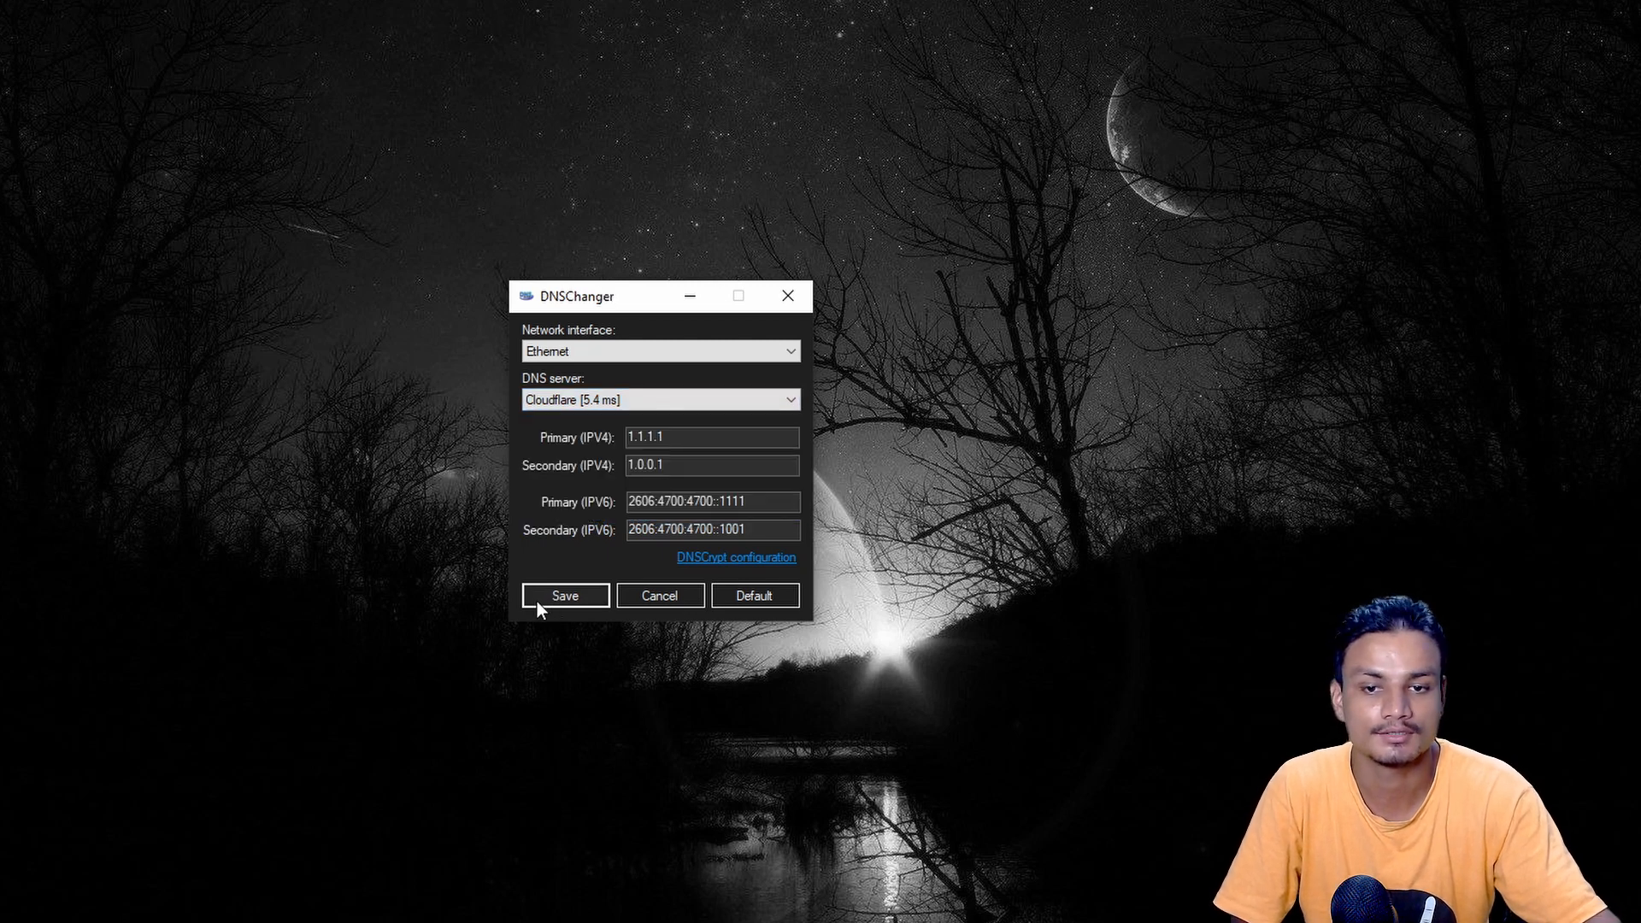
{"action": "mouse_move", "coordinate": [571, 711]}
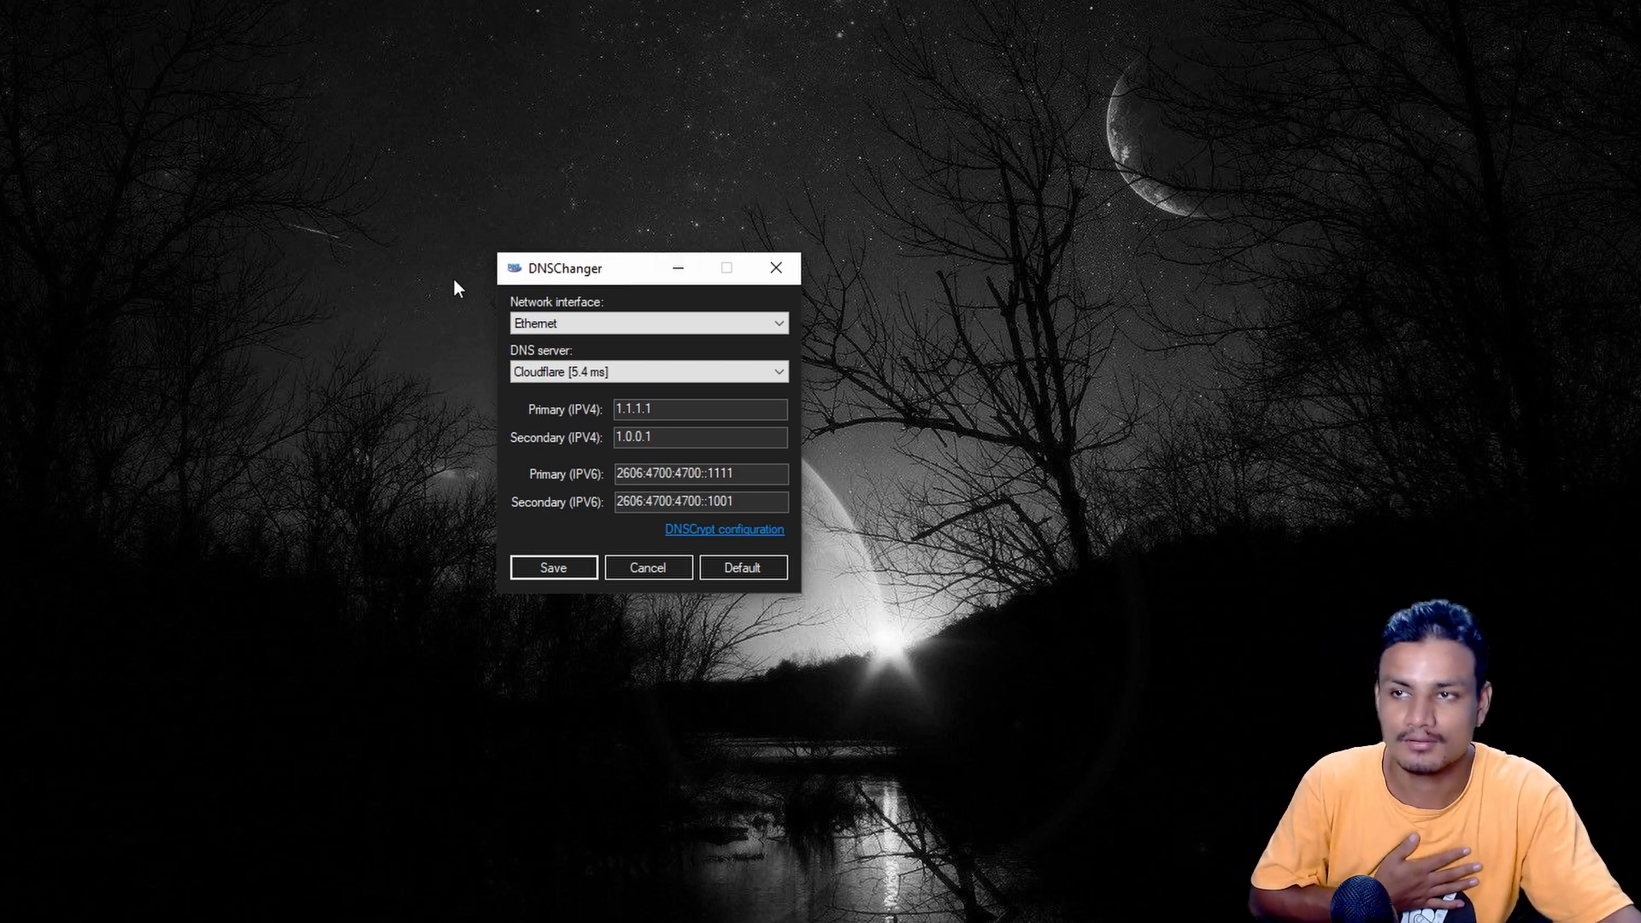
{"action": "left_click", "coordinate": [646, 371]}
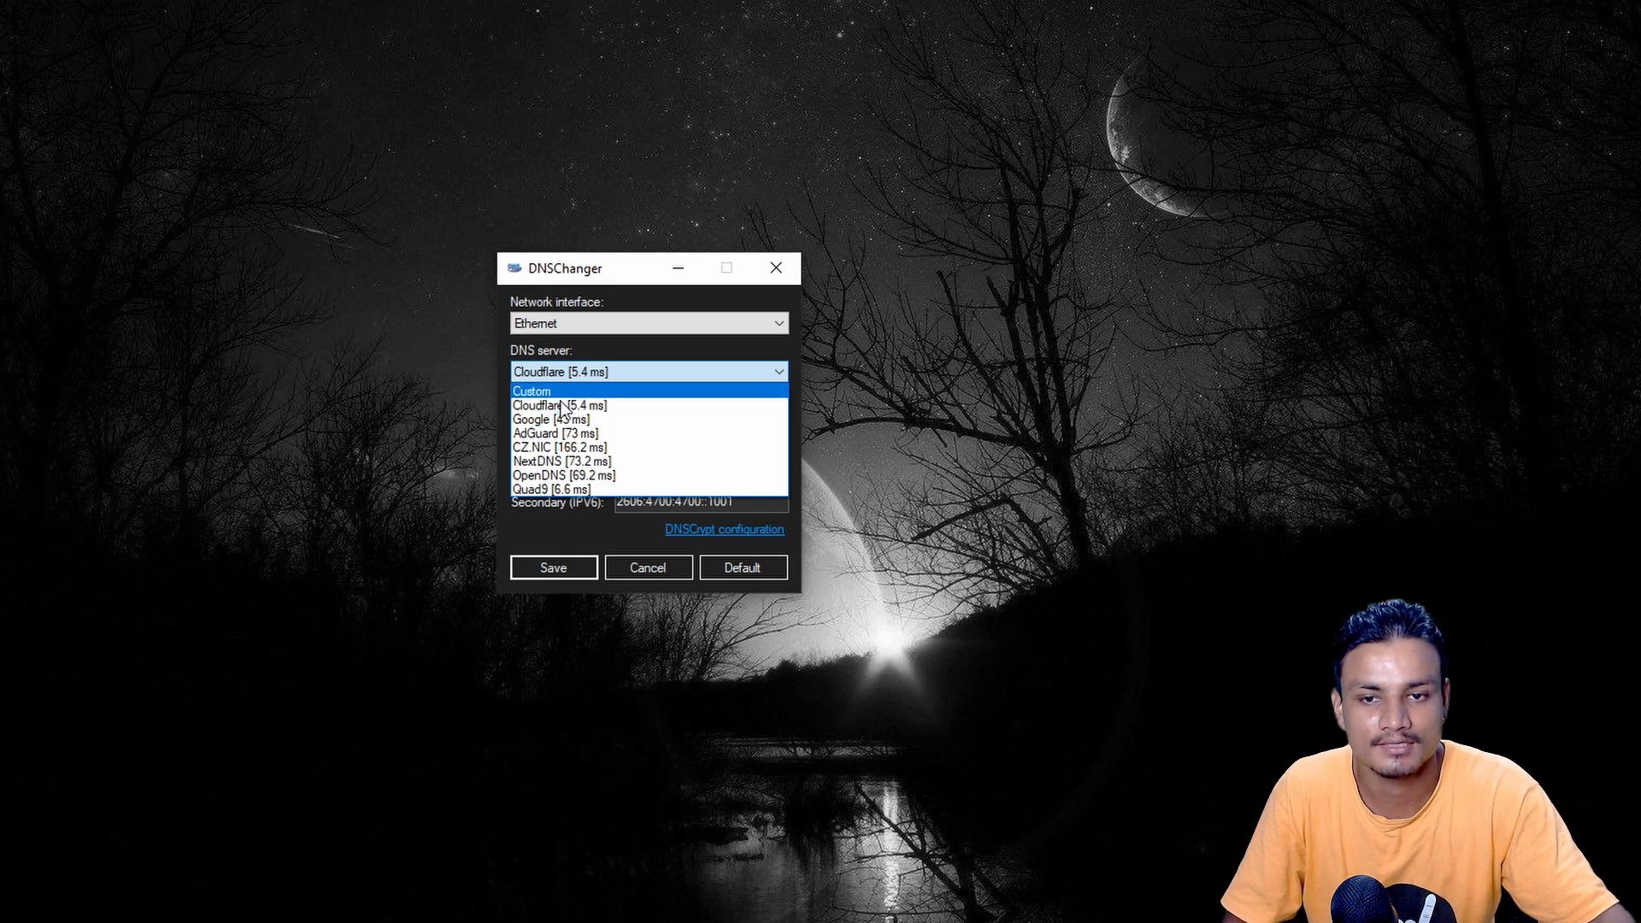
{"action": "mouse_move", "coordinate": [562, 490]}
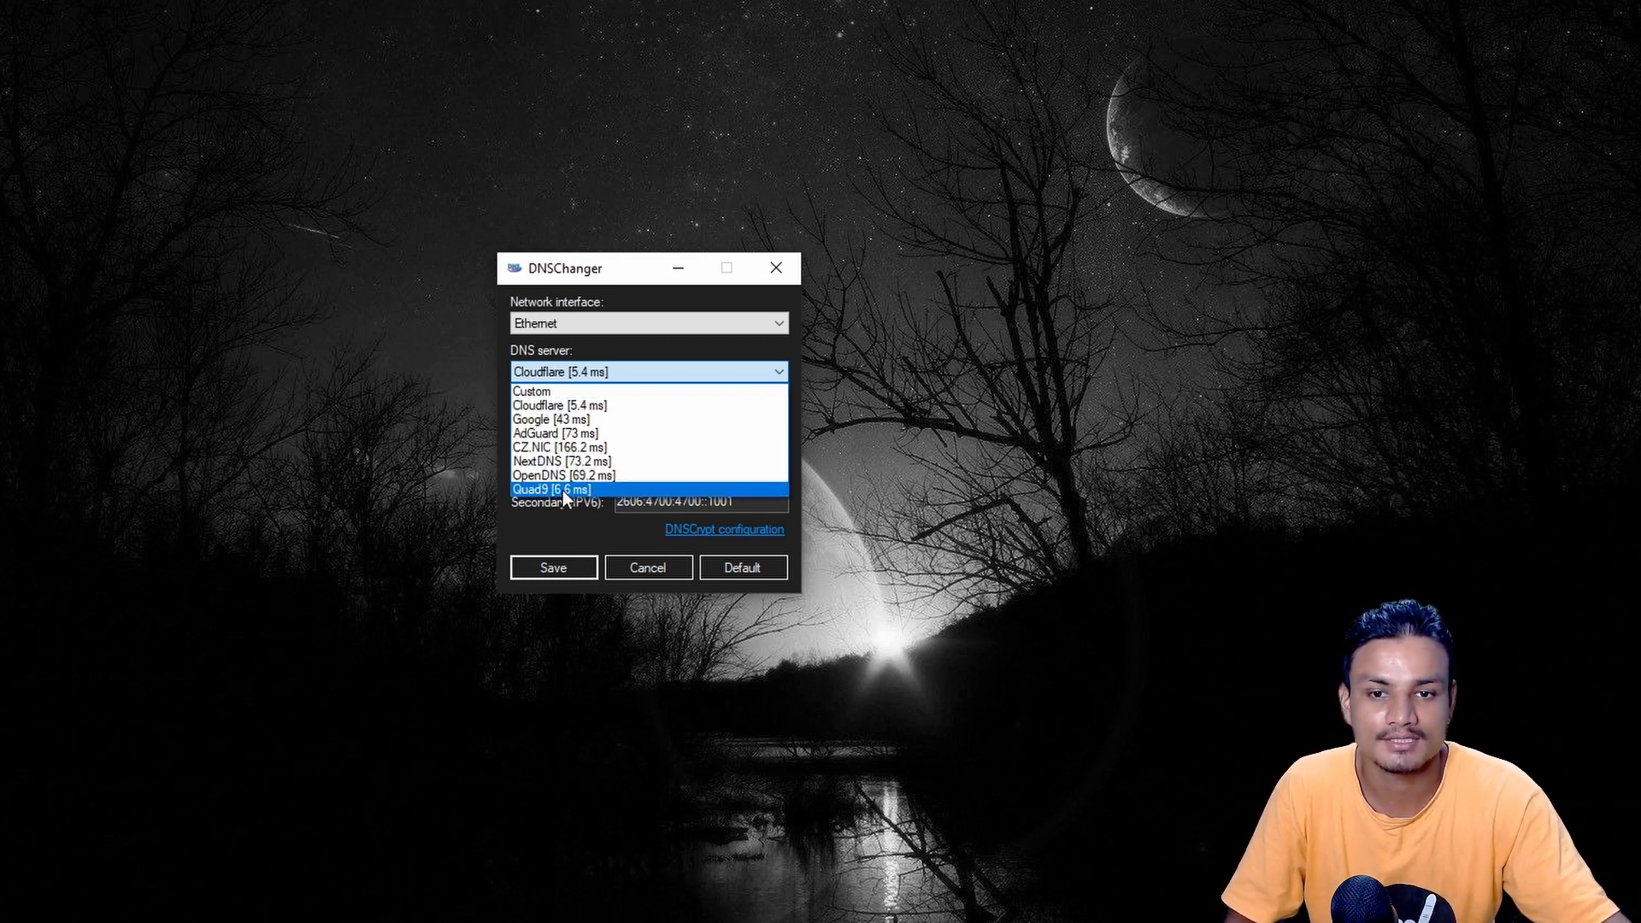
{"action": "left_click", "coordinate": [557, 490]}
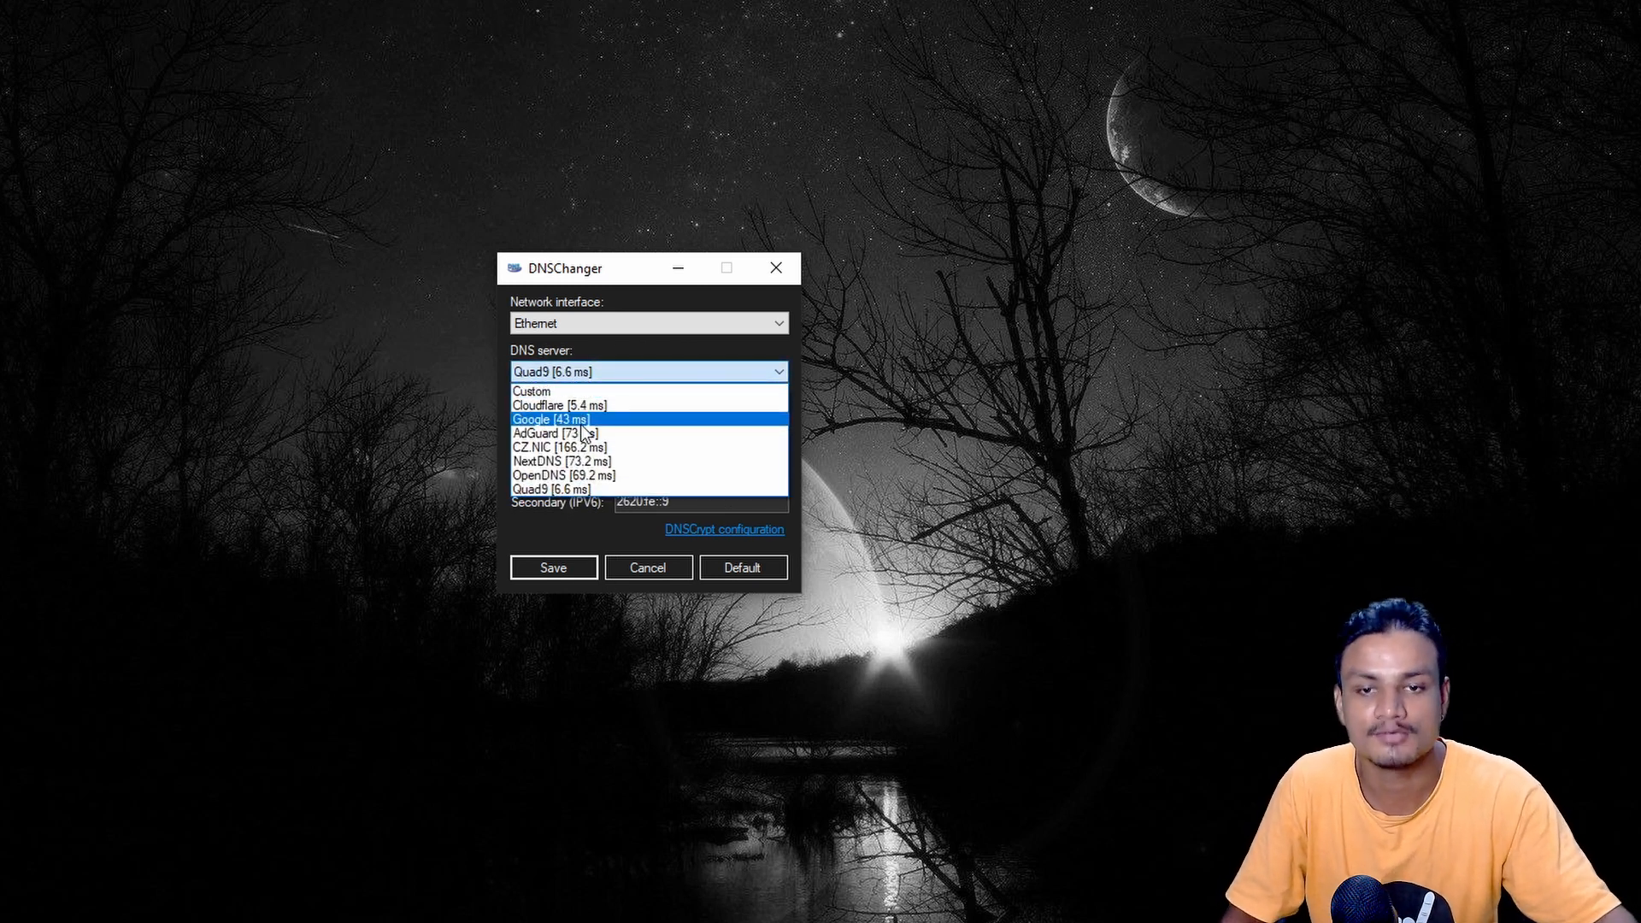
{"action": "left_click", "coordinate": [548, 419]}
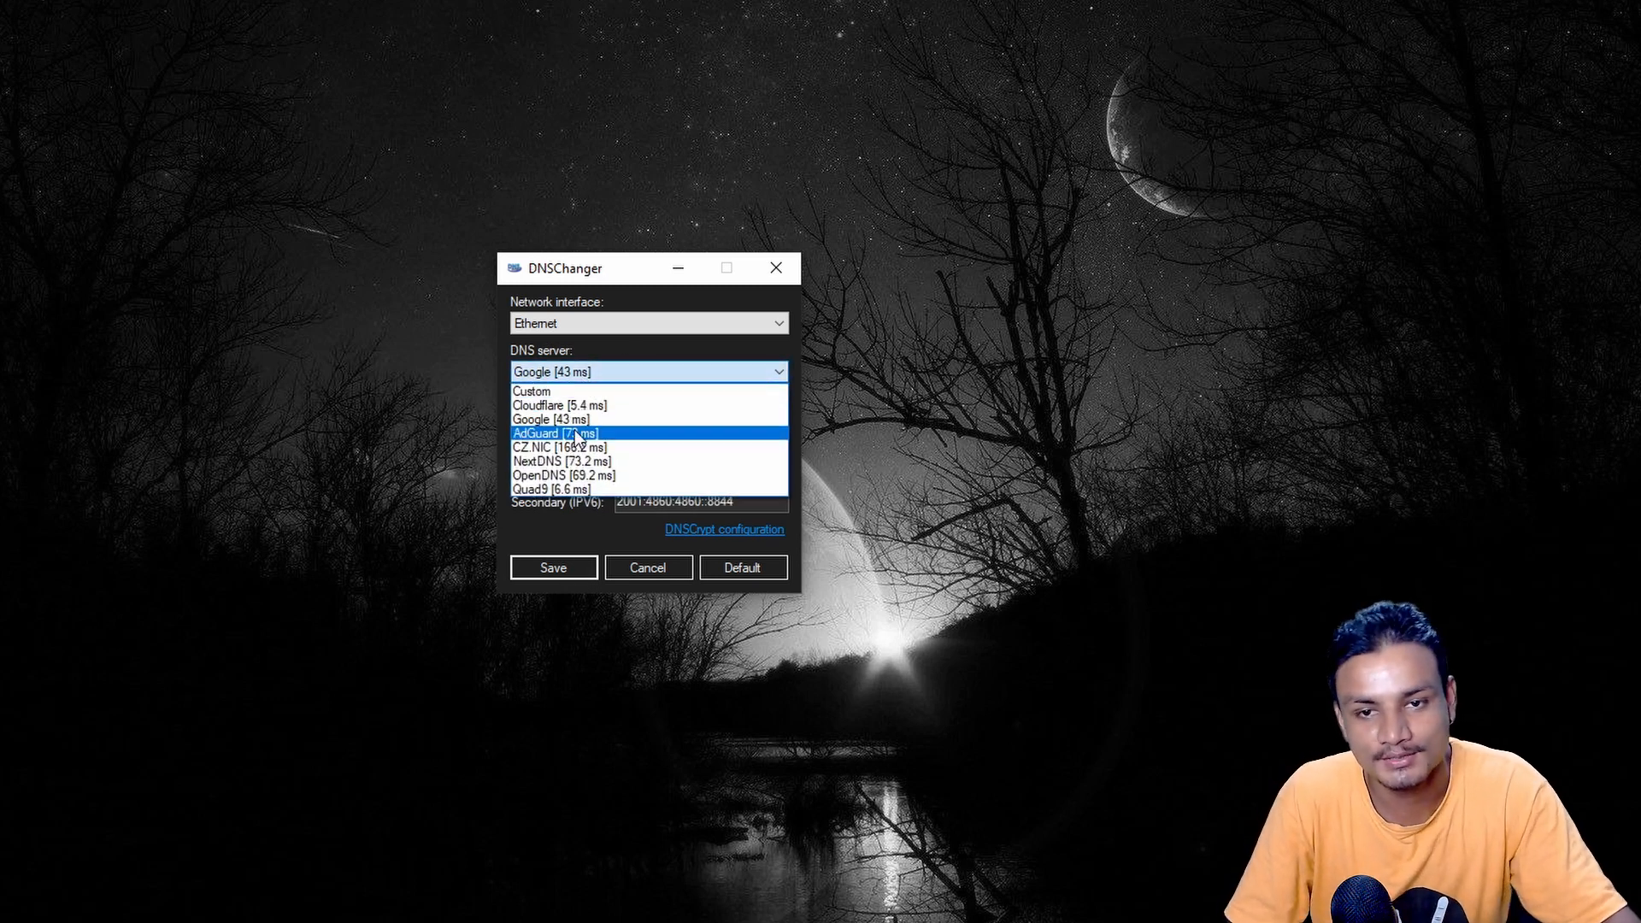
{"action": "left_click", "coordinate": [557, 433]}
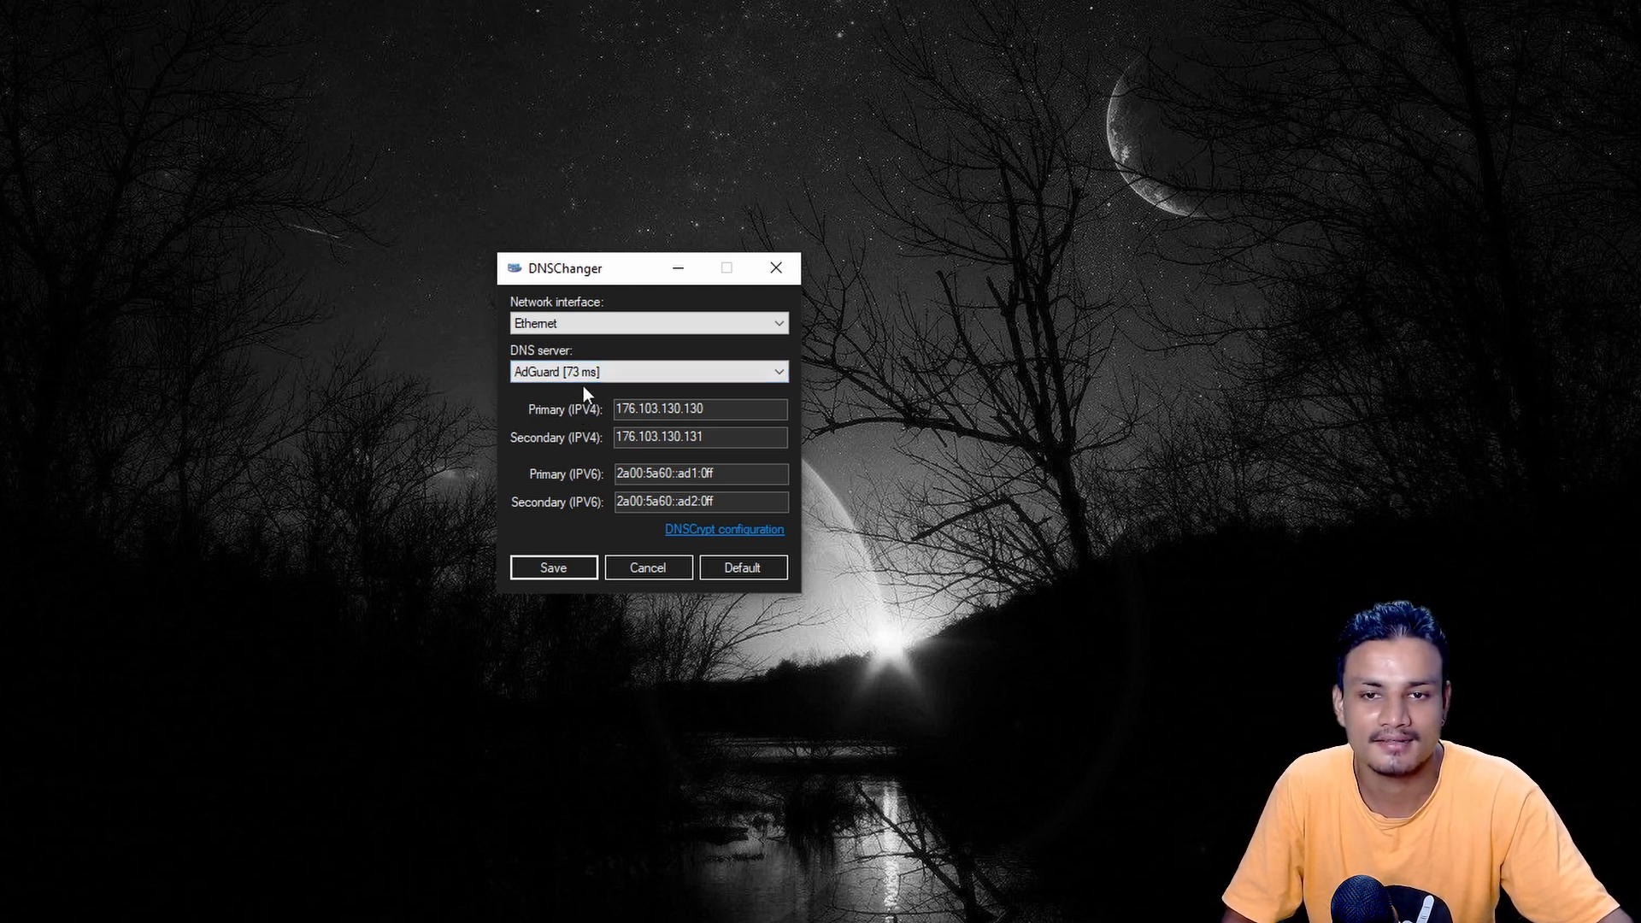
{"action": "left_click", "coordinate": [646, 371]}
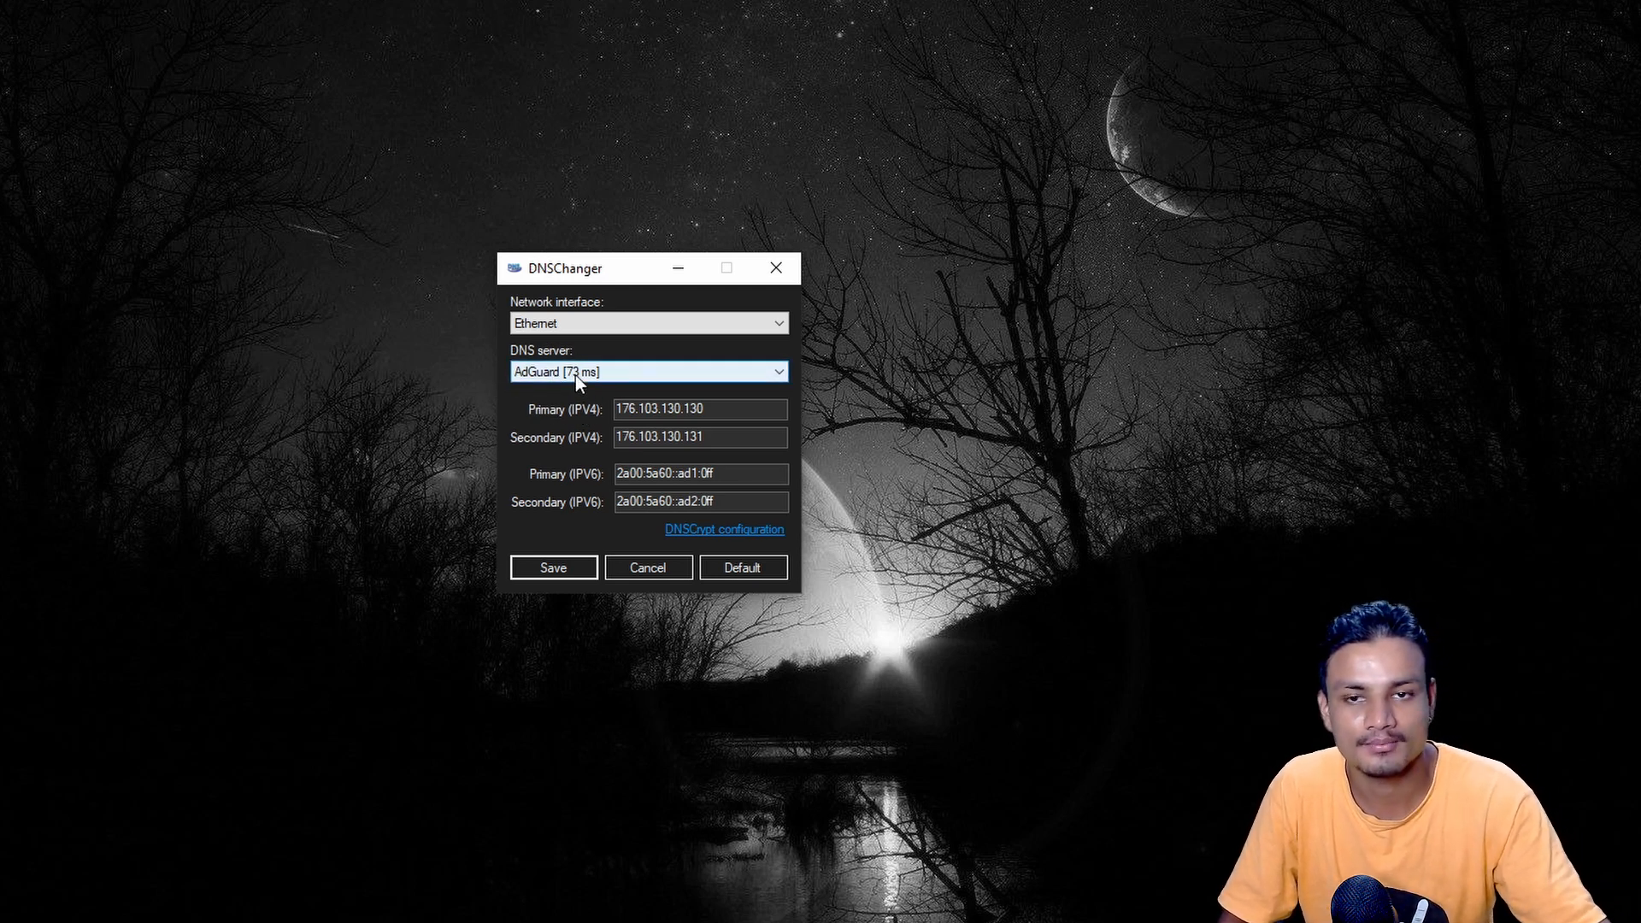
{"action": "left_click", "coordinate": [646, 371]}
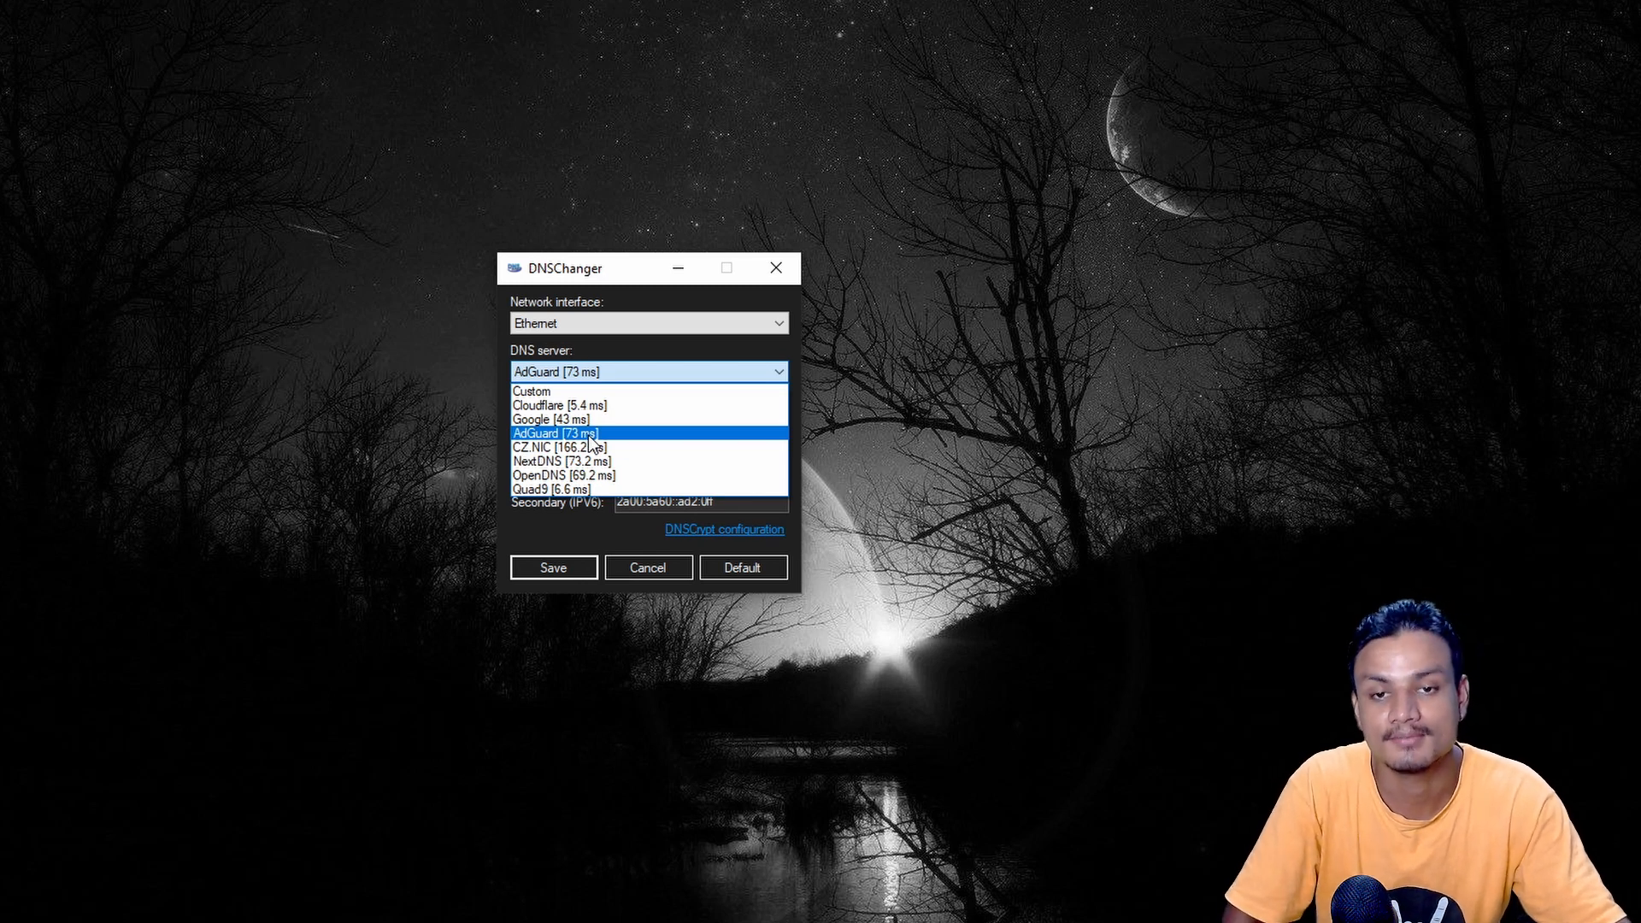
{"action": "mouse_move", "coordinate": [586, 406]}
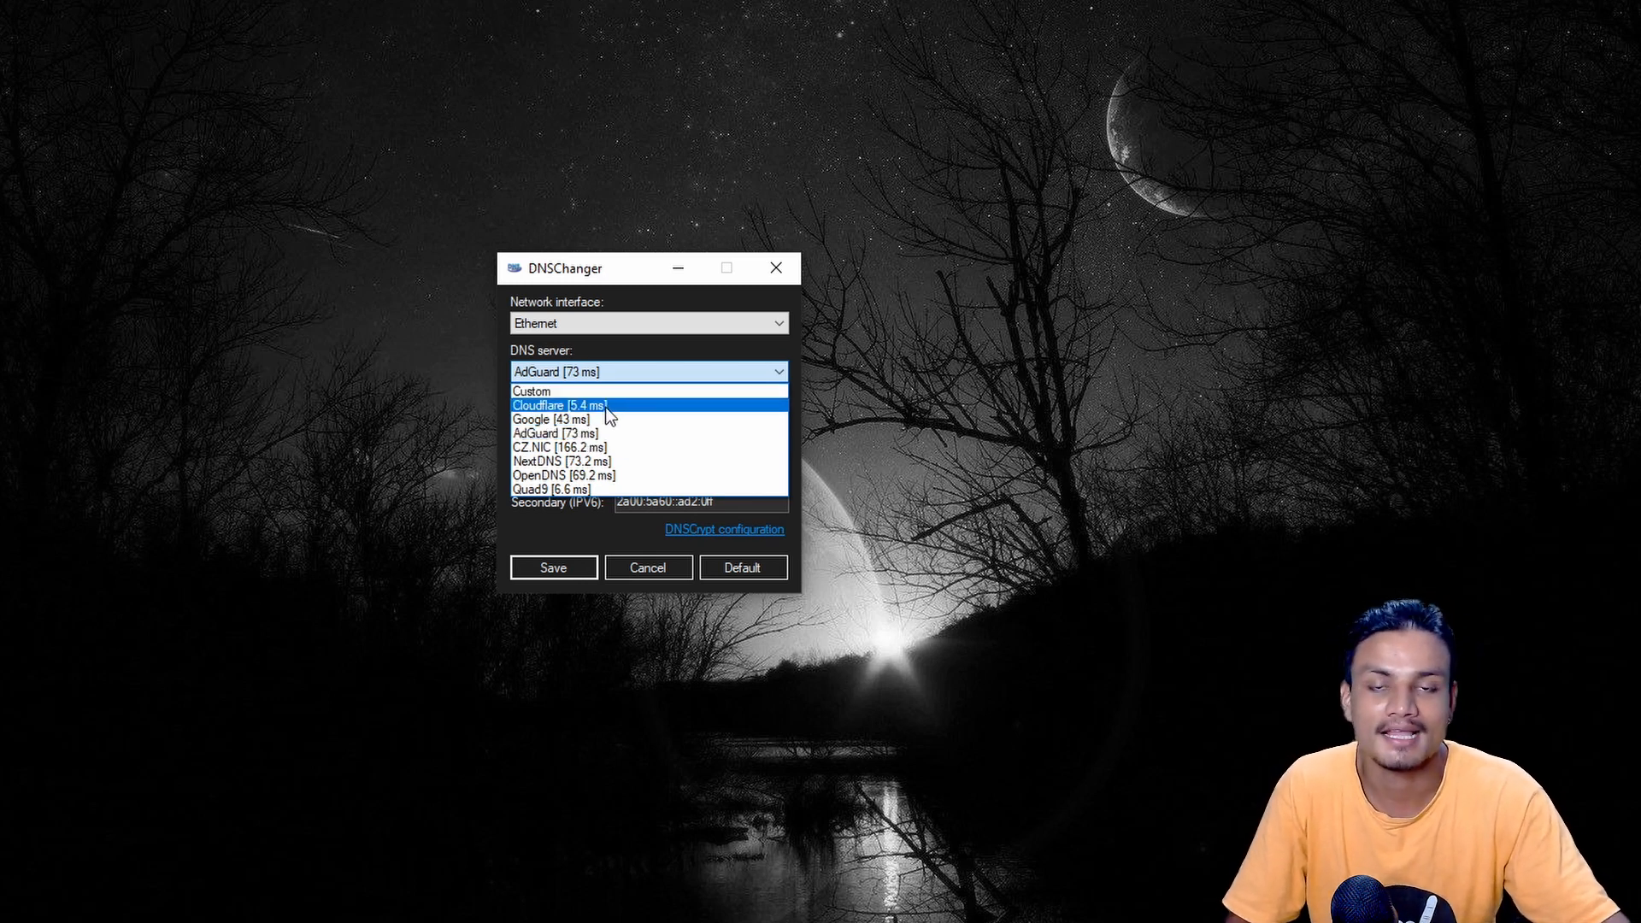
{"action": "left_click", "coordinate": [562, 405]}
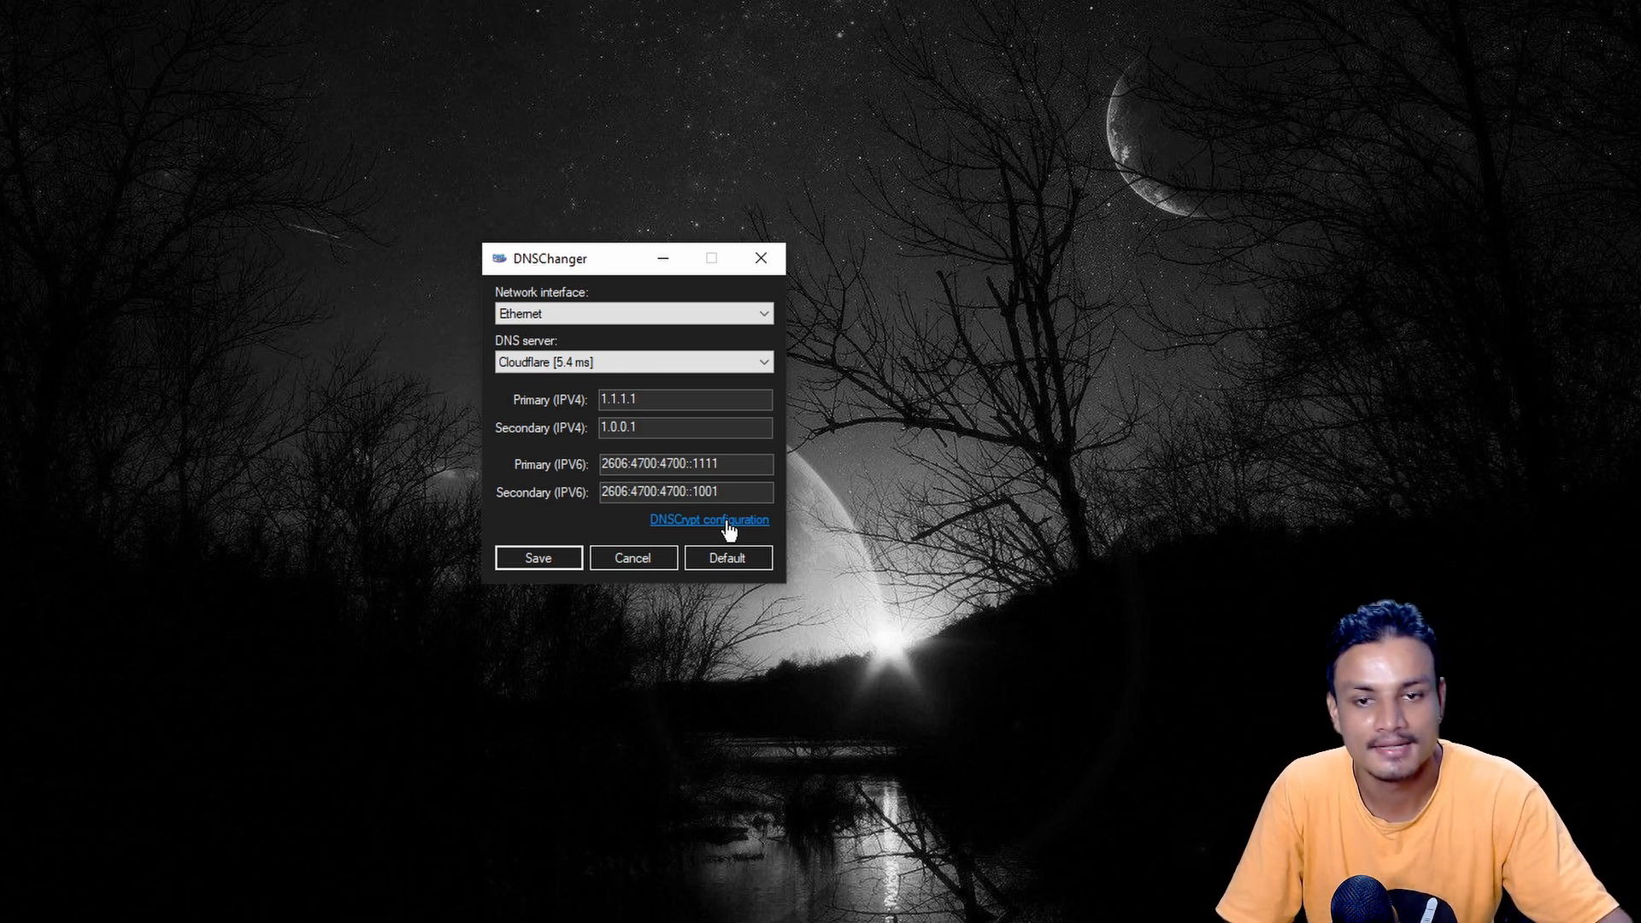
View the DNSCrypt configuration window, then cancel, leaving DNS as Custom 1.1.1.1 / 1.0.0.1.
{"action": "left_click", "coordinate": [707, 520]}
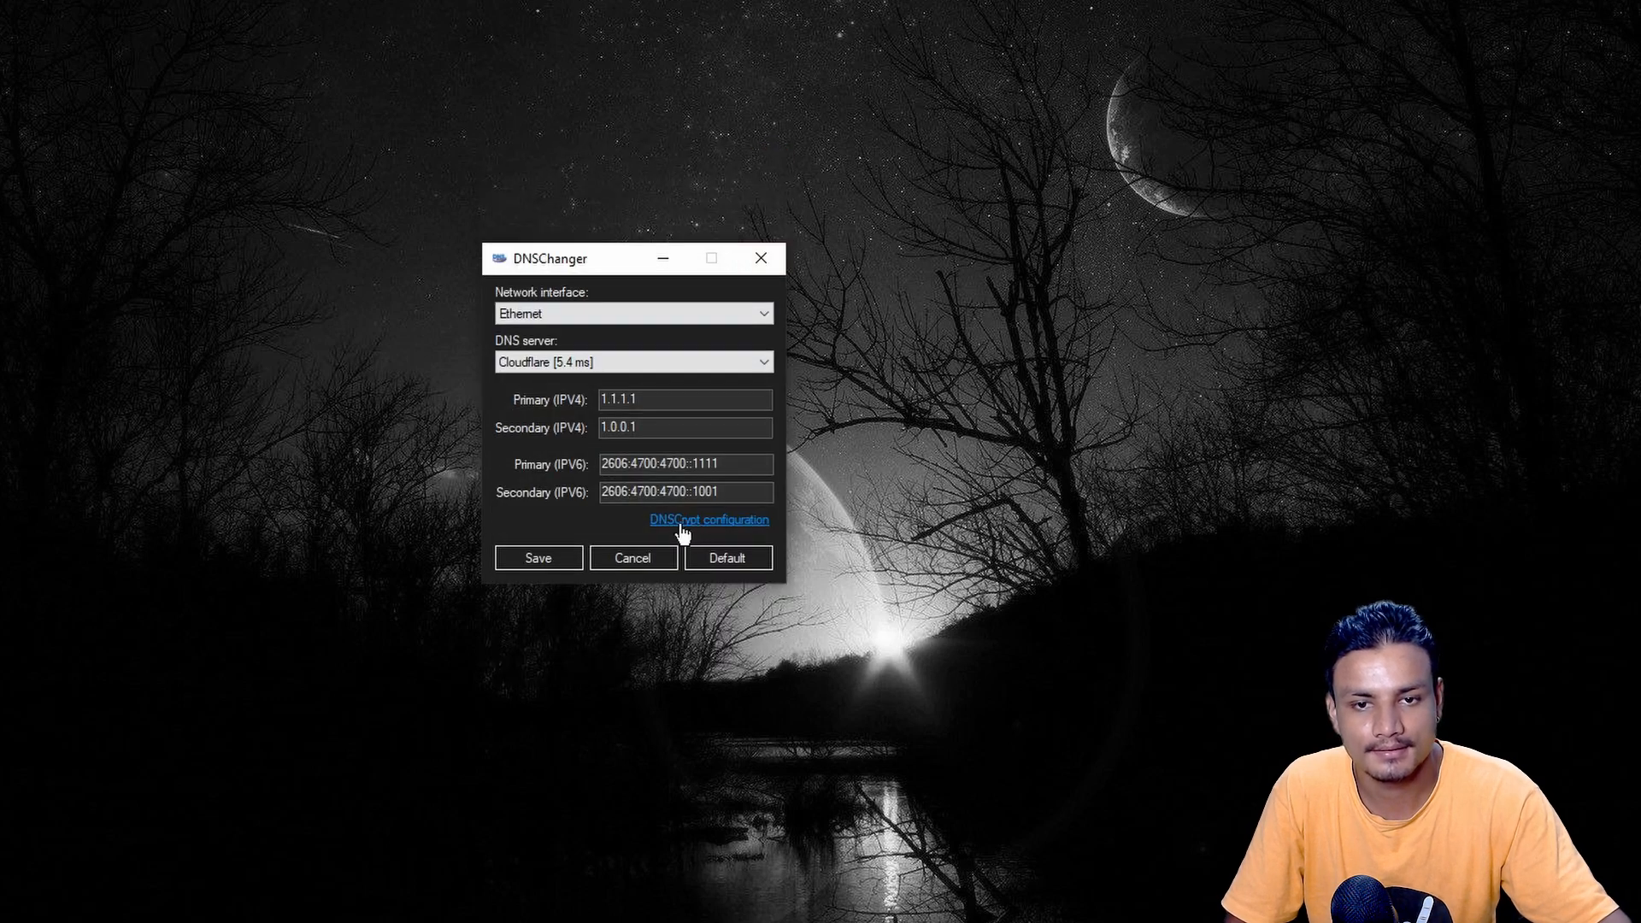
{"action": "left_click", "coordinate": [707, 519]}
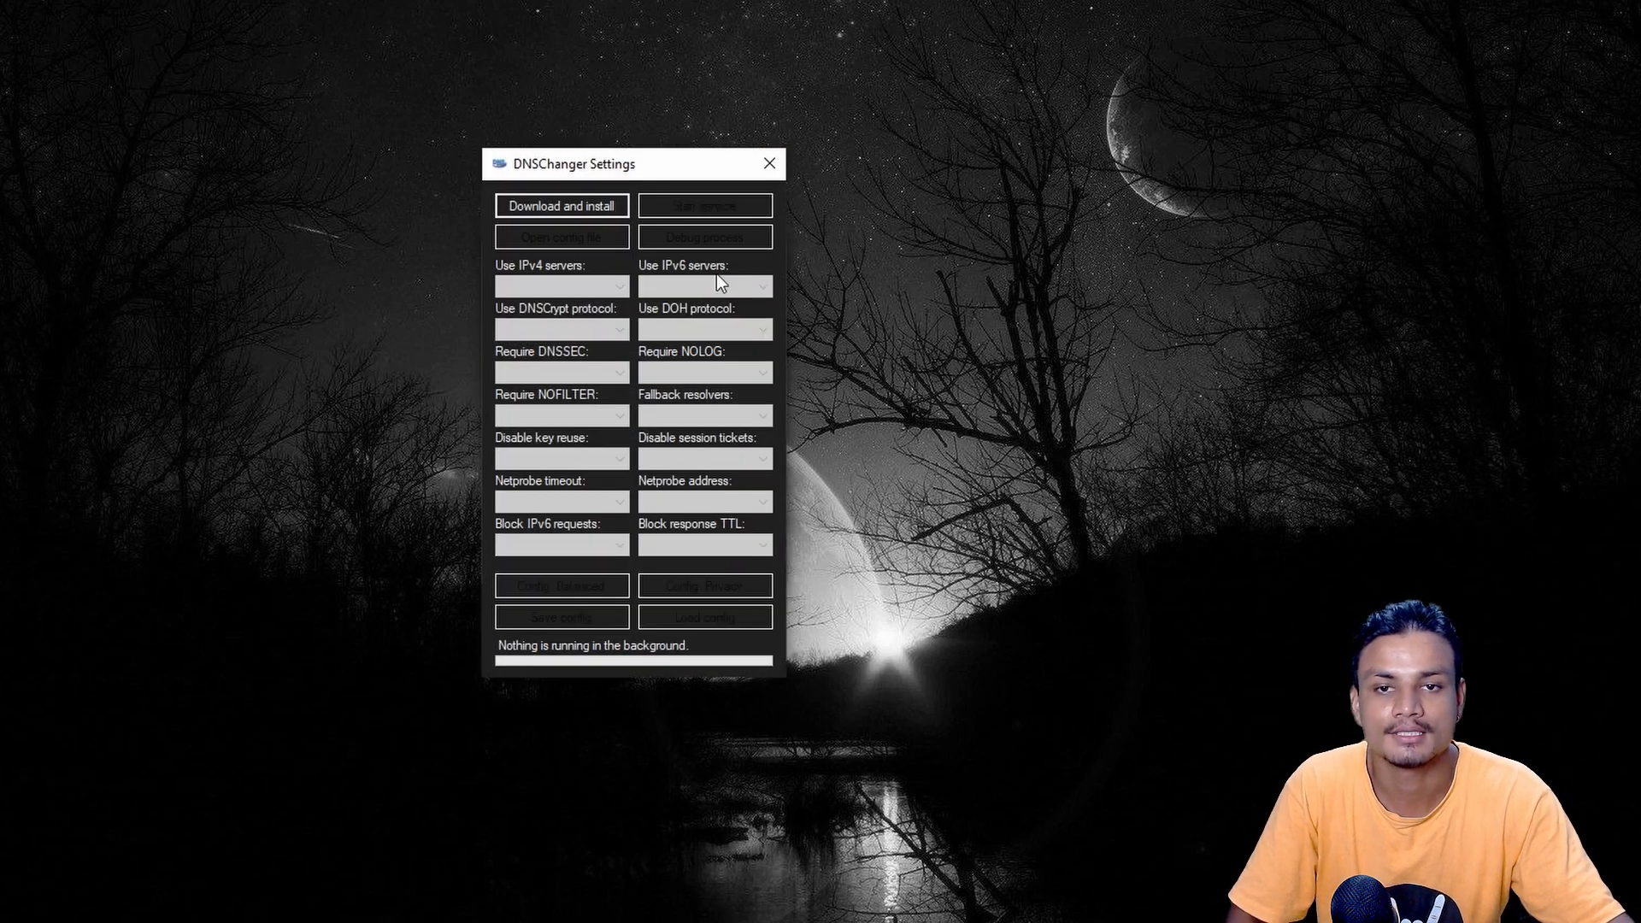
{"action": "mouse_move", "coordinate": [675, 161]}
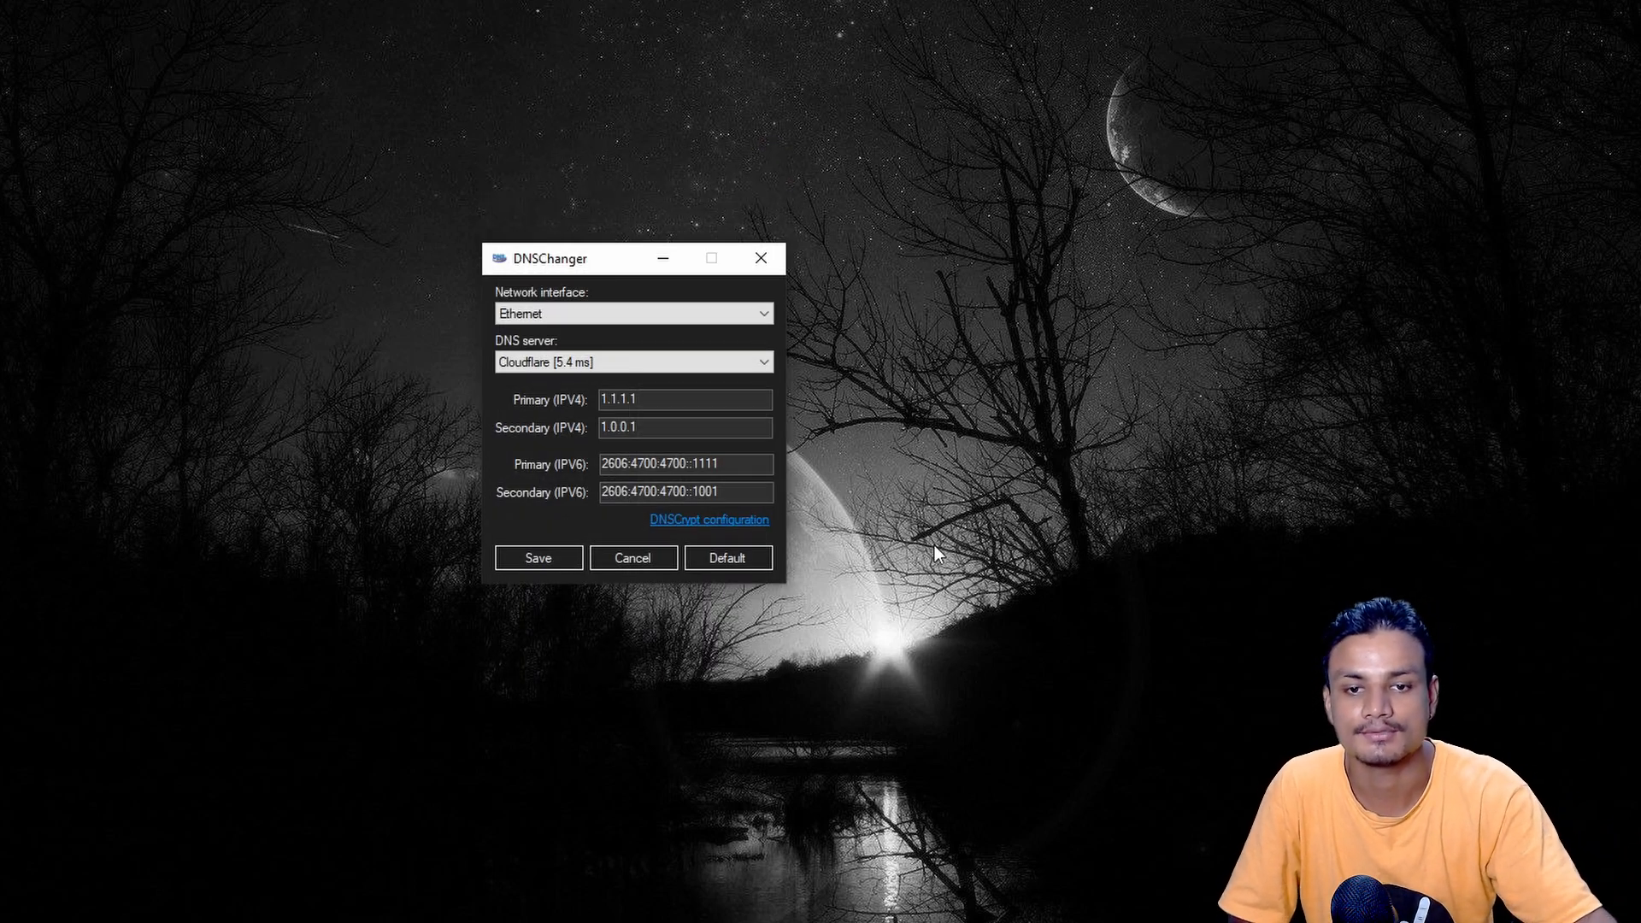
{"action": "left_click", "coordinate": [632, 360]}
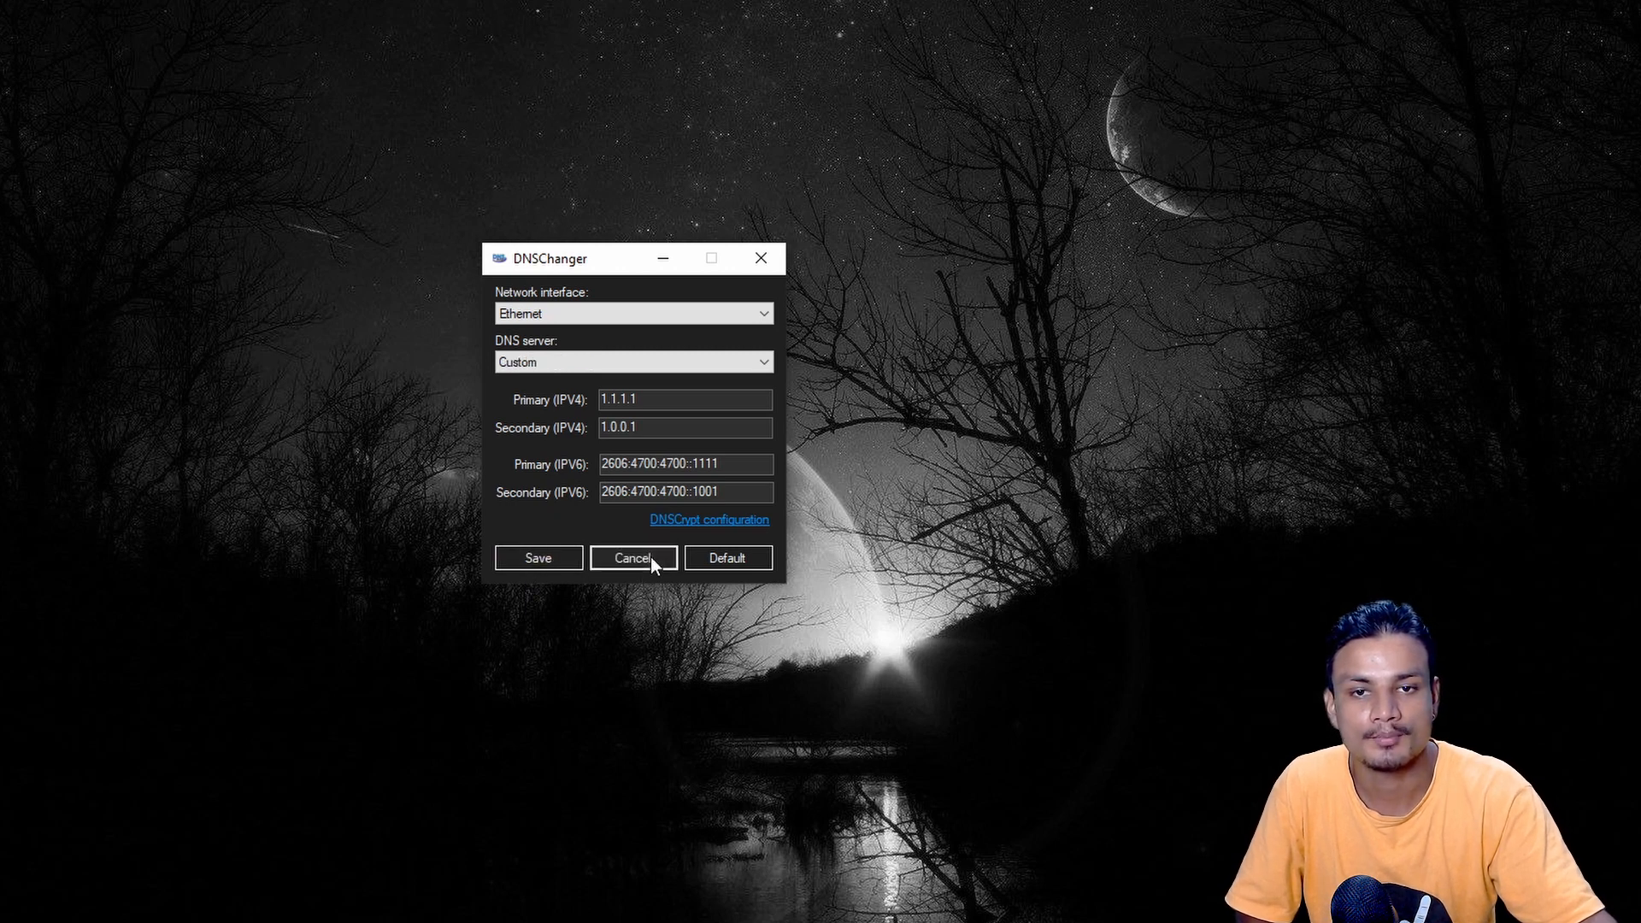